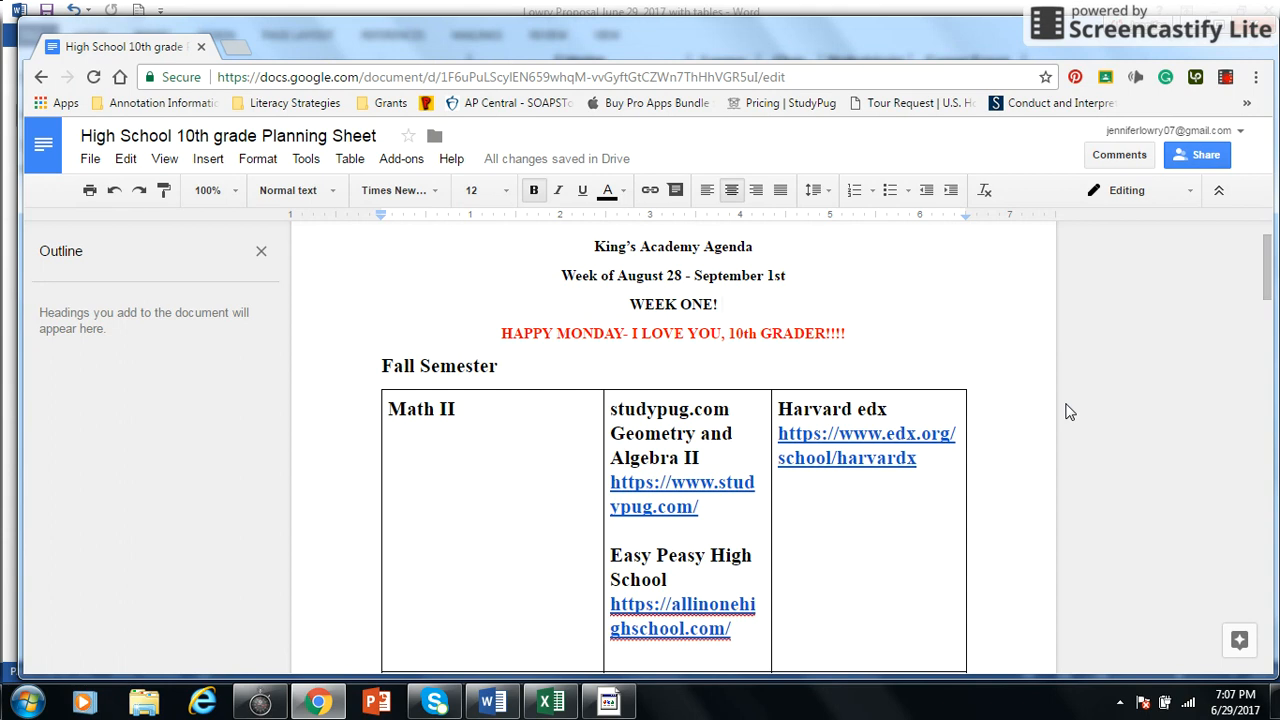
# Add a '- summer reading list!' note in the English II resources cell.
pyautogui.click(716, 304)
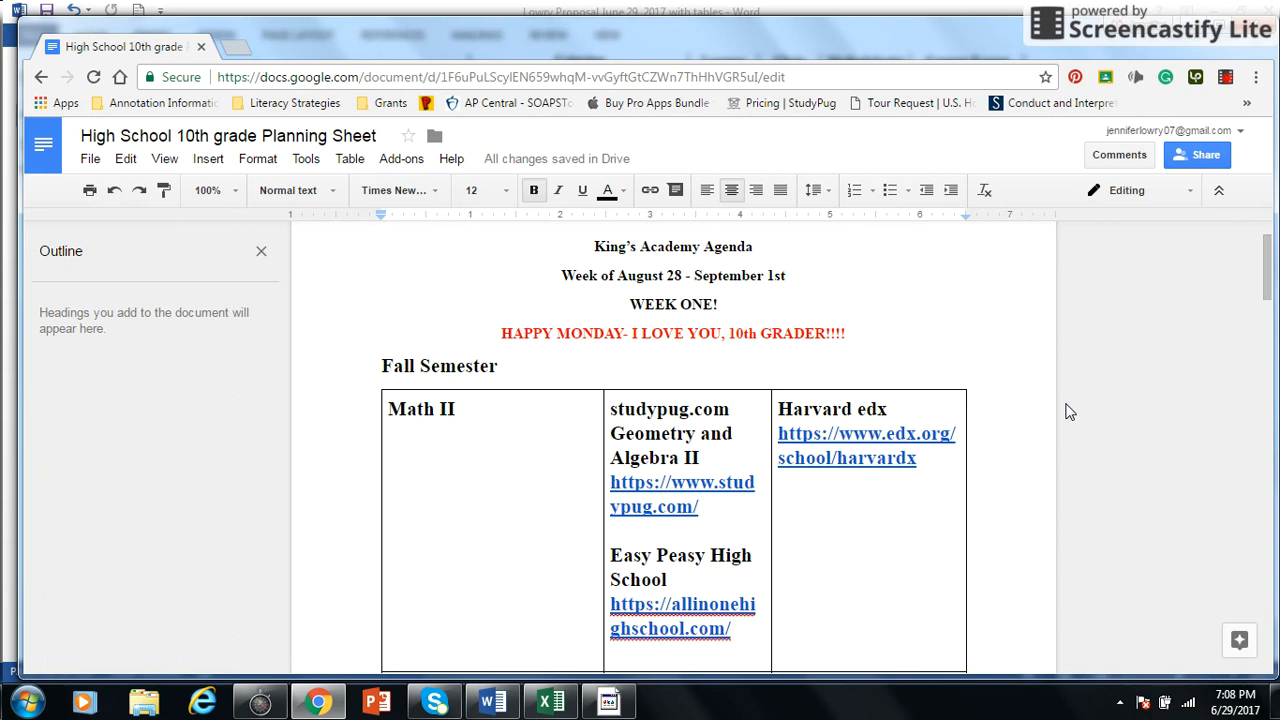
pyautogui.scroll(-3)
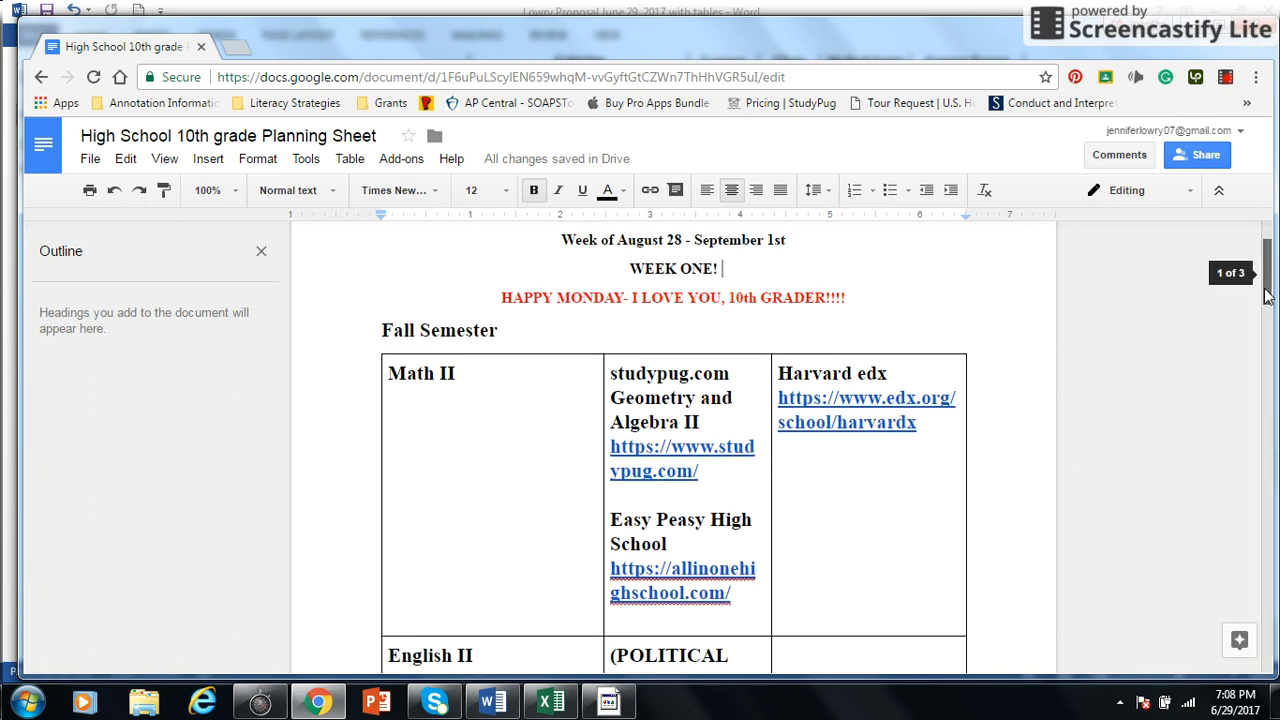
pyautogui.scroll(-3)
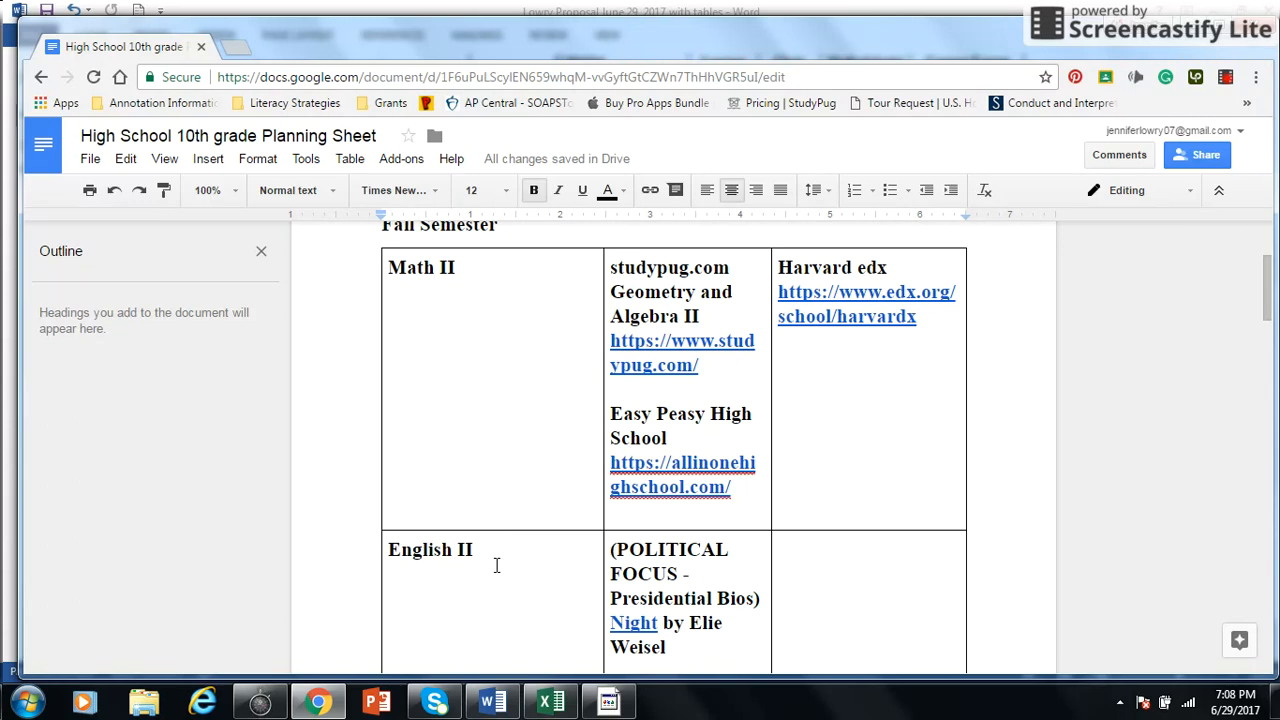
pyautogui.moveTo(420, 284)
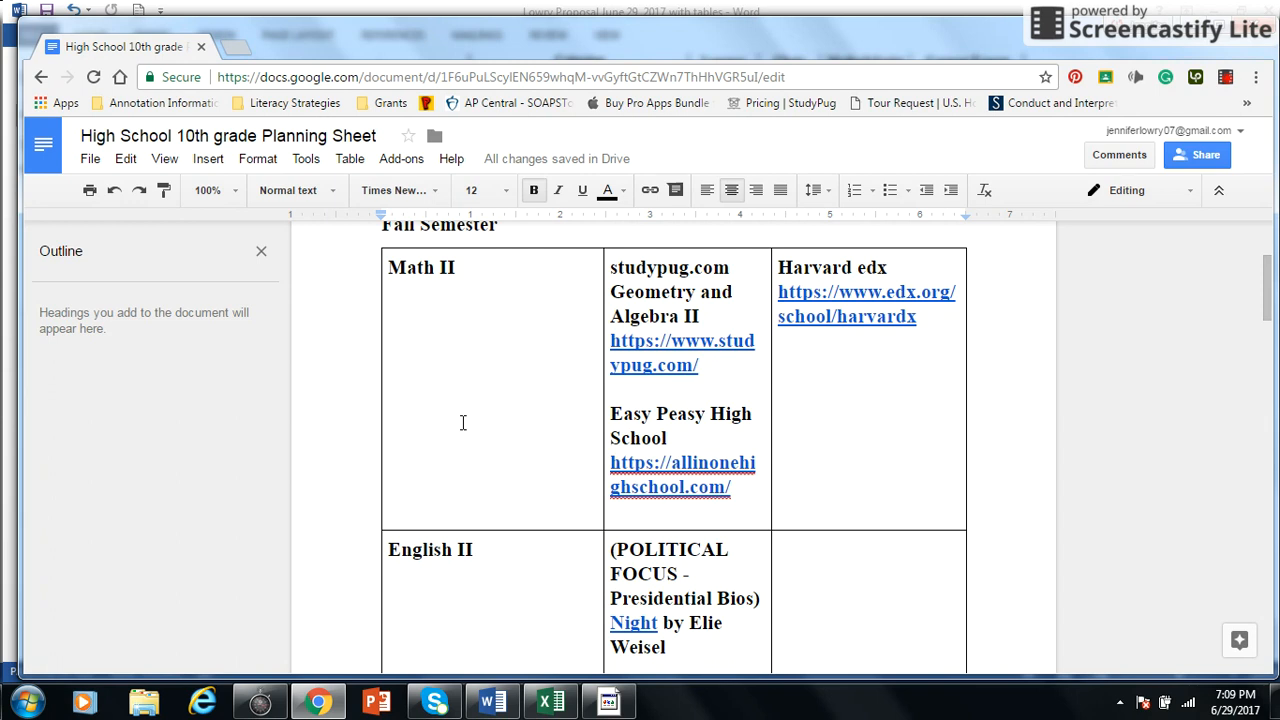
pyautogui.moveTo(830, 442)
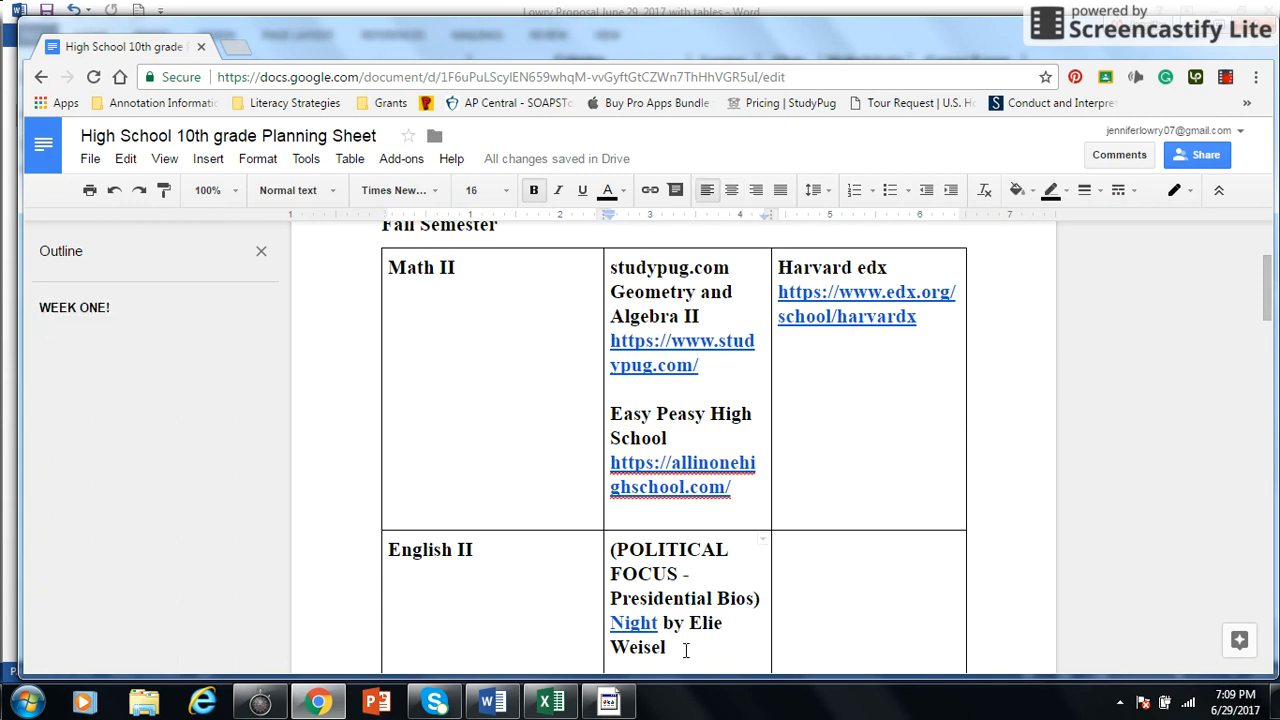
pyautogui.write('- summer read')
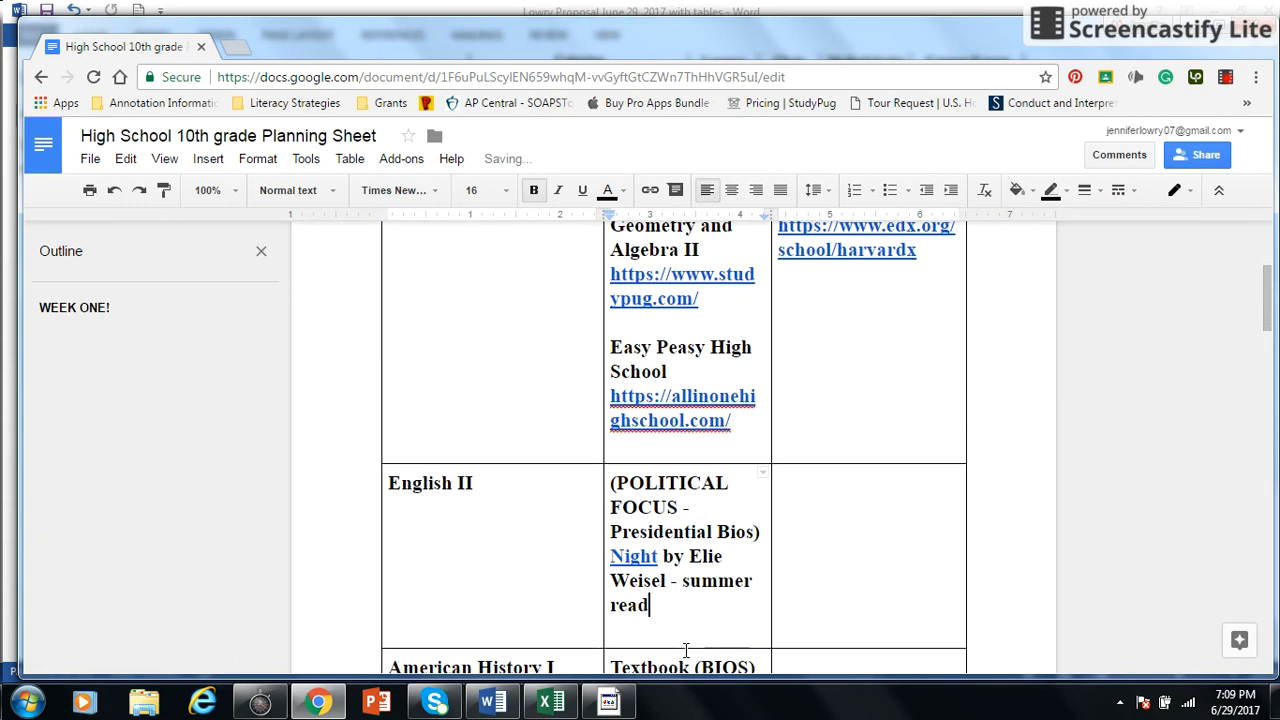
pyautogui.write('ing list!')
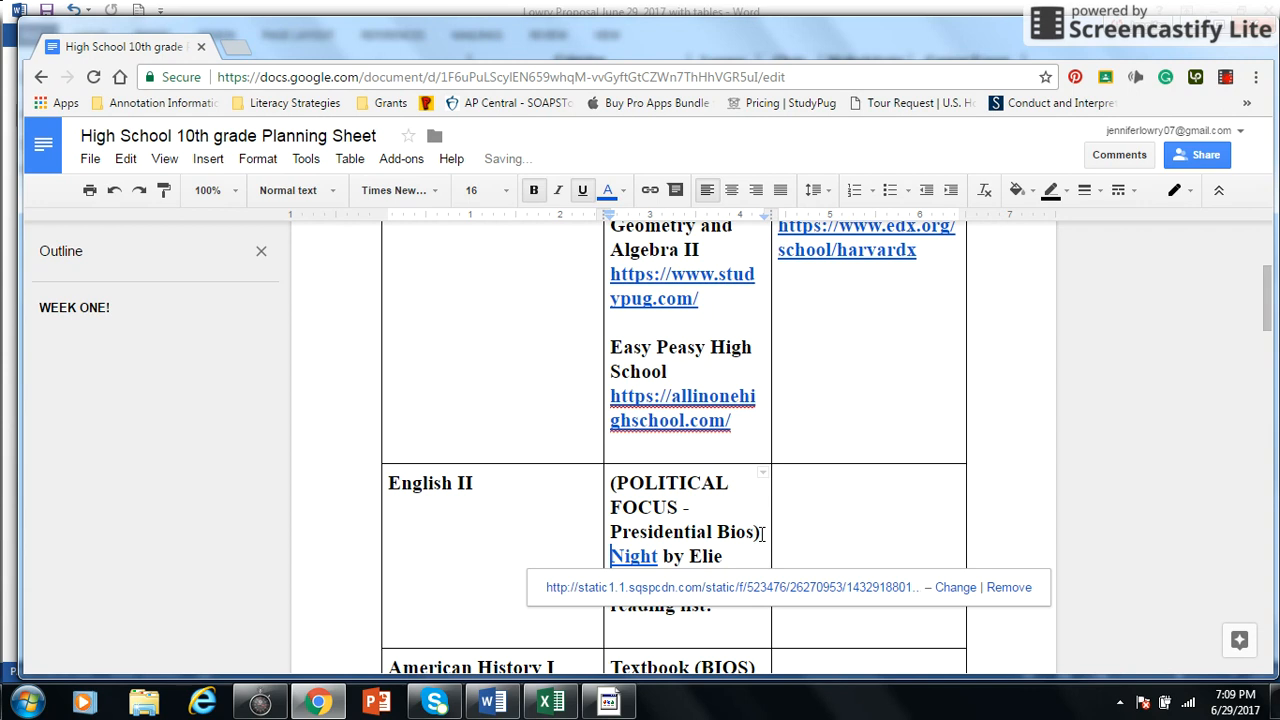
# Put 'Judge bio! Summer reading list' ahead of the Night by Elie Weisel link.
pyautogui.write('Judge bioNight')
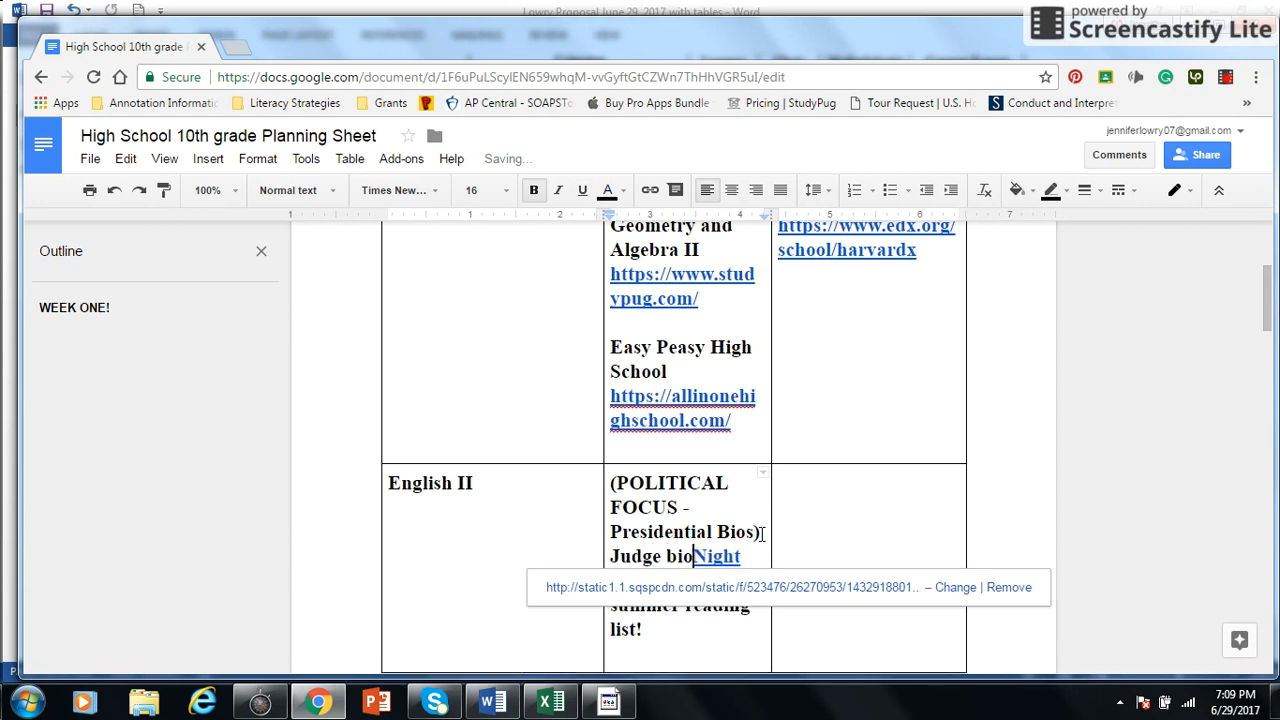
pyautogui.write('Summer reading lis')
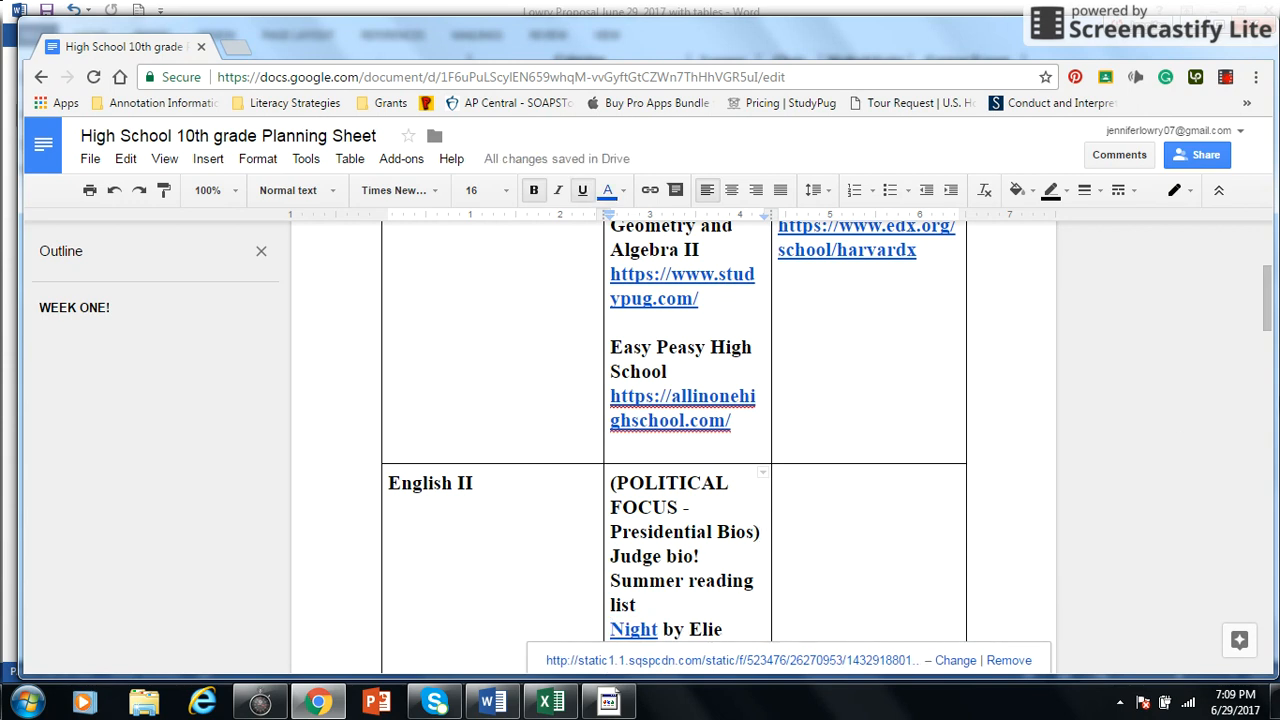
pyautogui.scroll(-3)
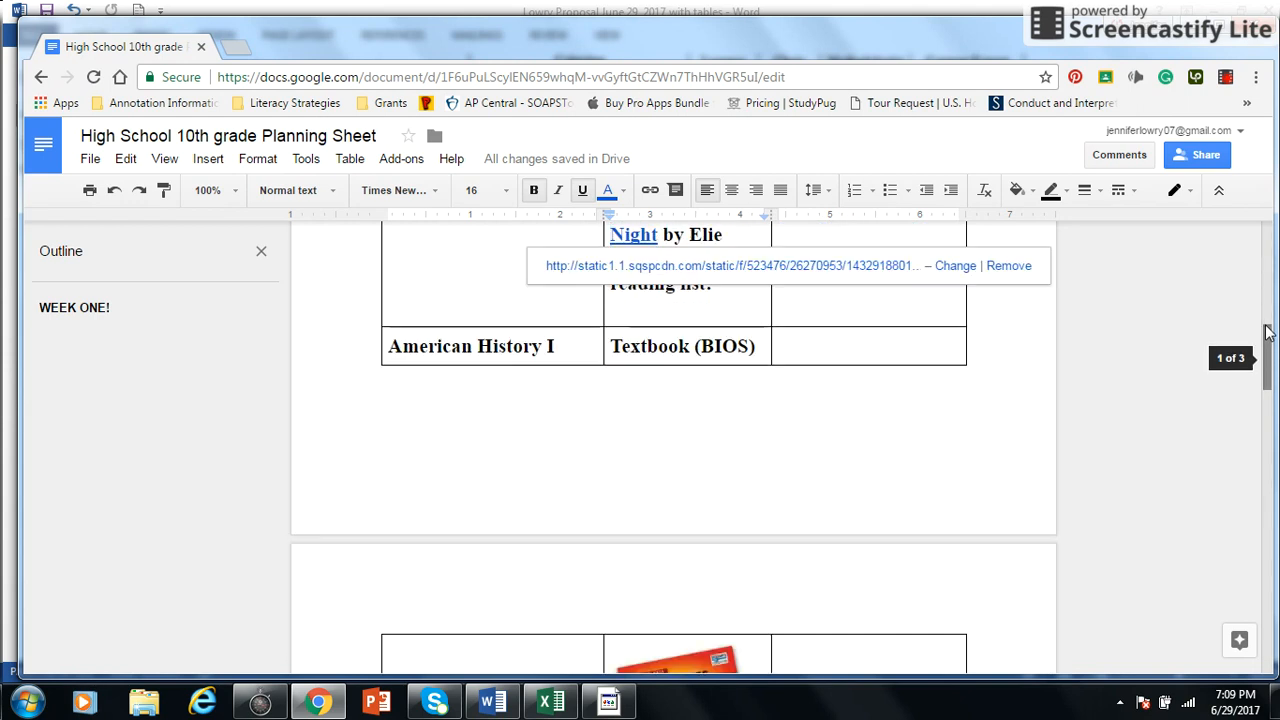
pyautogui.scroll(3)
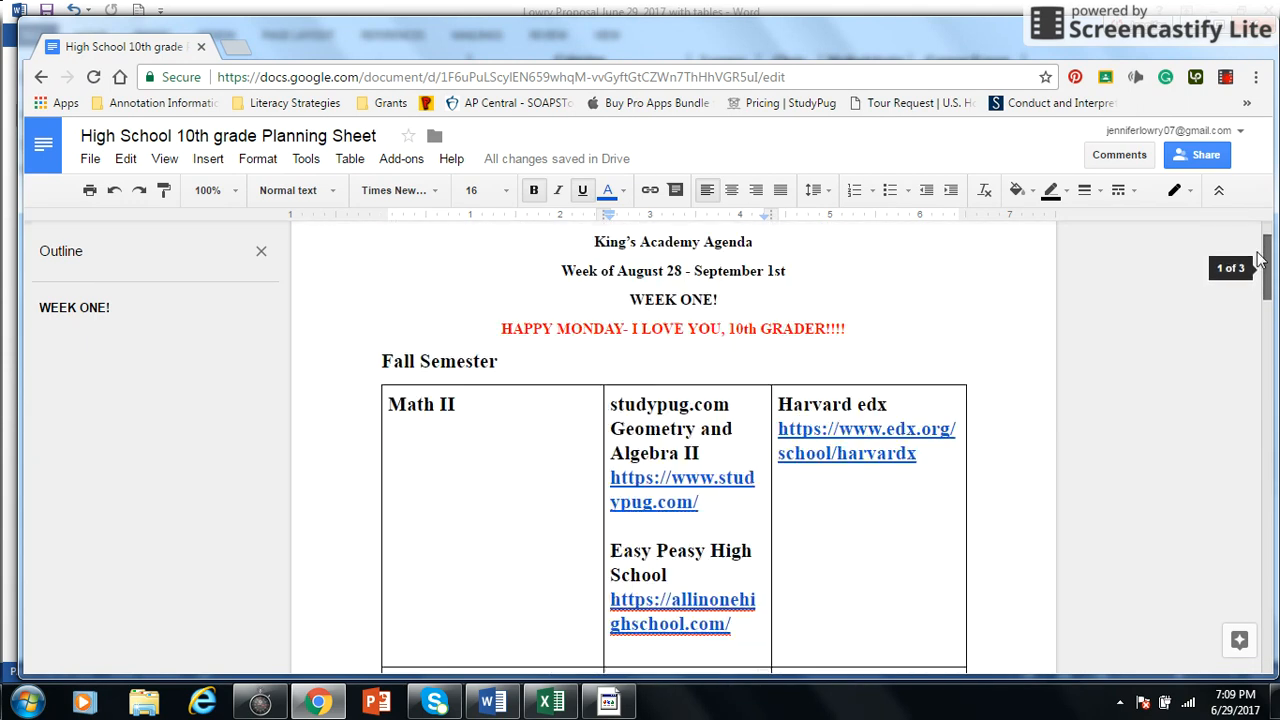
pyautogui.scroll(-3)
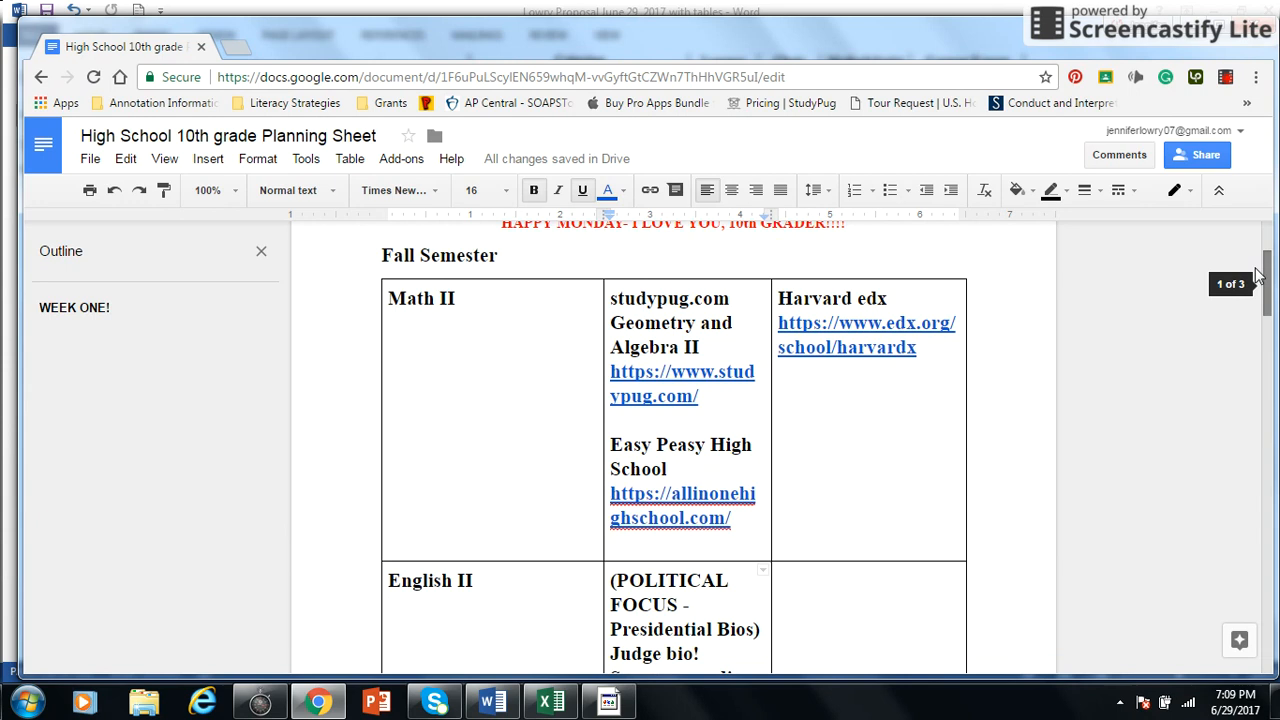
# Open the studypug.com link from the Math II cell in a new tab.
pyautogui.doubleClick(668, 298)
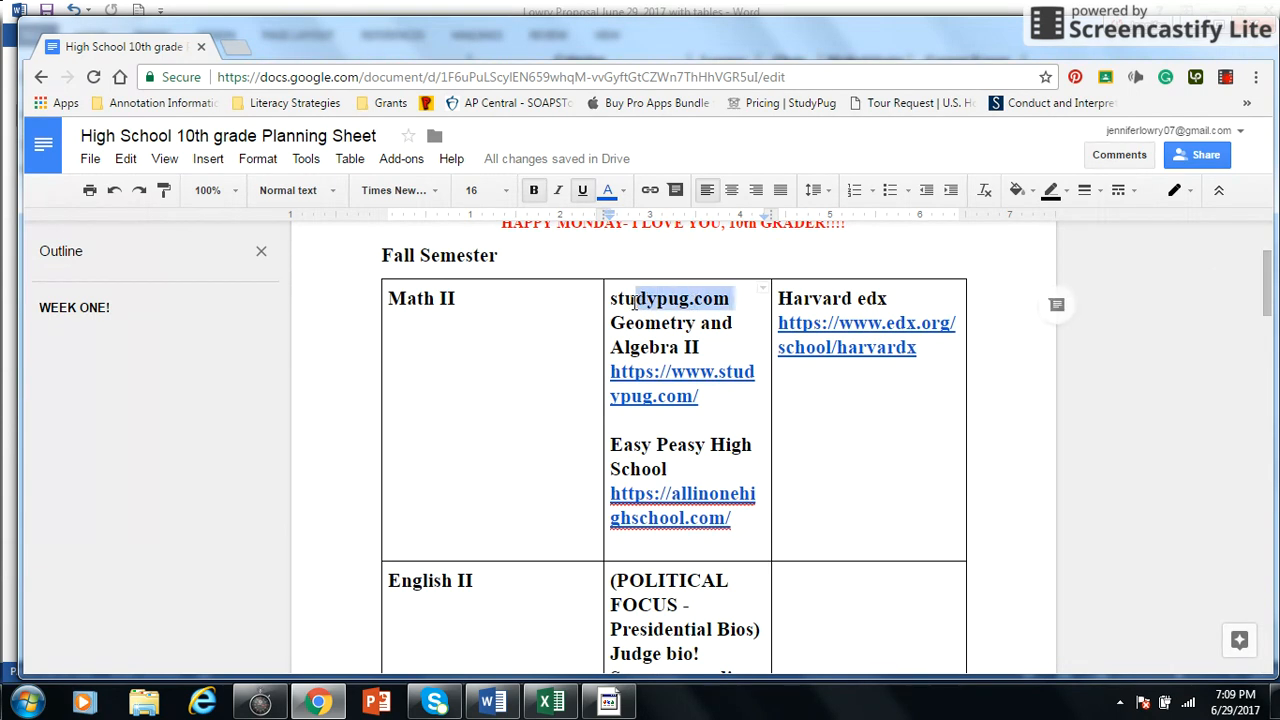
pyautogui.click(664, 384)
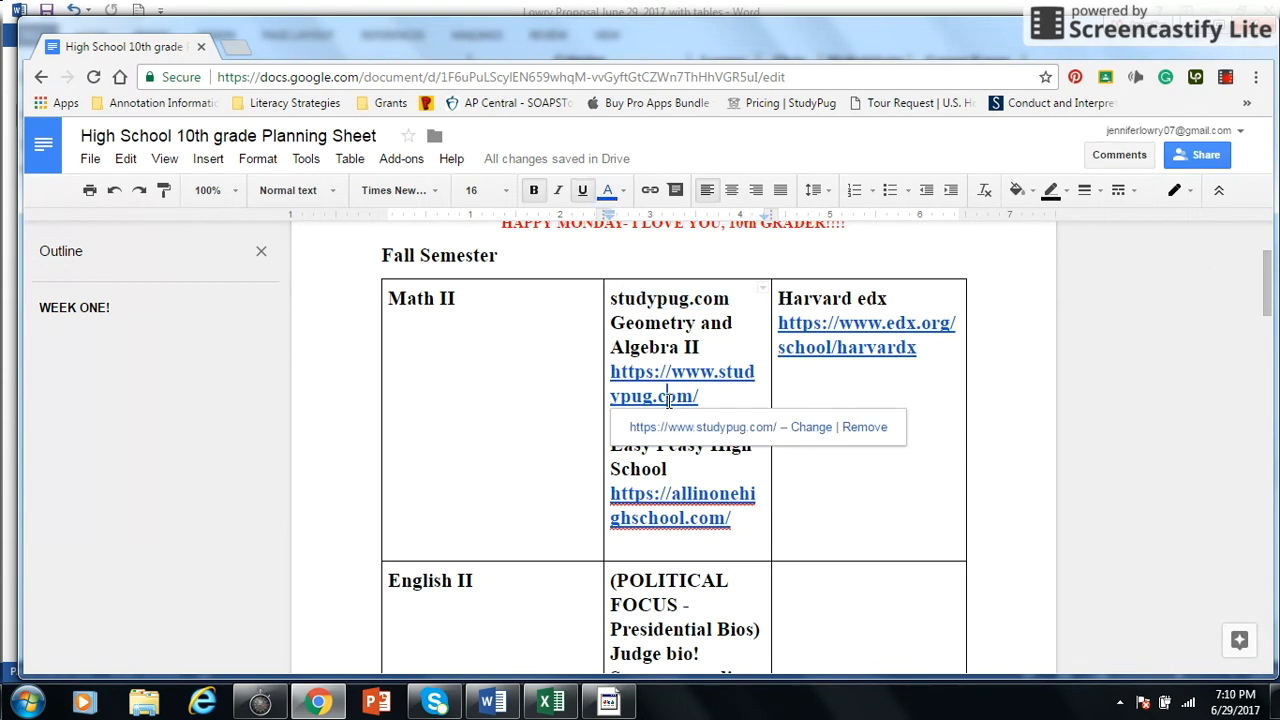
pyautogui.click(682, 384)
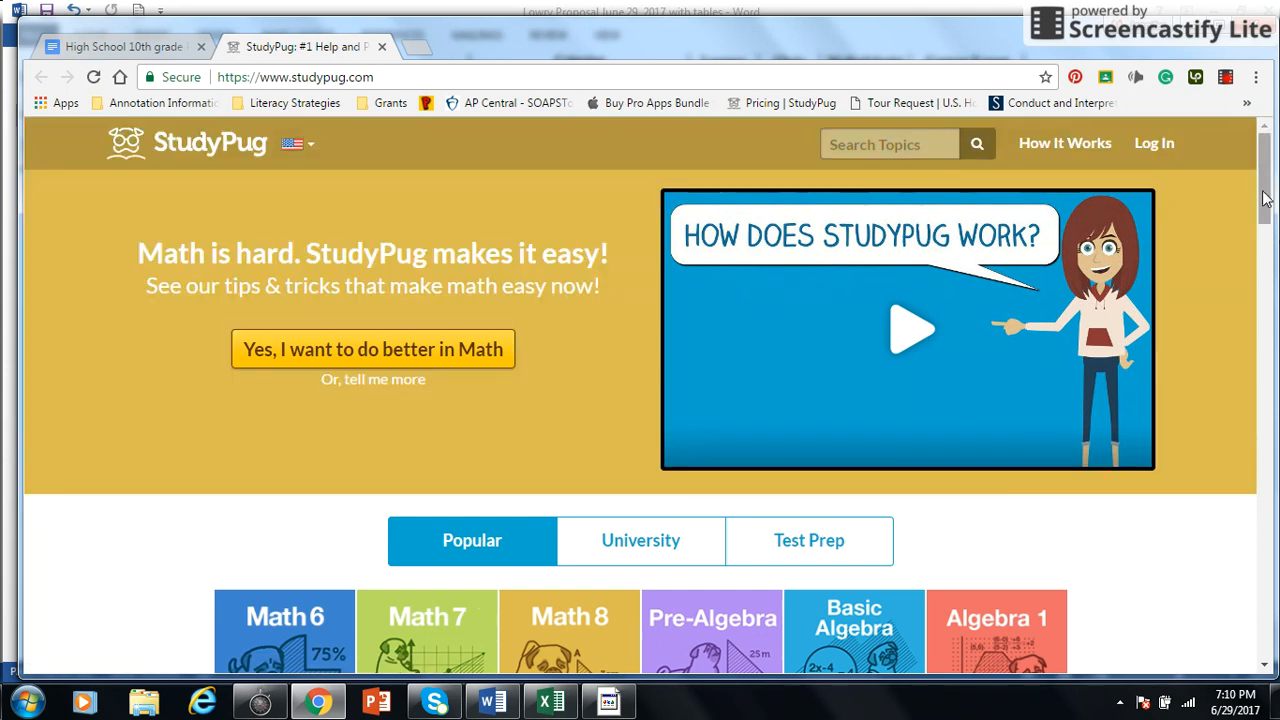
pyautogui.scroll(-3)
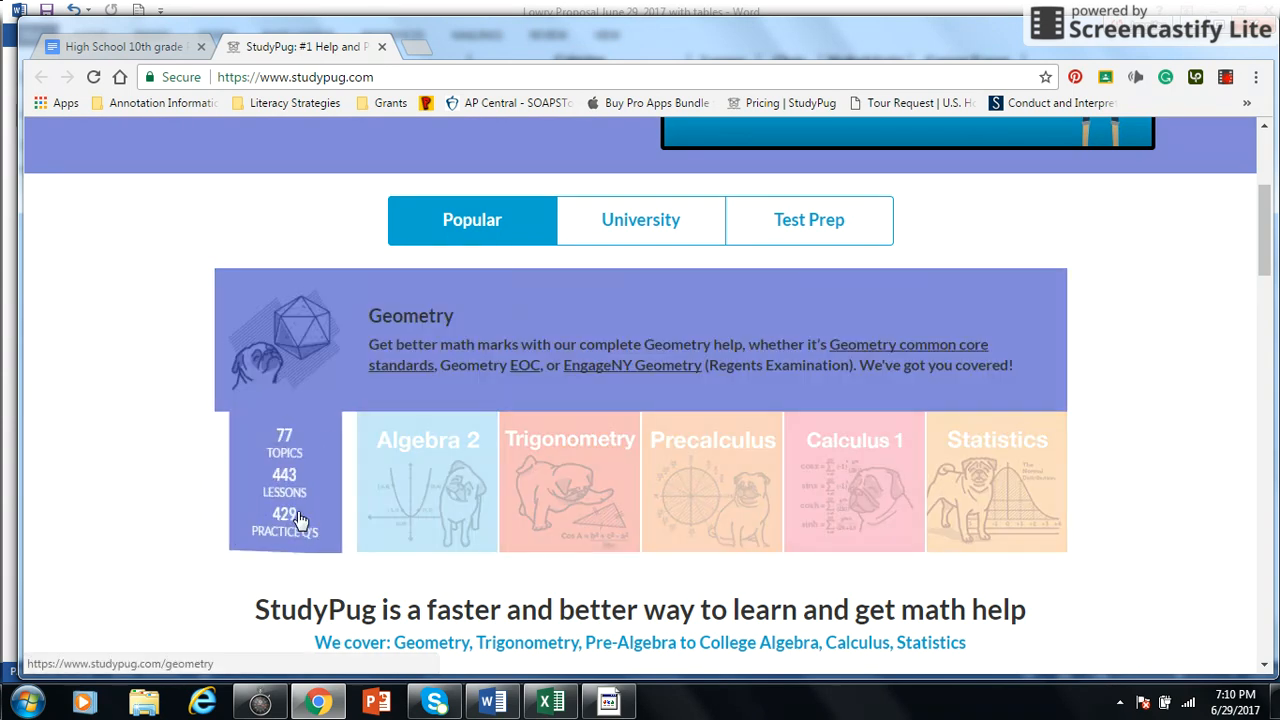
pyautogui.moveTo(302, 424)
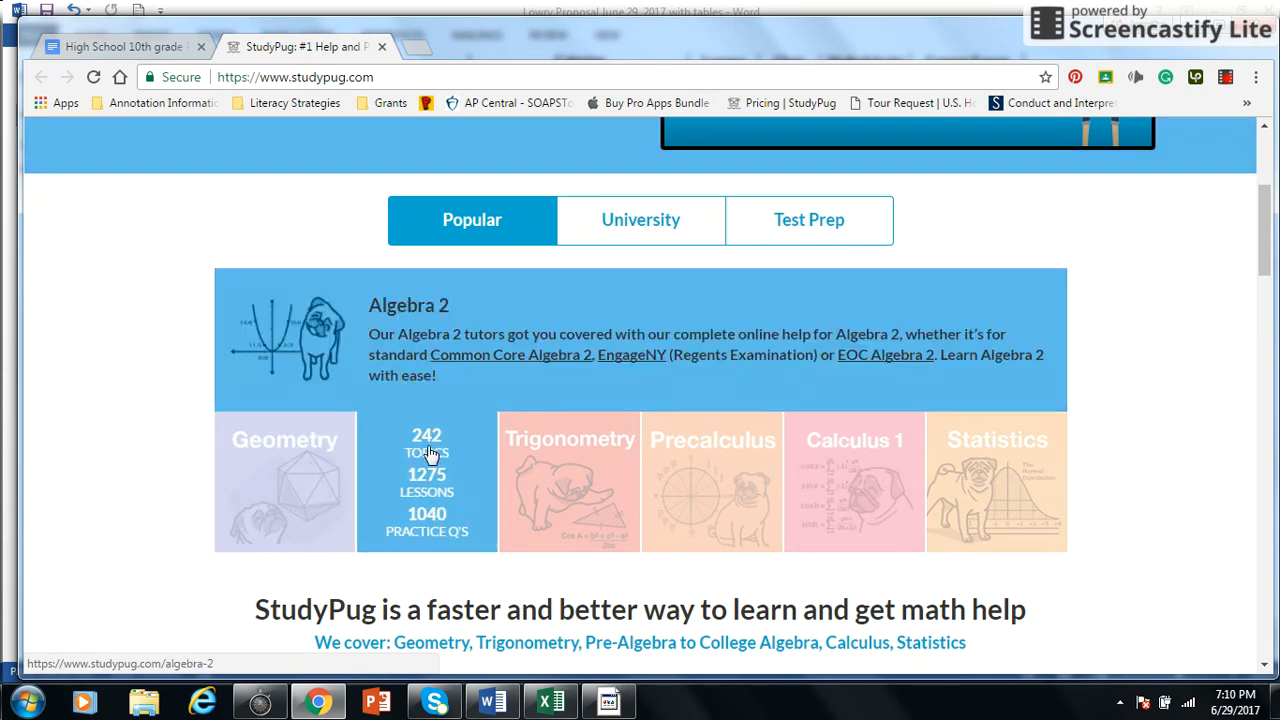
pyautogui.moveTo(388, 492)
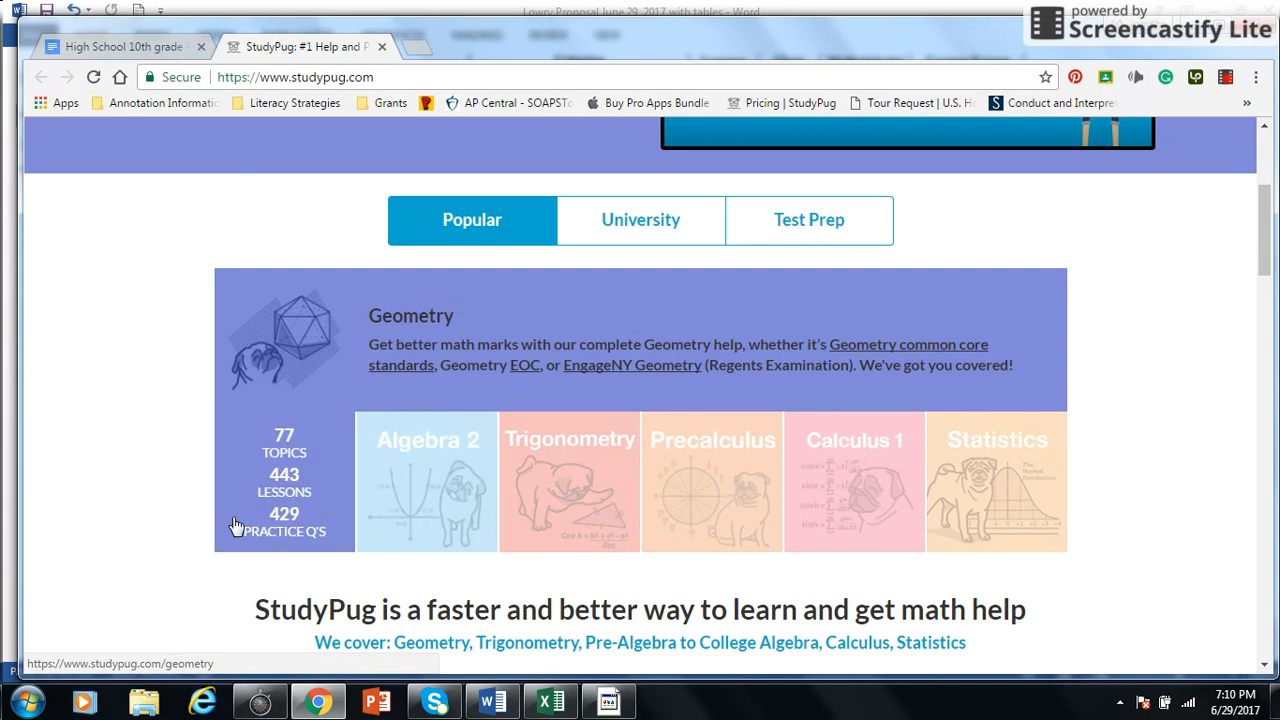
pyautogui.moveTo(284, 480)
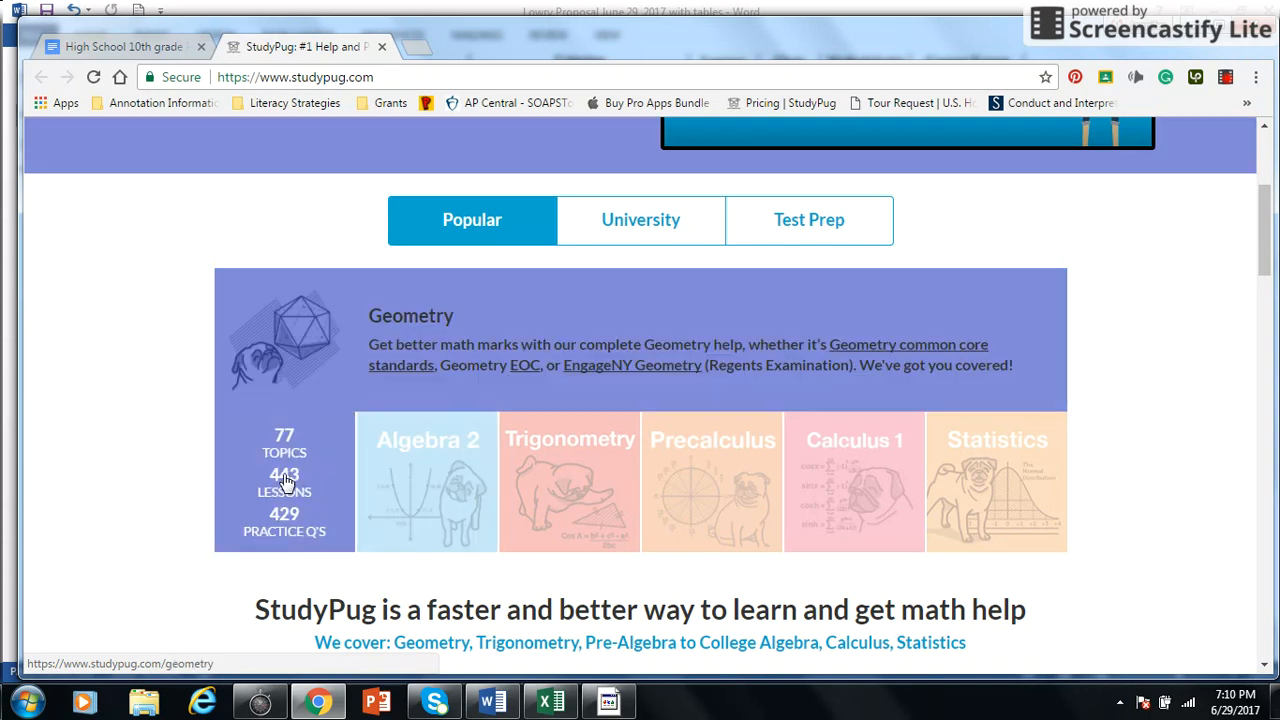
pyautogui.moveTo(228, 498)
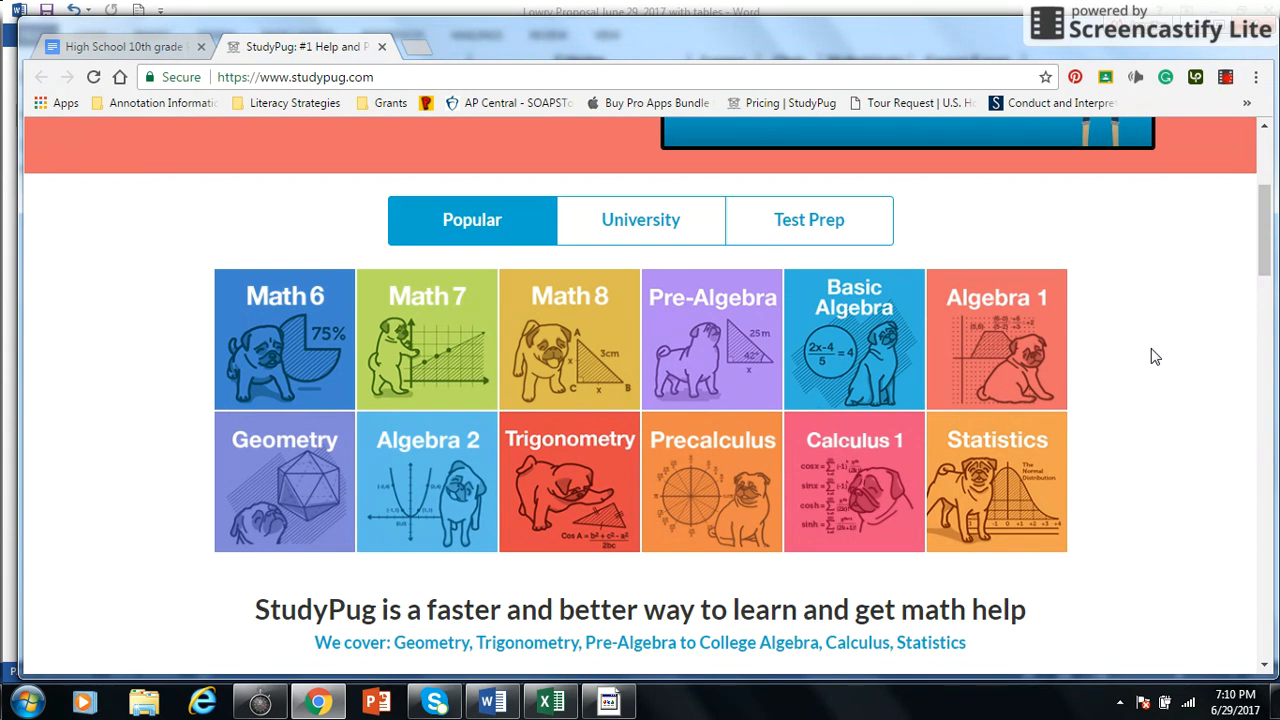
pyautogui.scroll(-3)
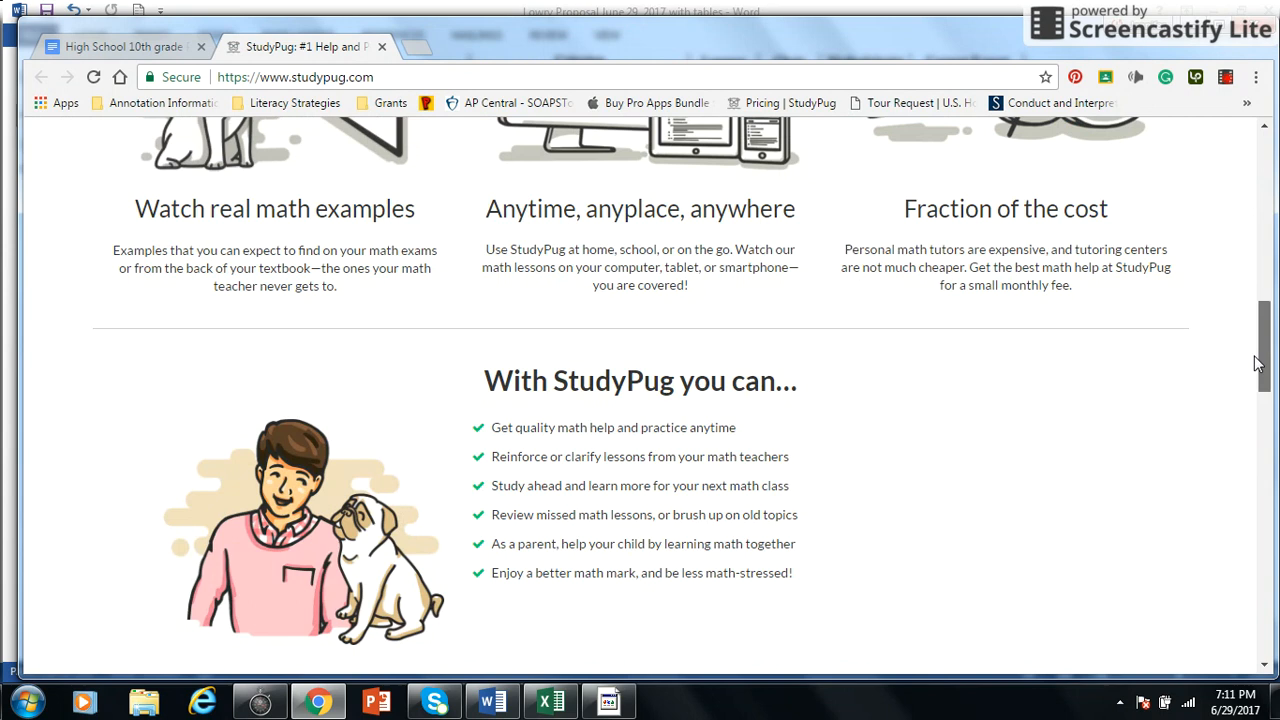
pyautogui.scroll(-3)
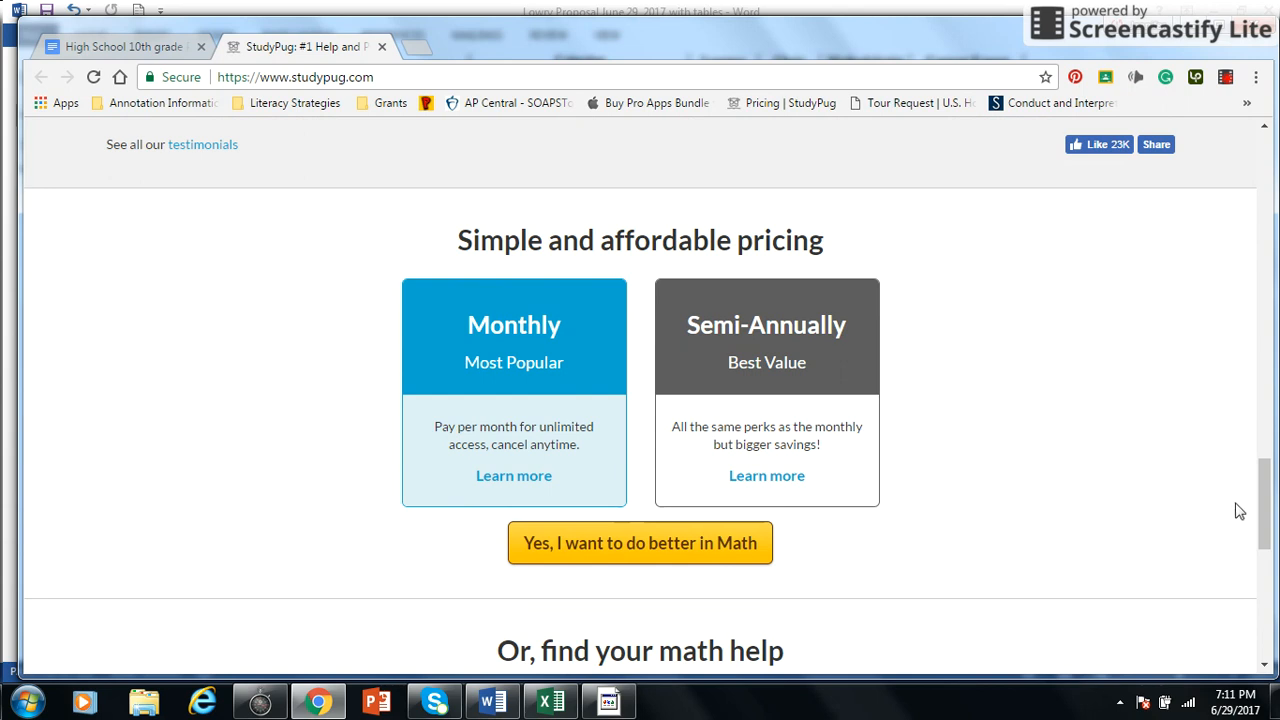
pyautogui.scroll(-3)
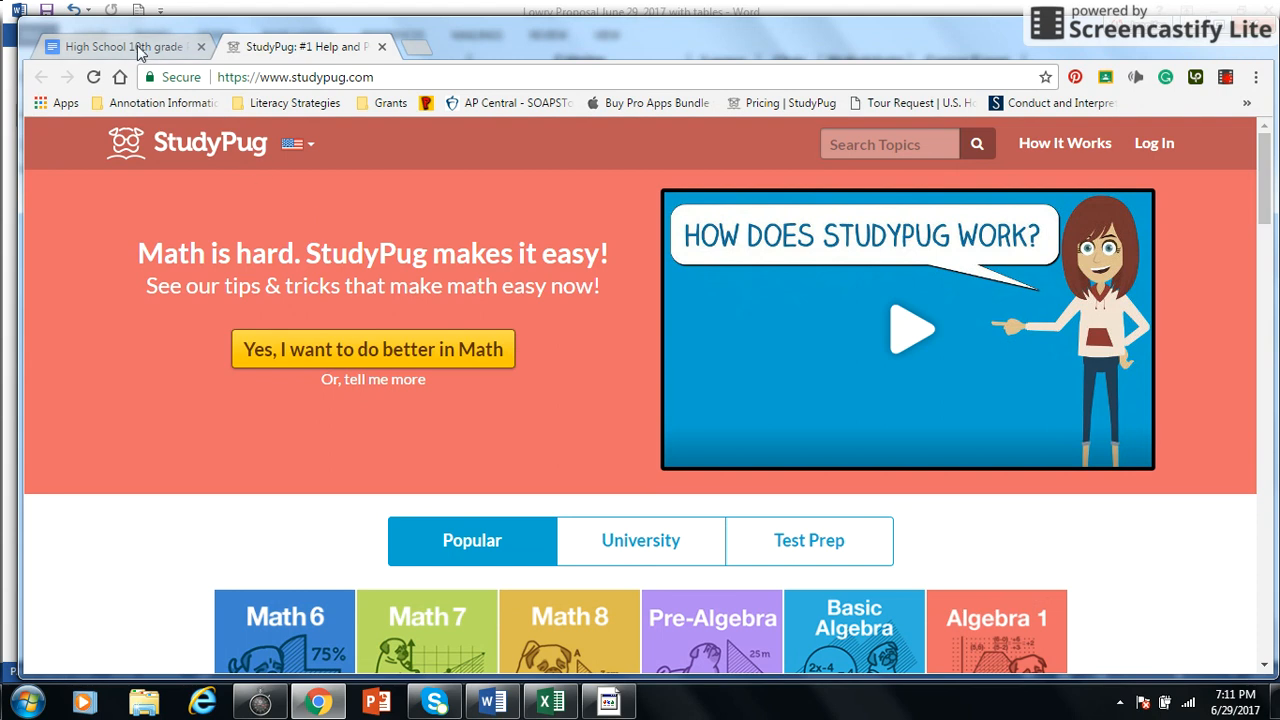
# Open the Algebra 1 course page from the Easy Peasy Math courses list.
pyautogui.click(120, 46)
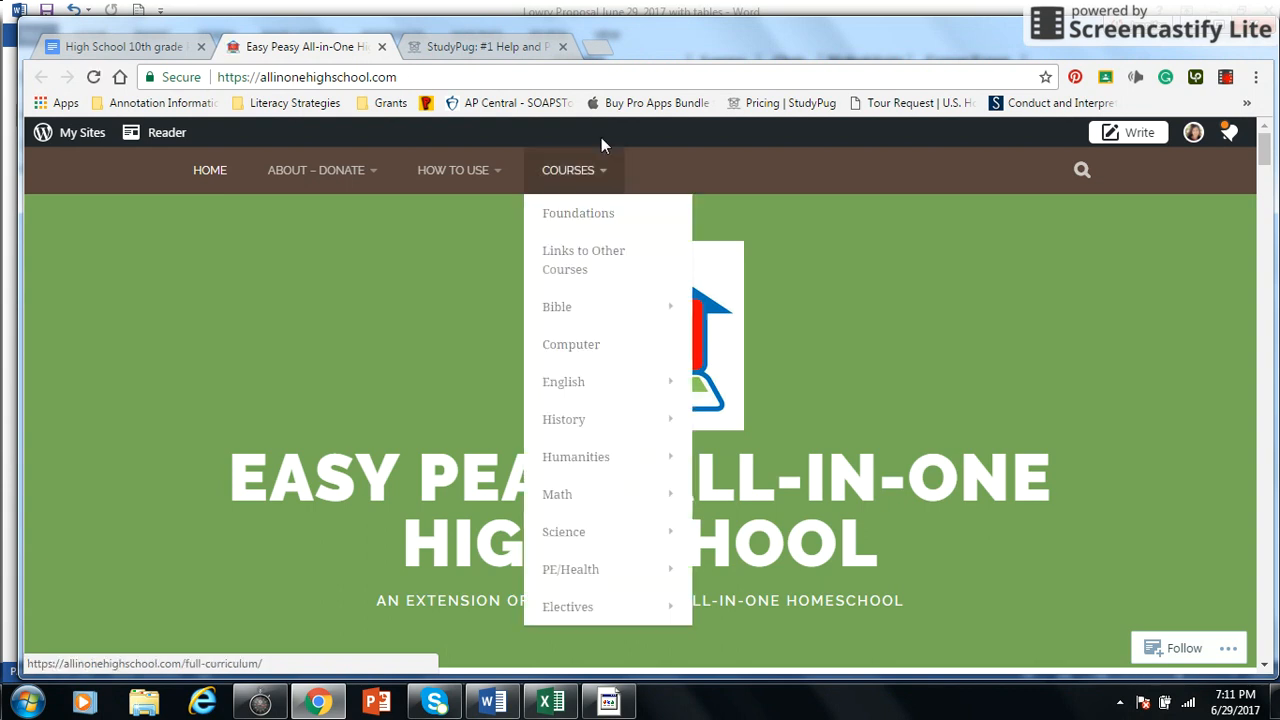
pyautogui.moveTo(588, 172)
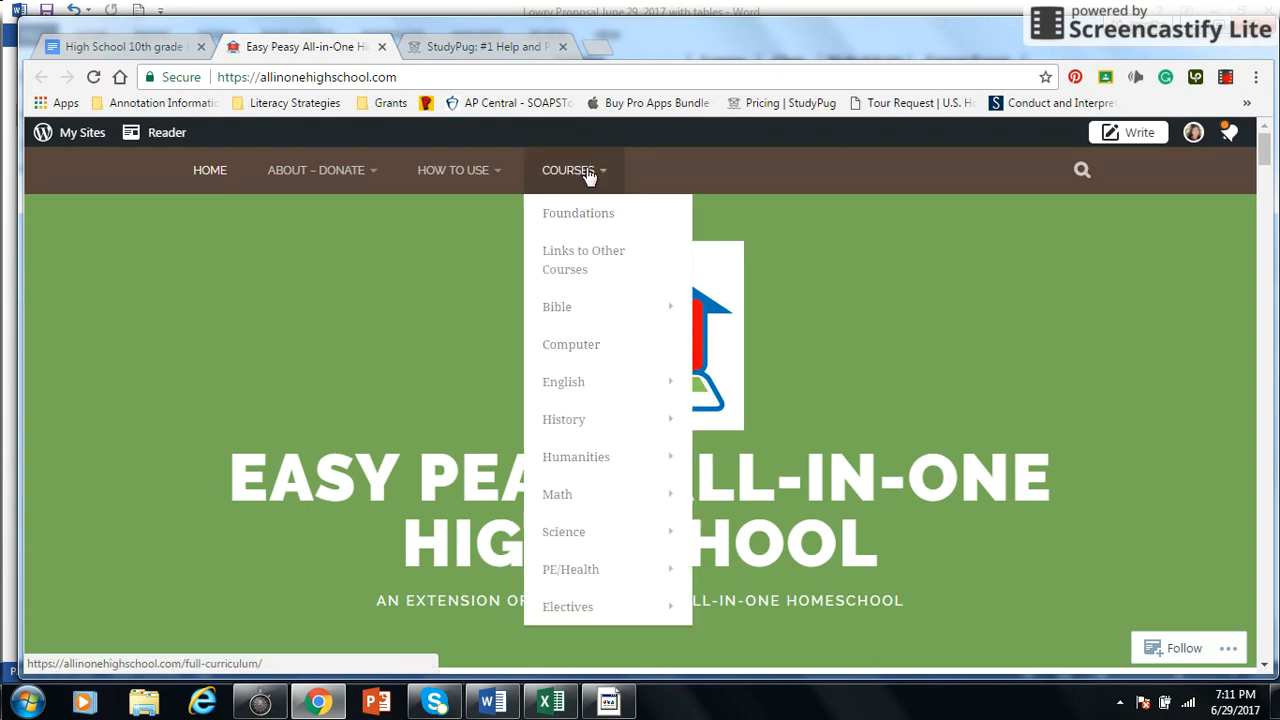
pyautogui.moveTo(556, 494)
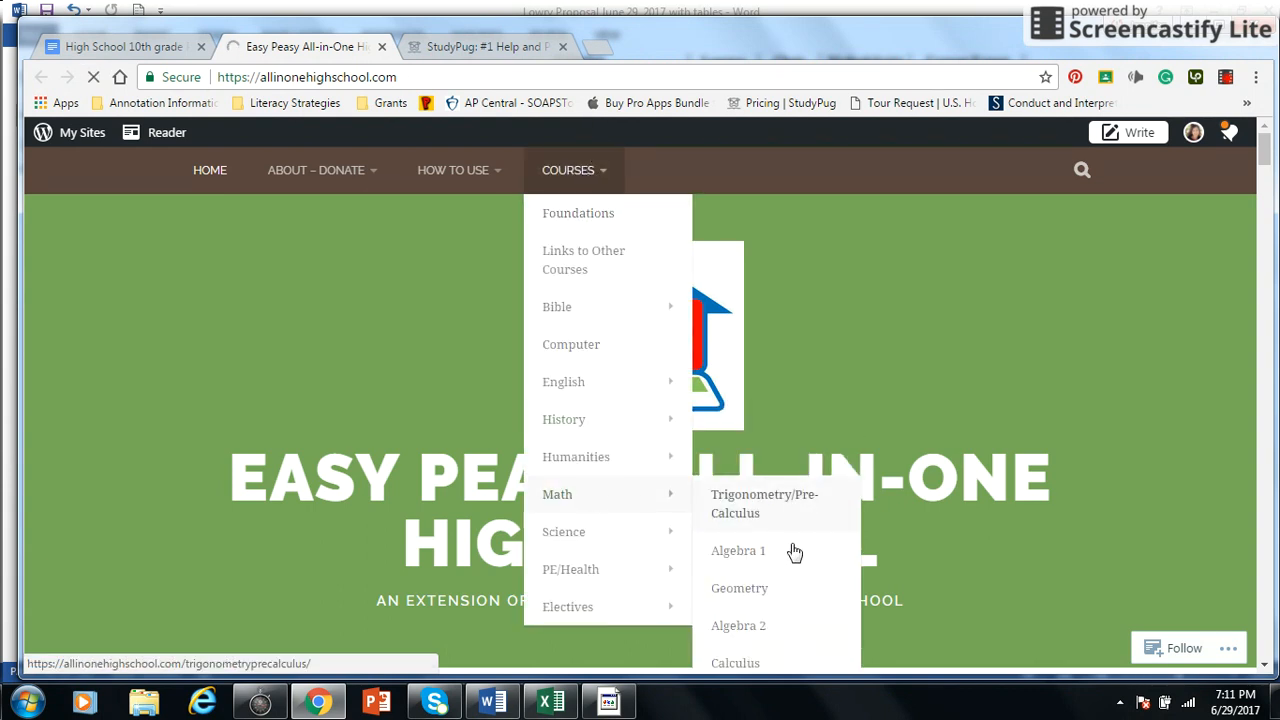
pyautogui.click(738, 552)
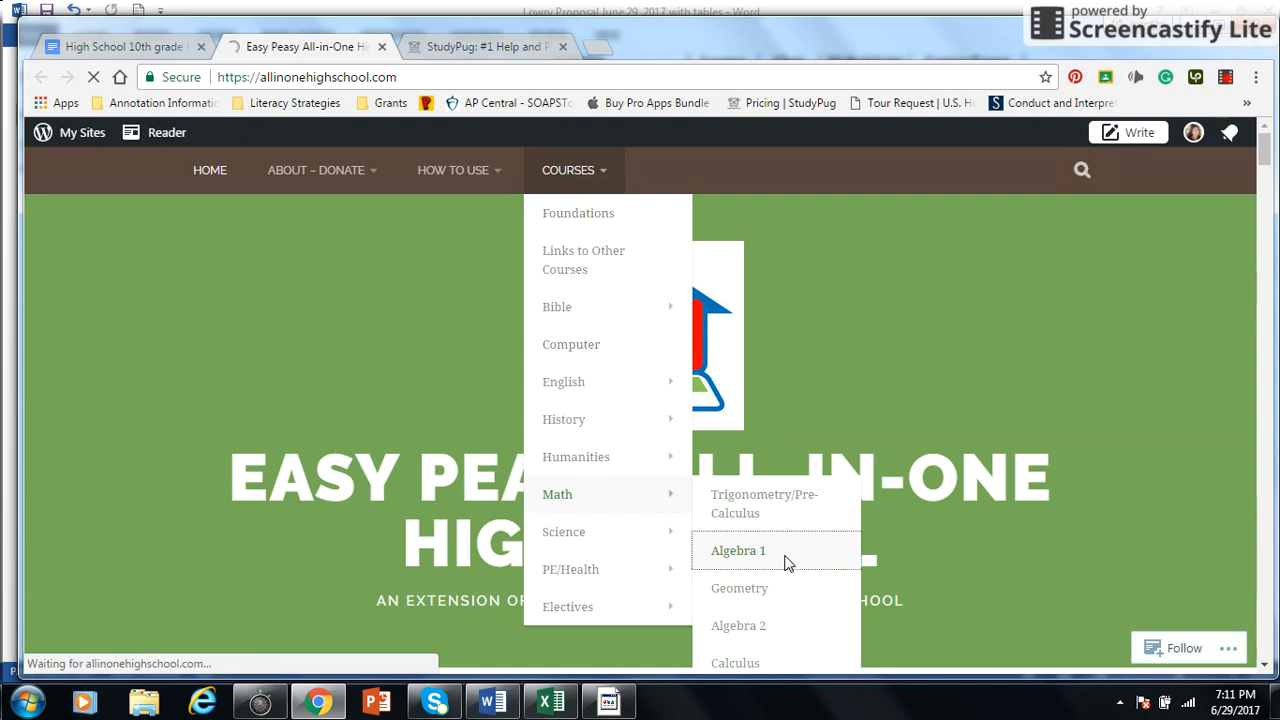
pyautogui.click(738, 550)
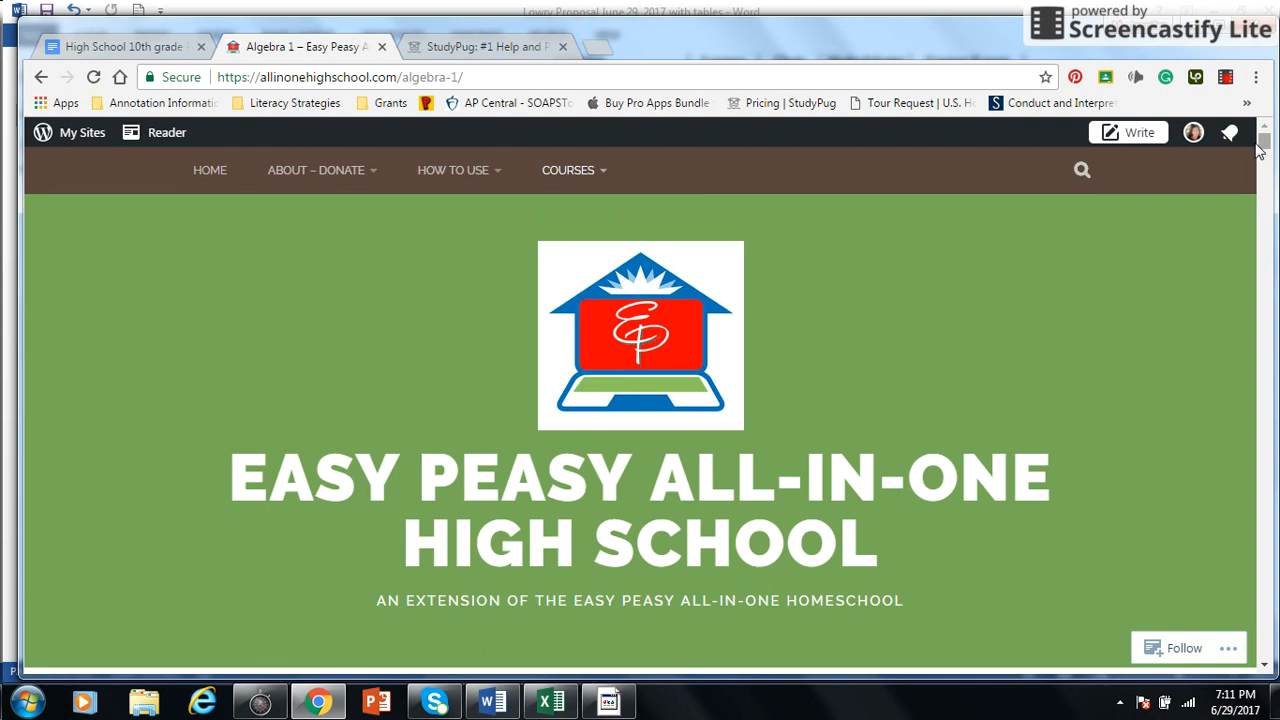
# Scroll through the Algebra 1 daily lessons down to Day 8.
pyautogui.scroll(-3)
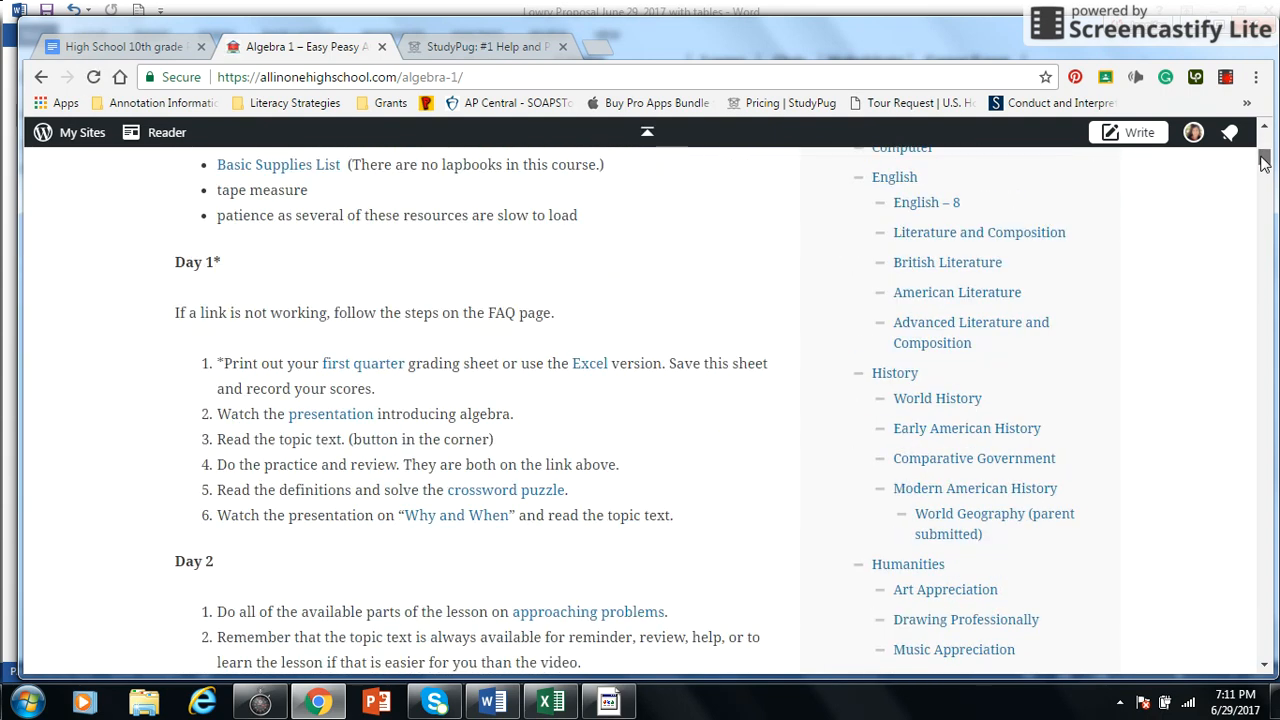
pyautogui.scroll(-3)
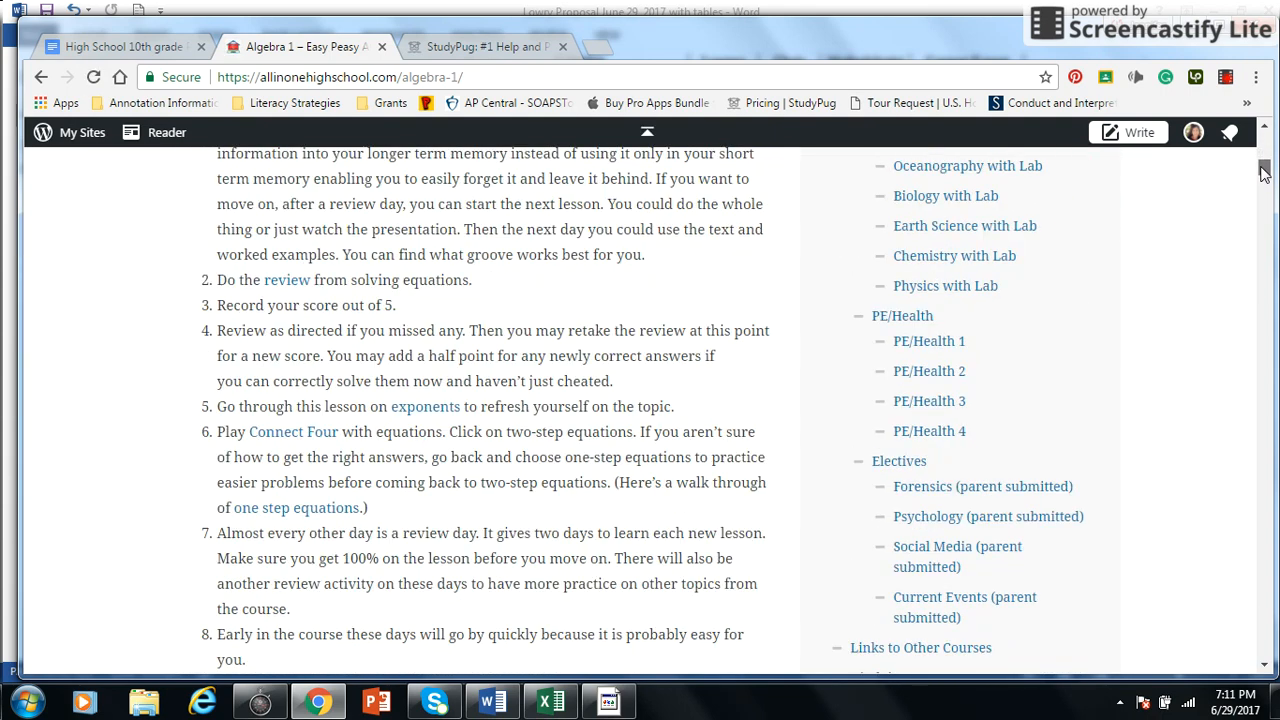
pyautogui.scroll(-3)
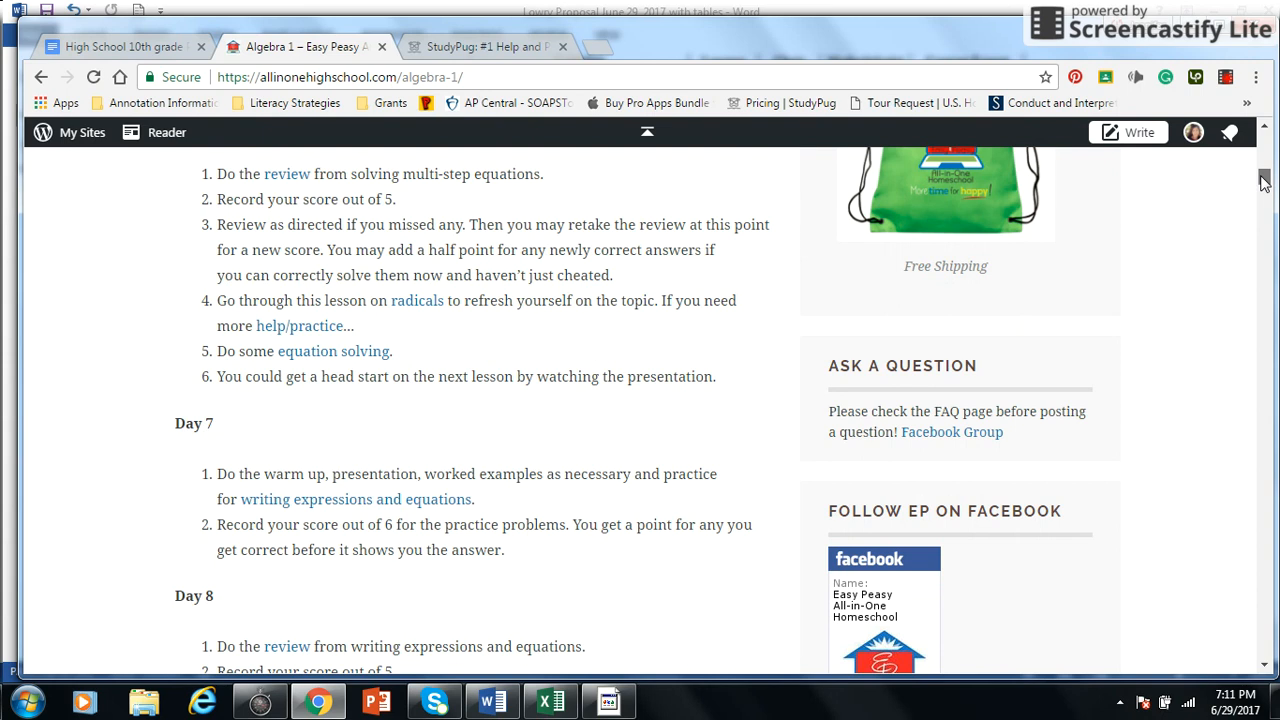
pyautogui.scroll(-3)
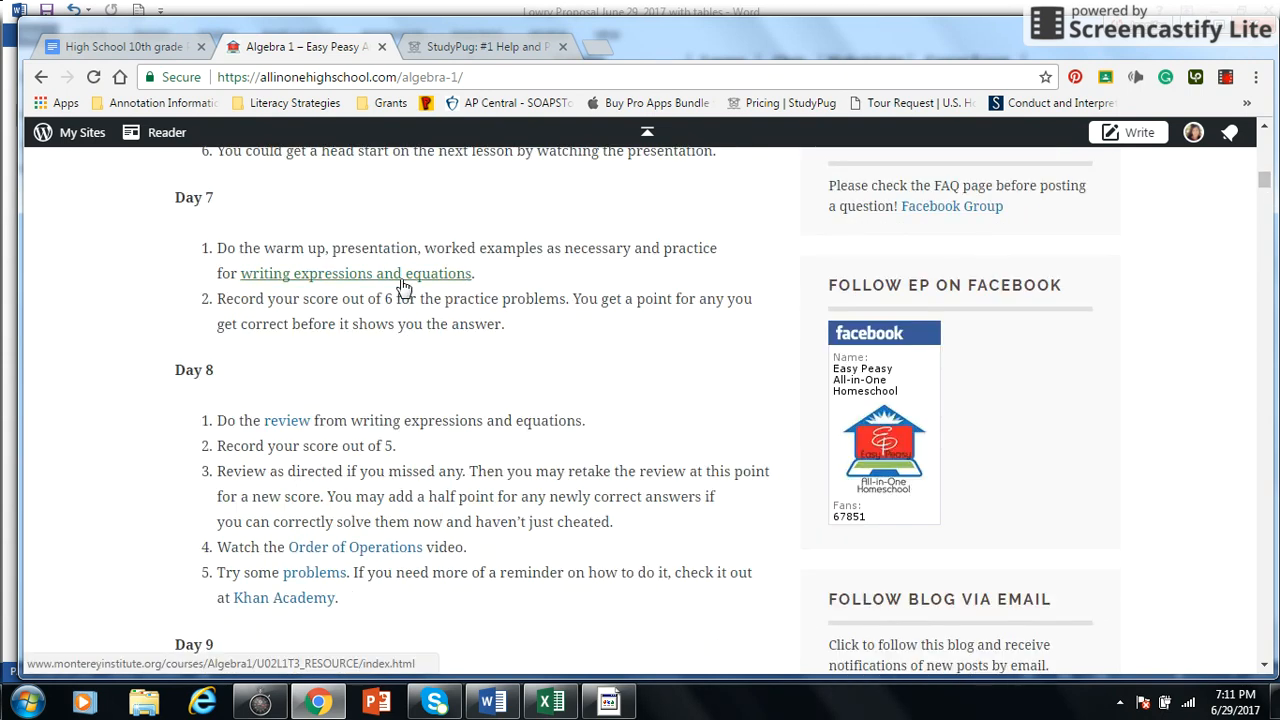
pyautogui.moveTo(588, 400)
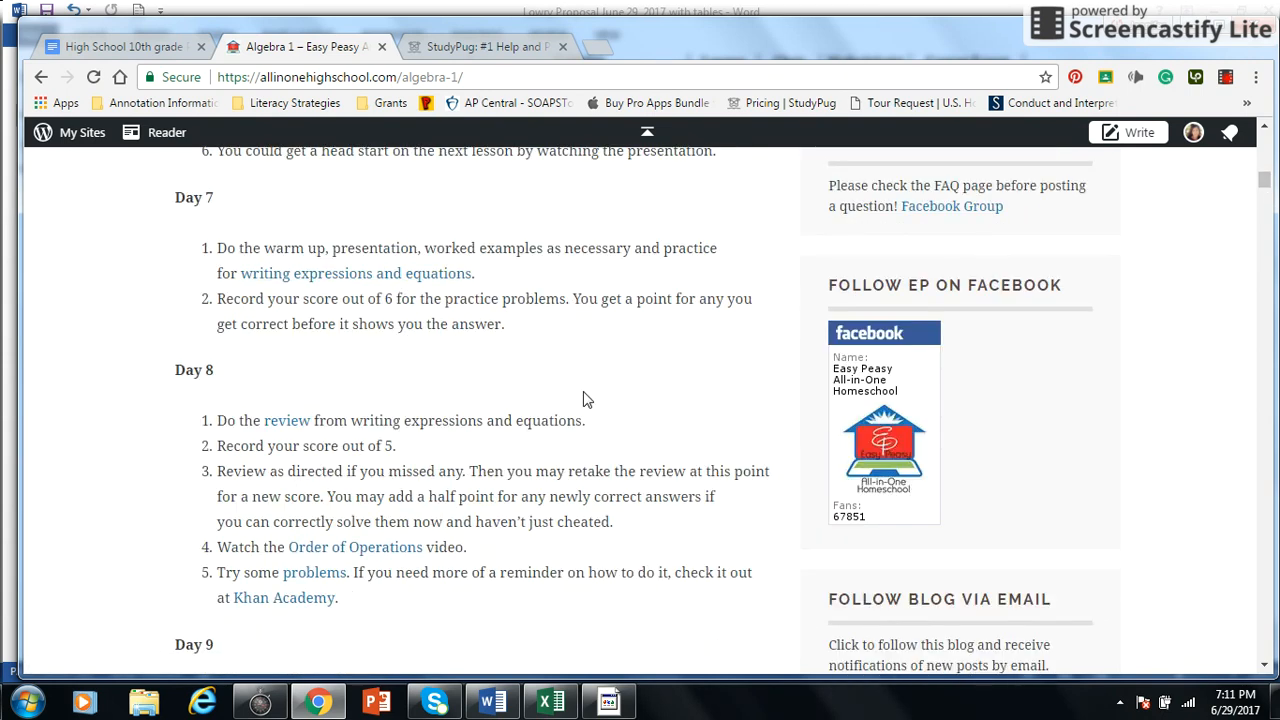
pyautogui.moveTo(610, 396)
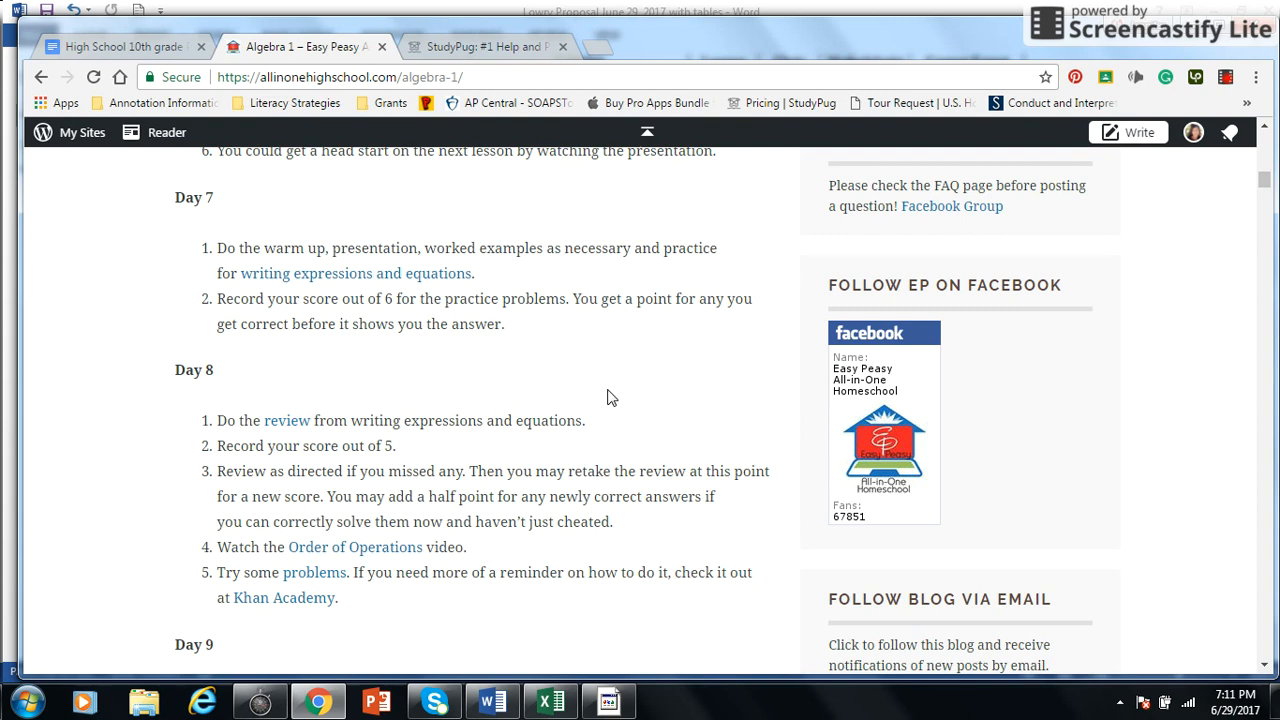
pyautogui.moveTo(120, 46)
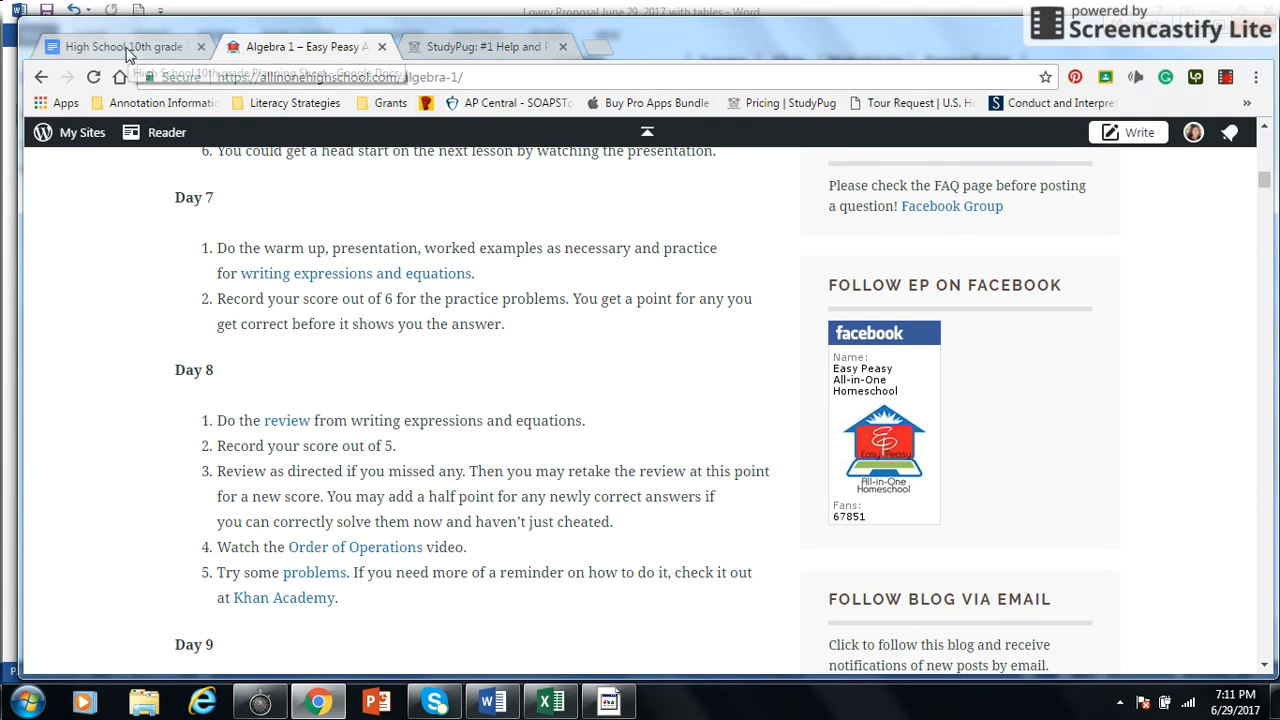
# Return to the planning sheet and scroll down its course table.
pyautogui.click(120, 46)
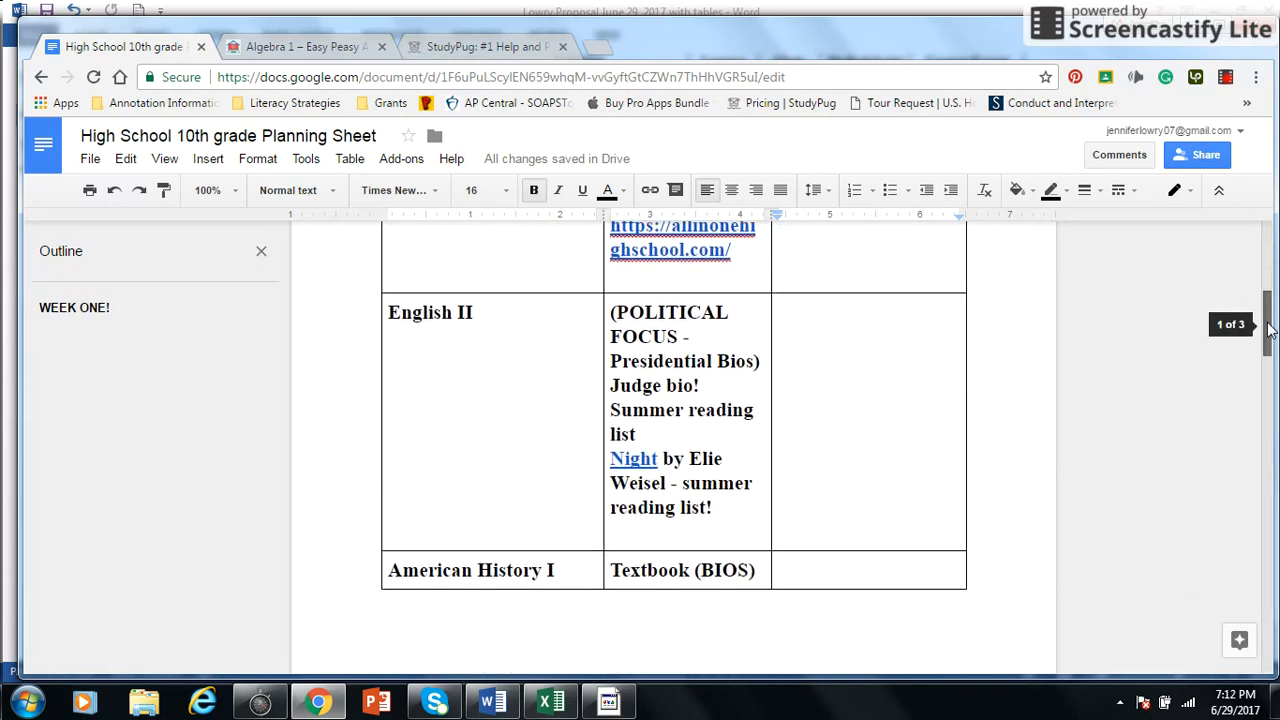
pyautogui.scroll(-3)
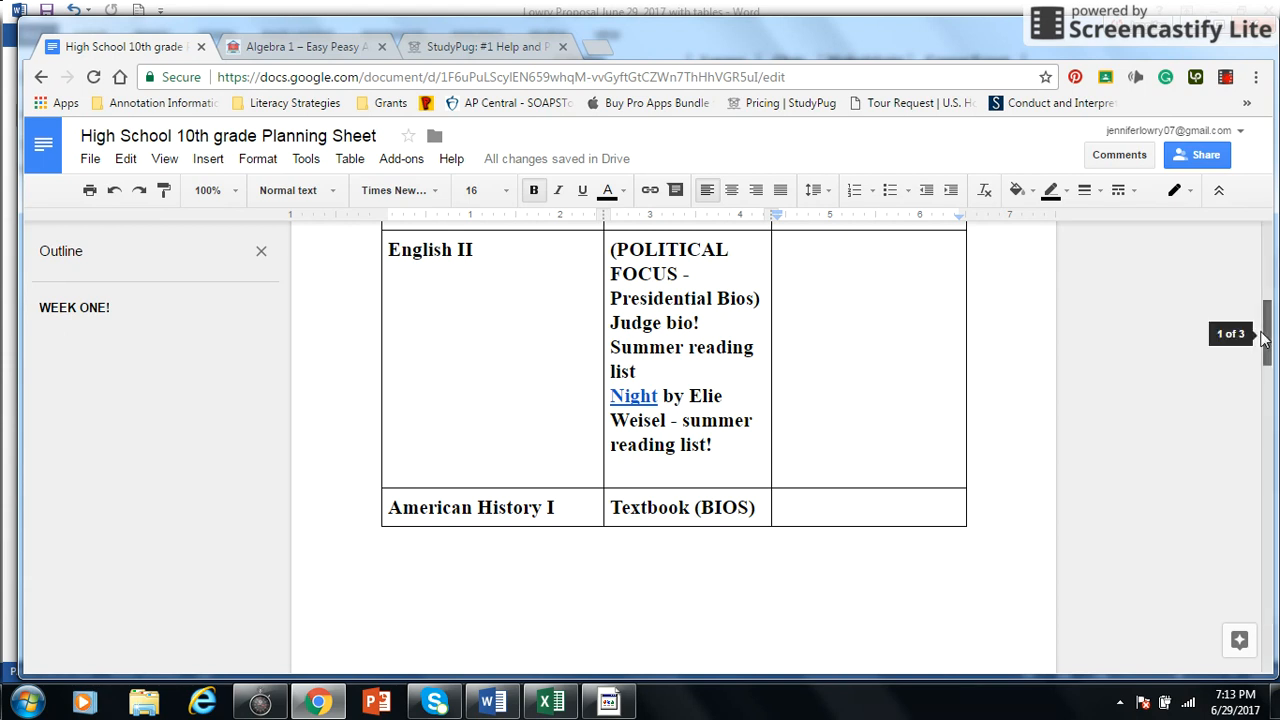
pyautogui.scroll(-3)
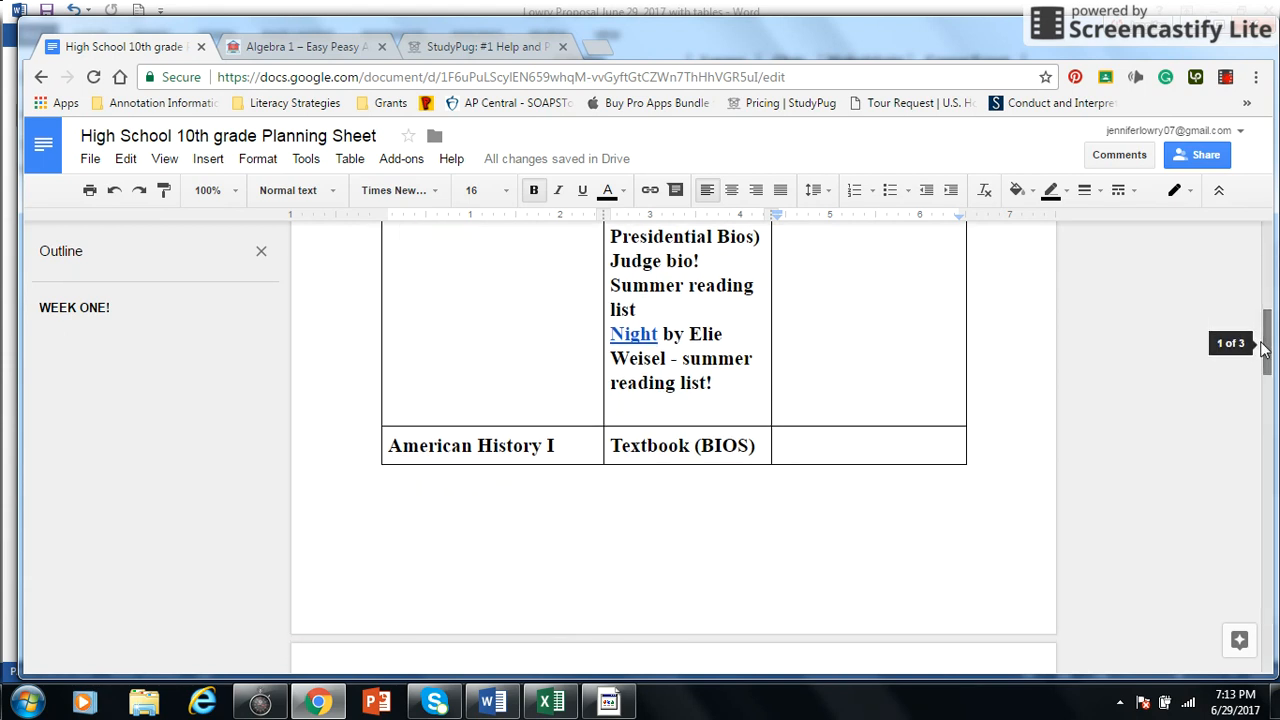
pyautogui.scroll(-3)
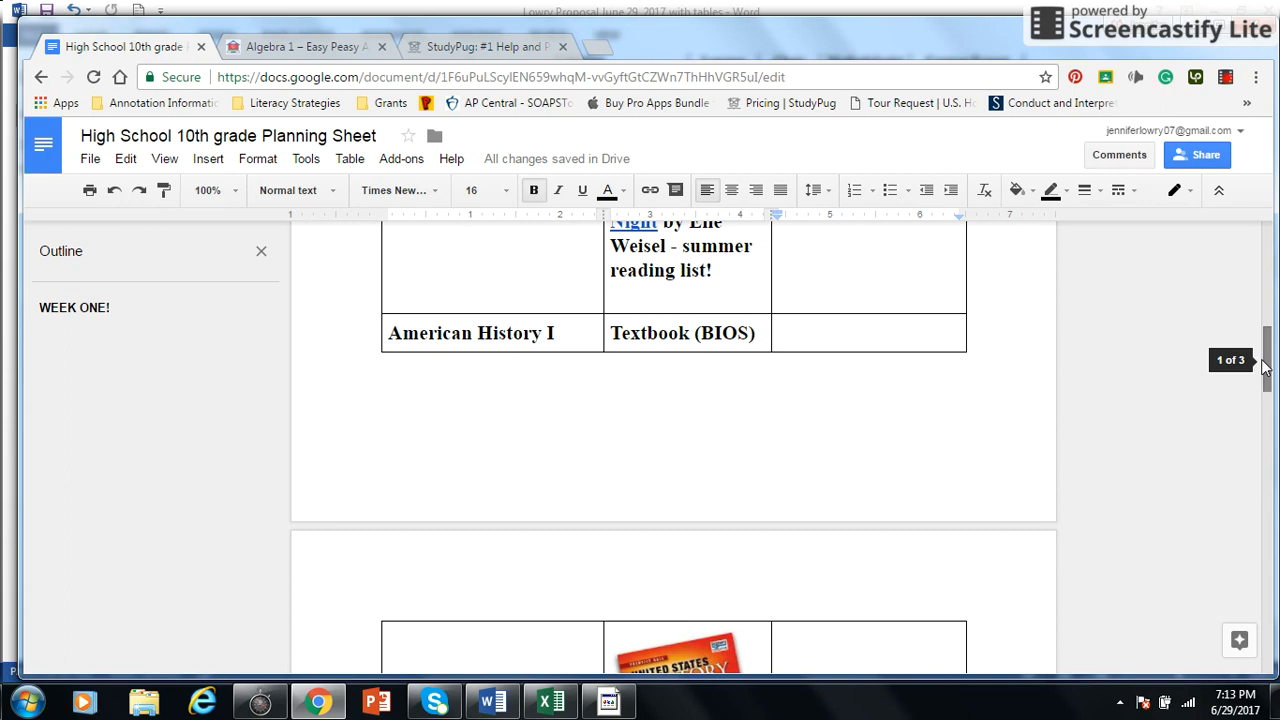
pyautogui.scroll(-3)
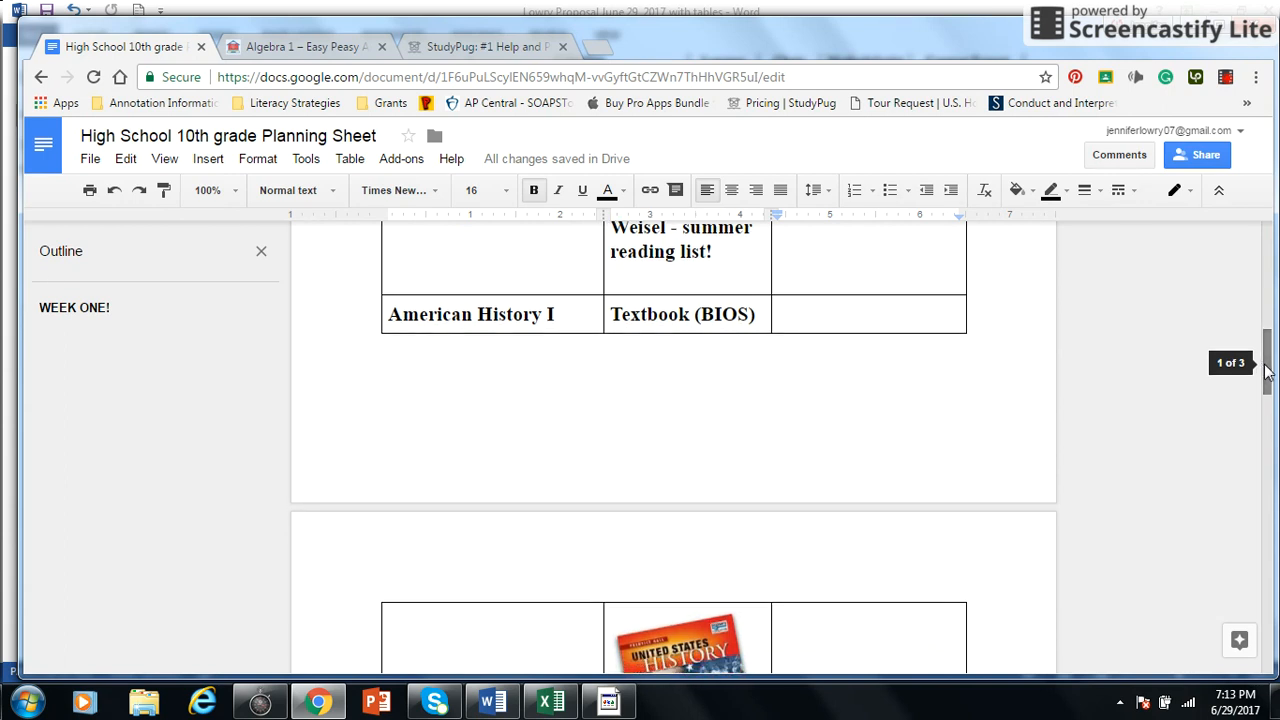
pyautogui.scroll(-3)
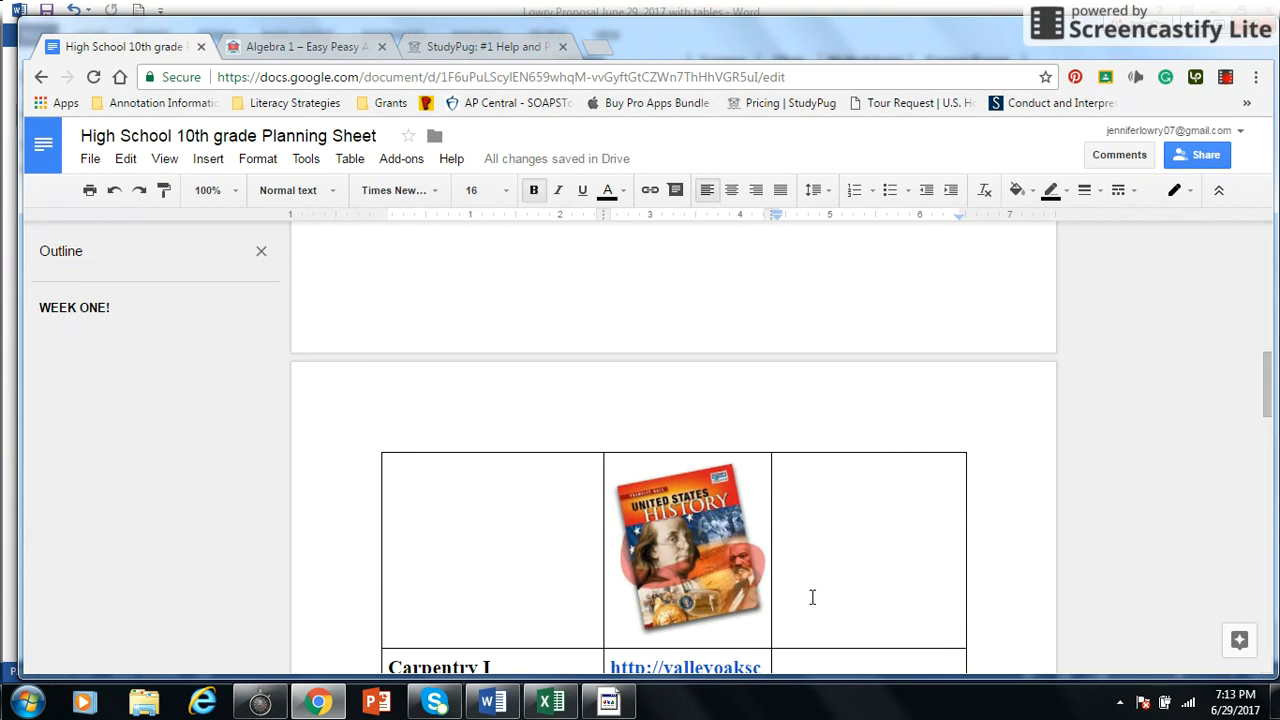
# Continue down the table to the Carpentry I link and SAT PREP row.
pyautogui.scroll(-3)
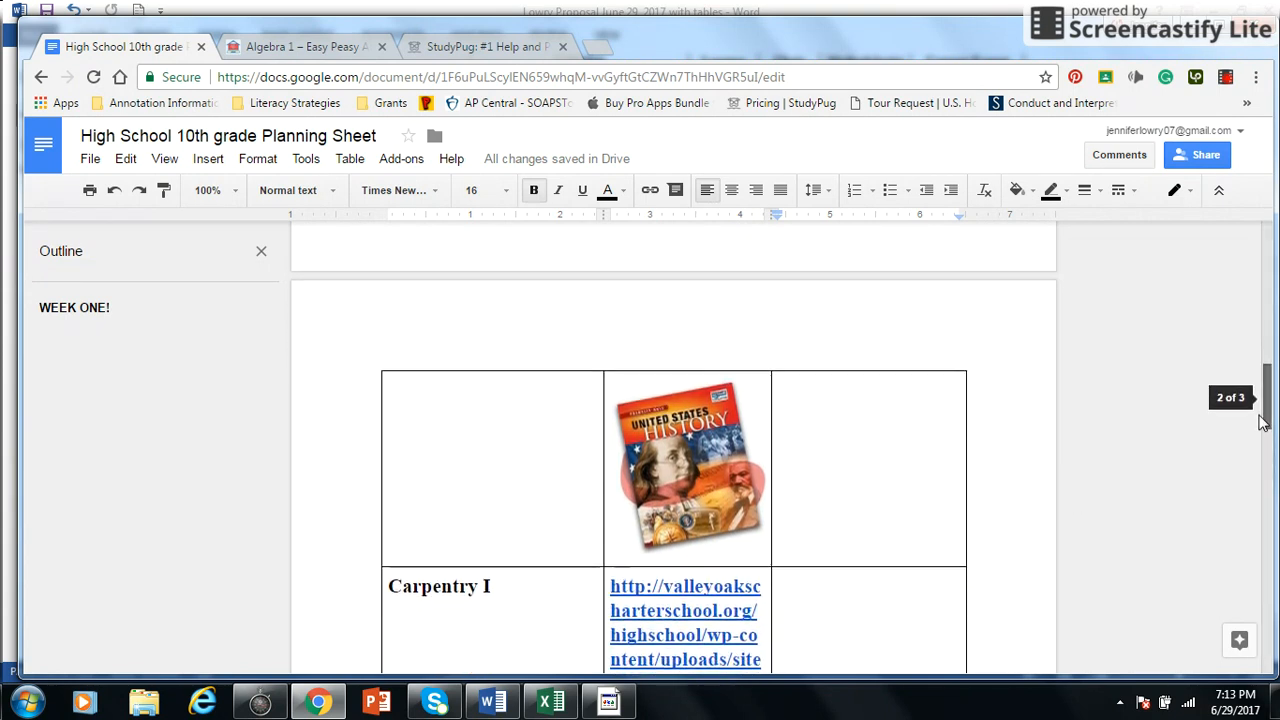
pyautogui.scroll(-3)
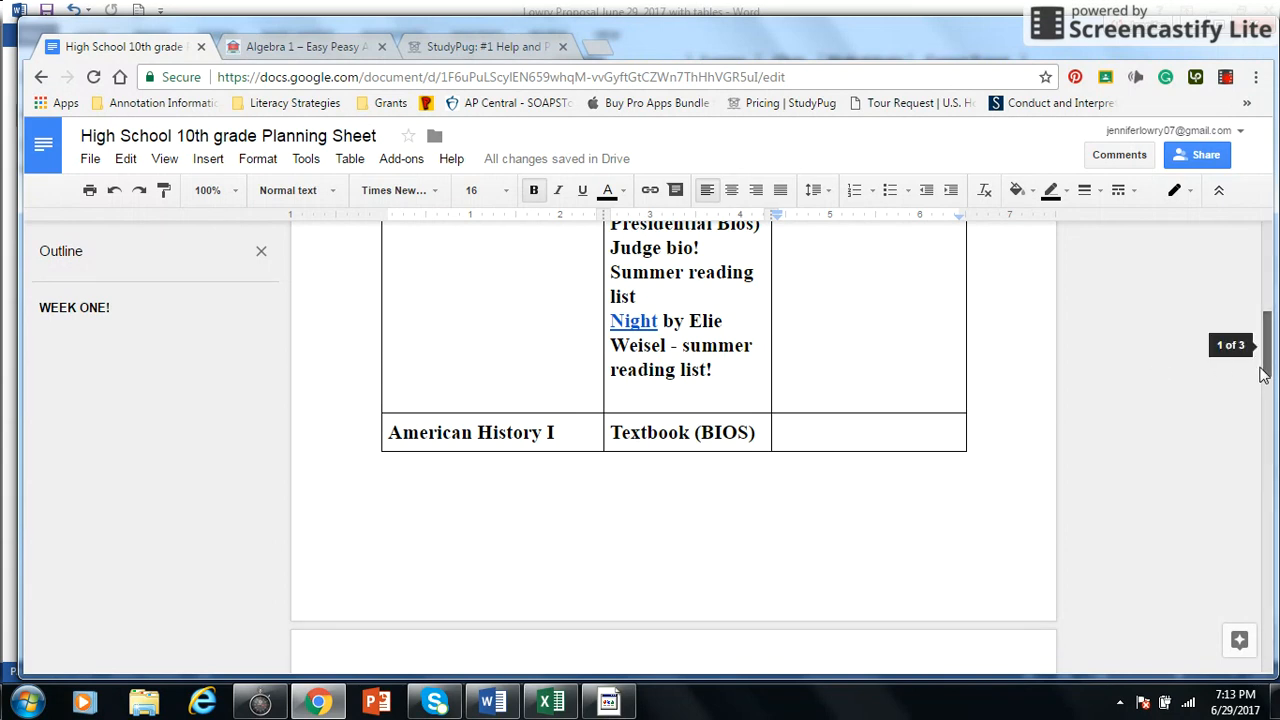
pyautogui.scroll(-3)
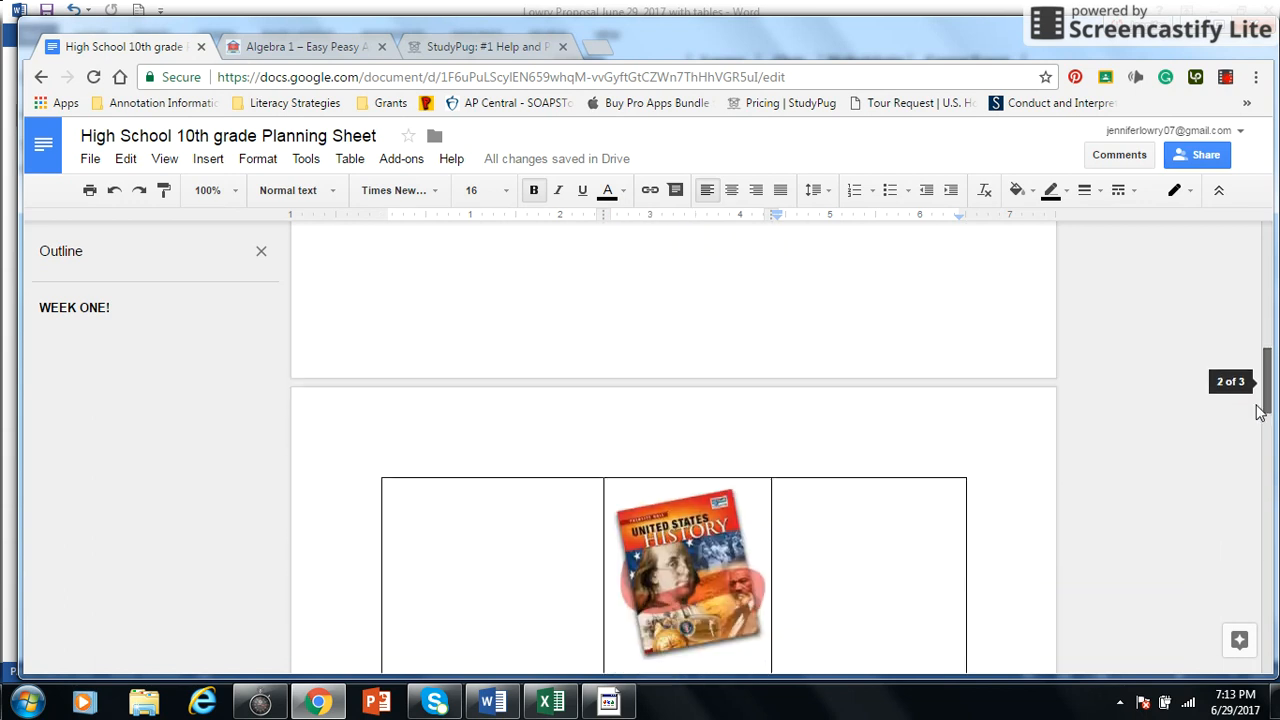
pyautogui.scroll(-3)
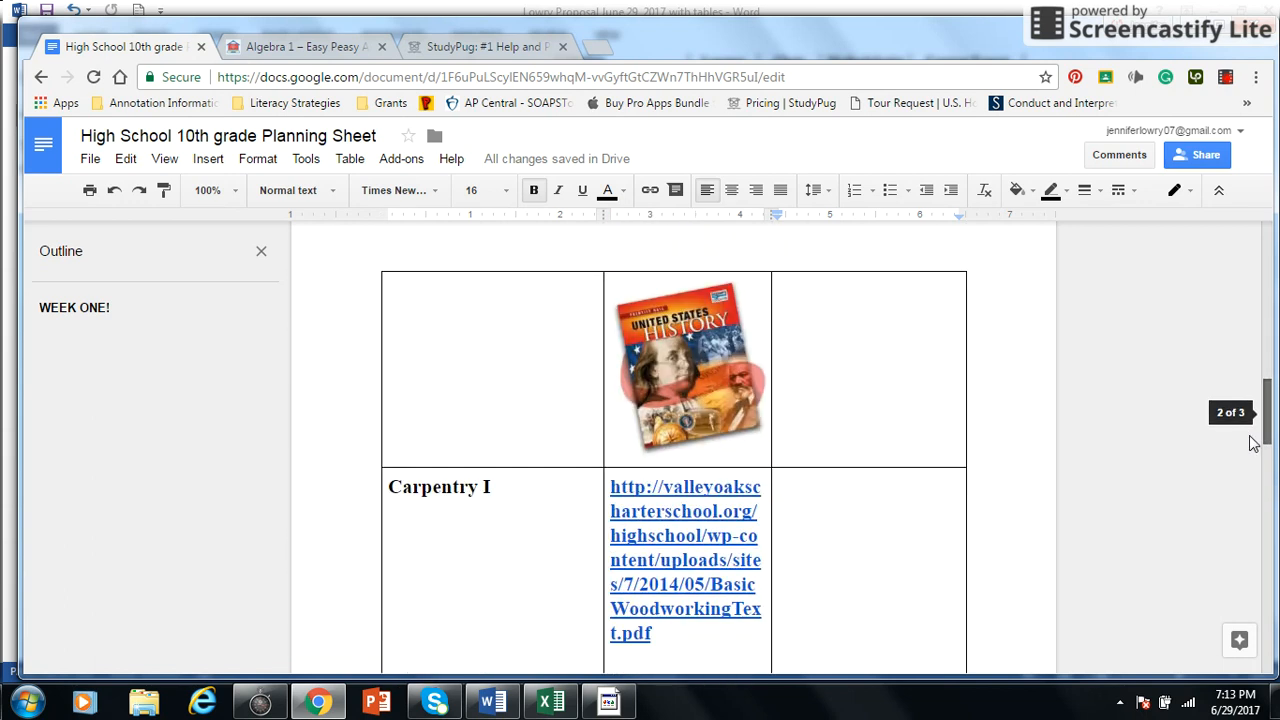
pyautogui.scroll(-3)
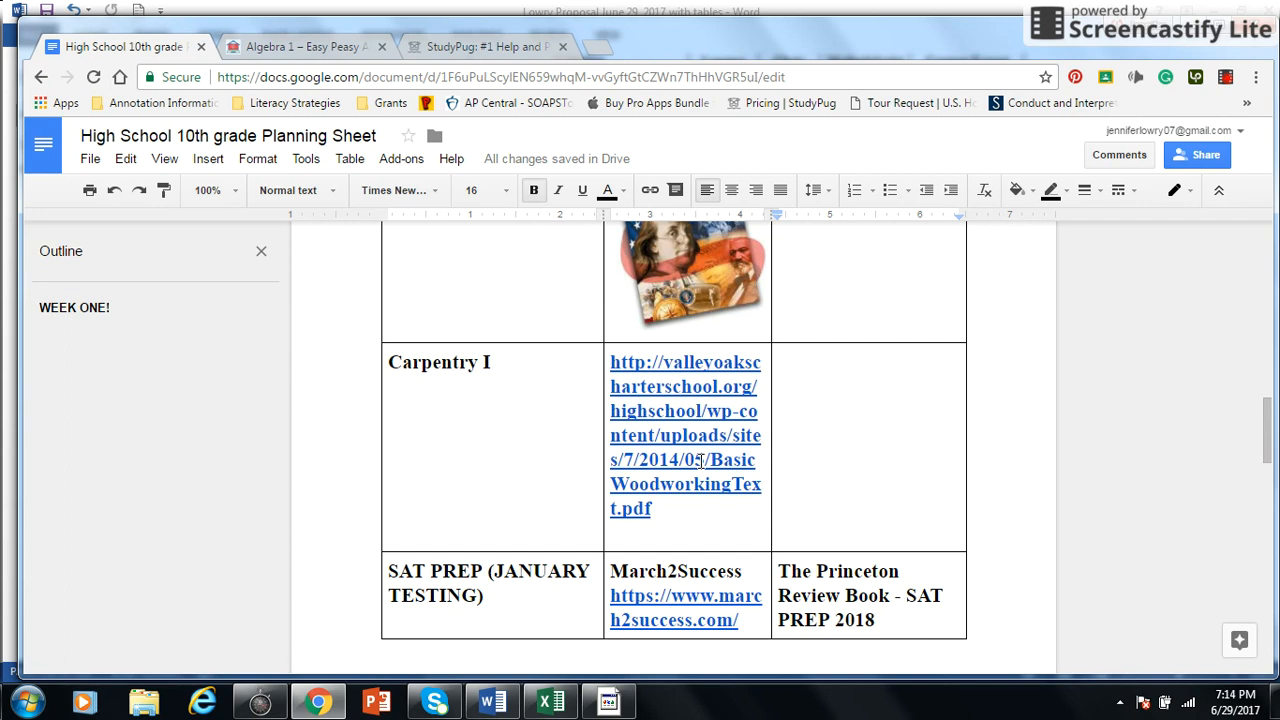
pyautogui.moveTo(700, 460)
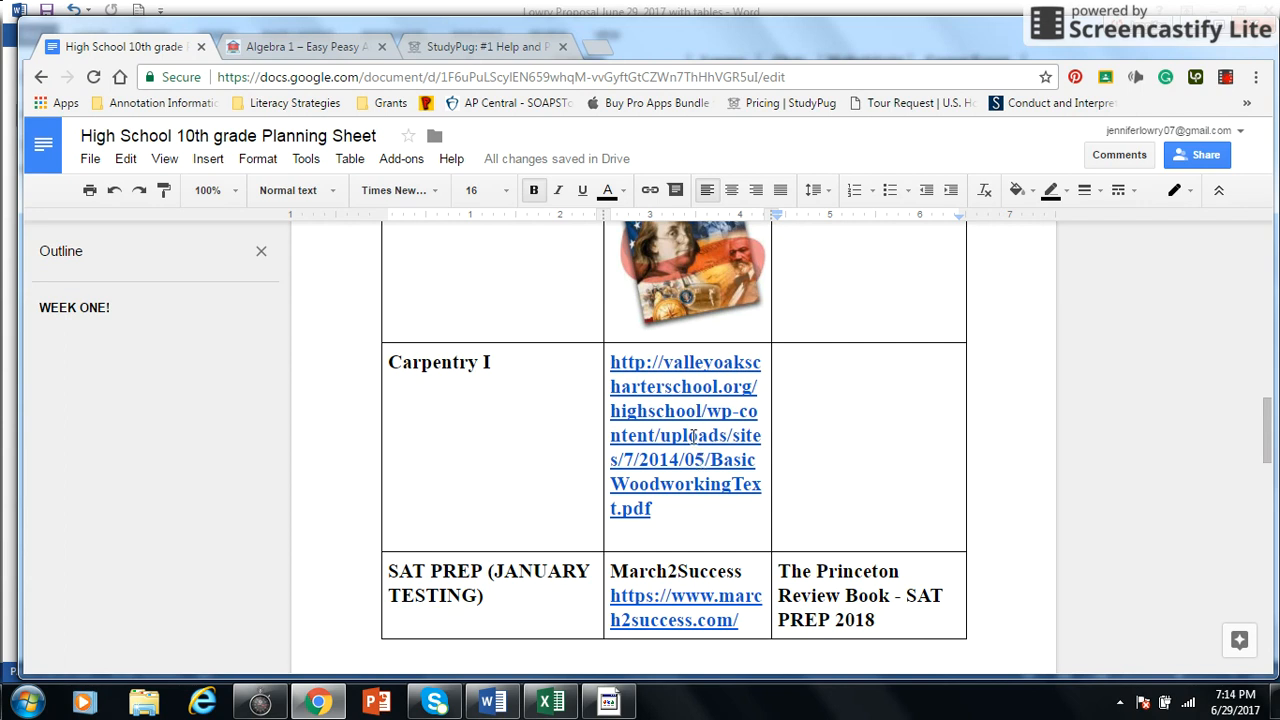
# Open the Basic Woodworking PDF linked in the Carpentry I row.
pyautogui.rightClick(690, 436)
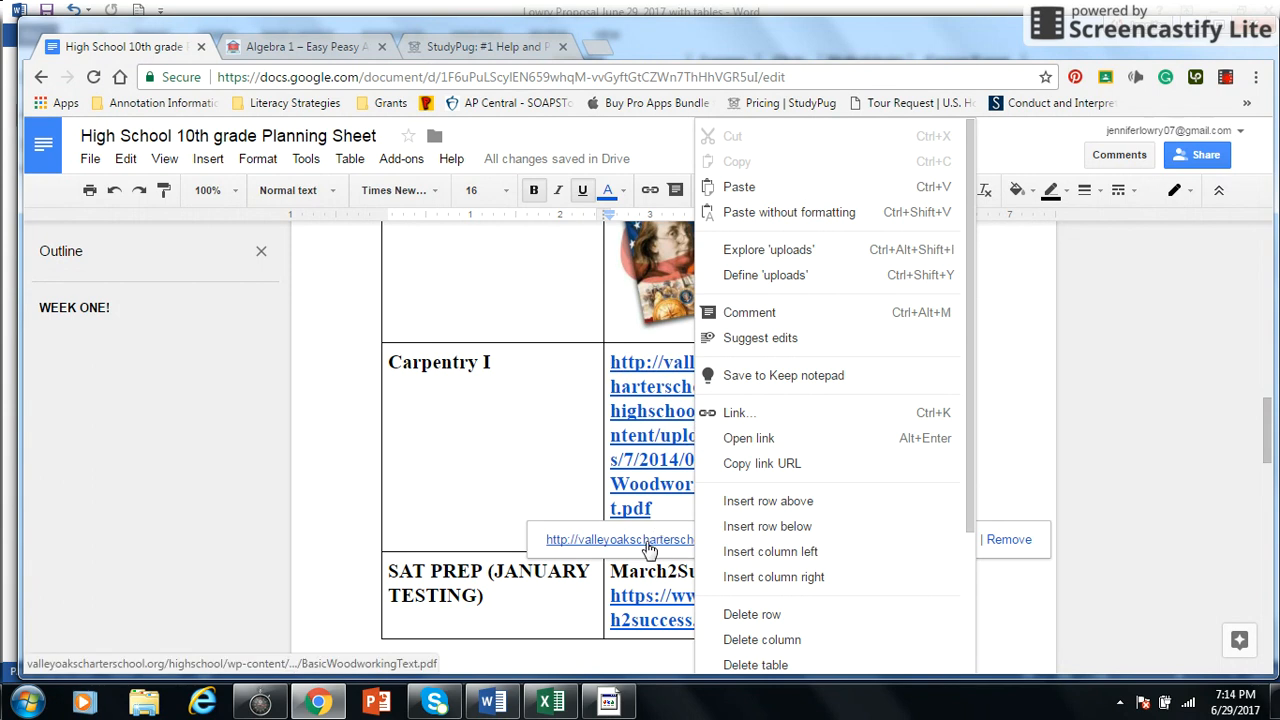
pyautogui.click(748, 438)
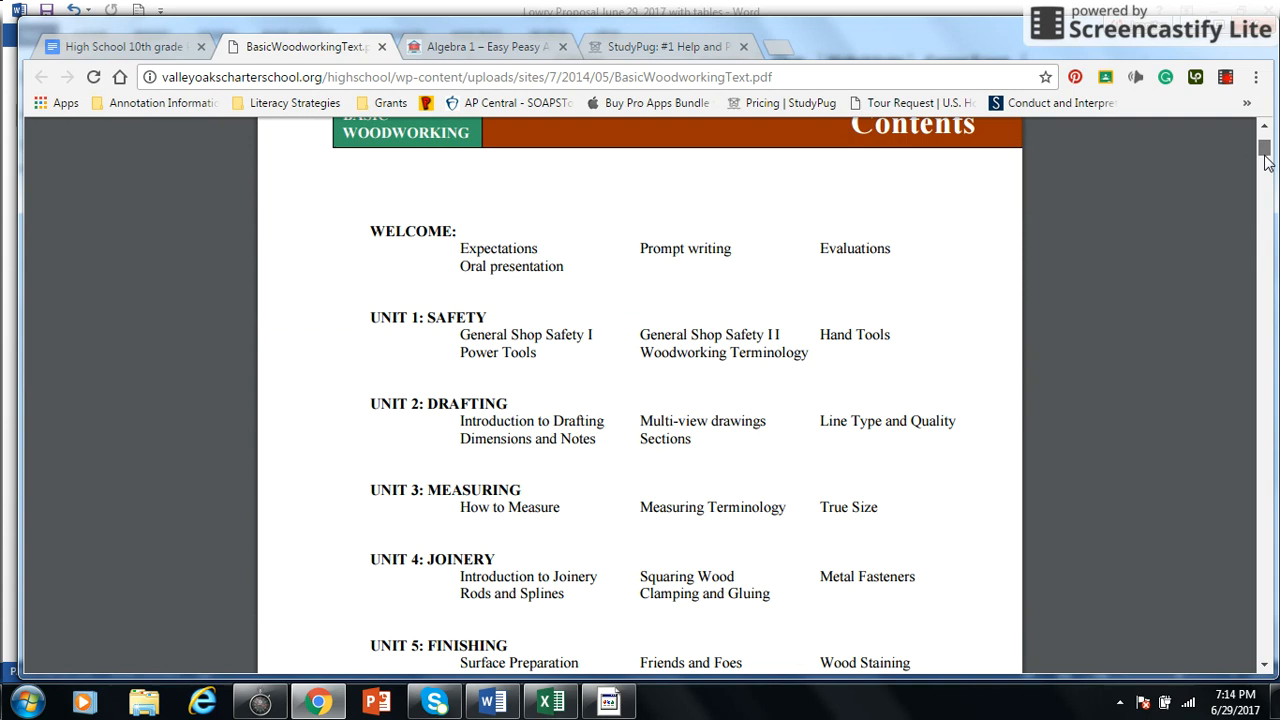
# Skim through the pages of BasicWoodworkingText.pdf in the Chrome viewer.
pyautogui.scroll(-3)
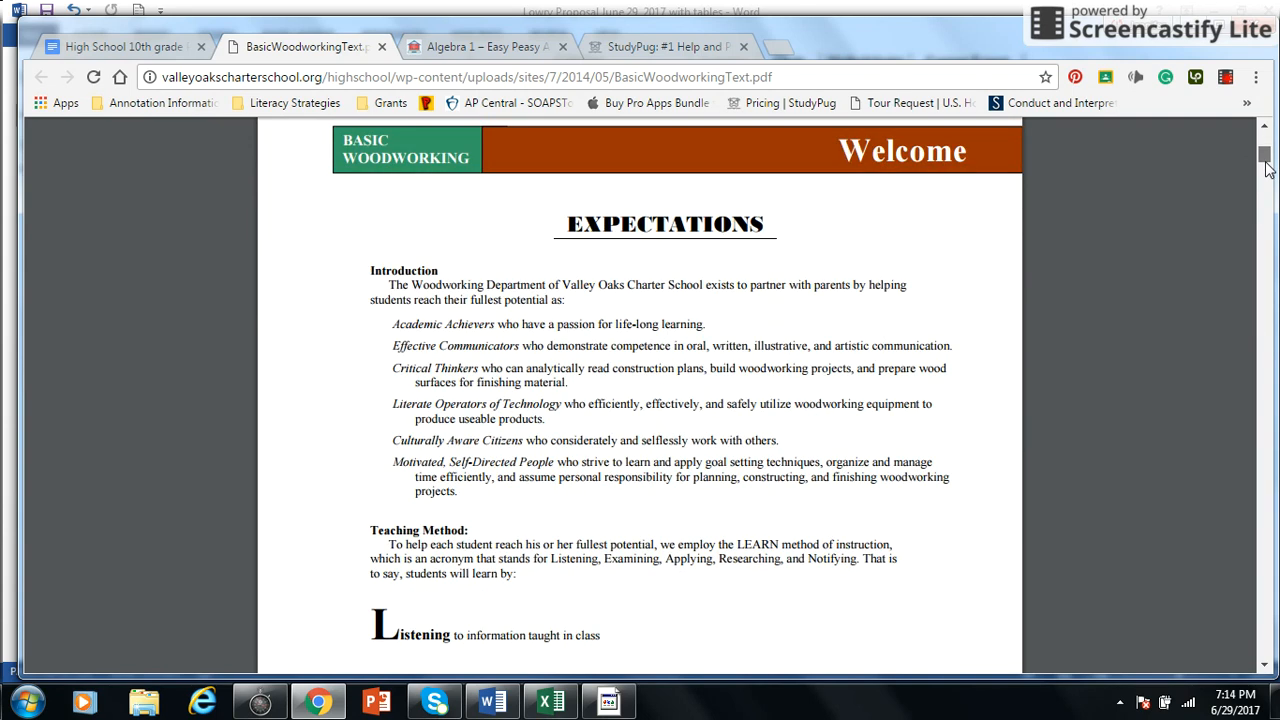
pyautogui.scroll(-3)
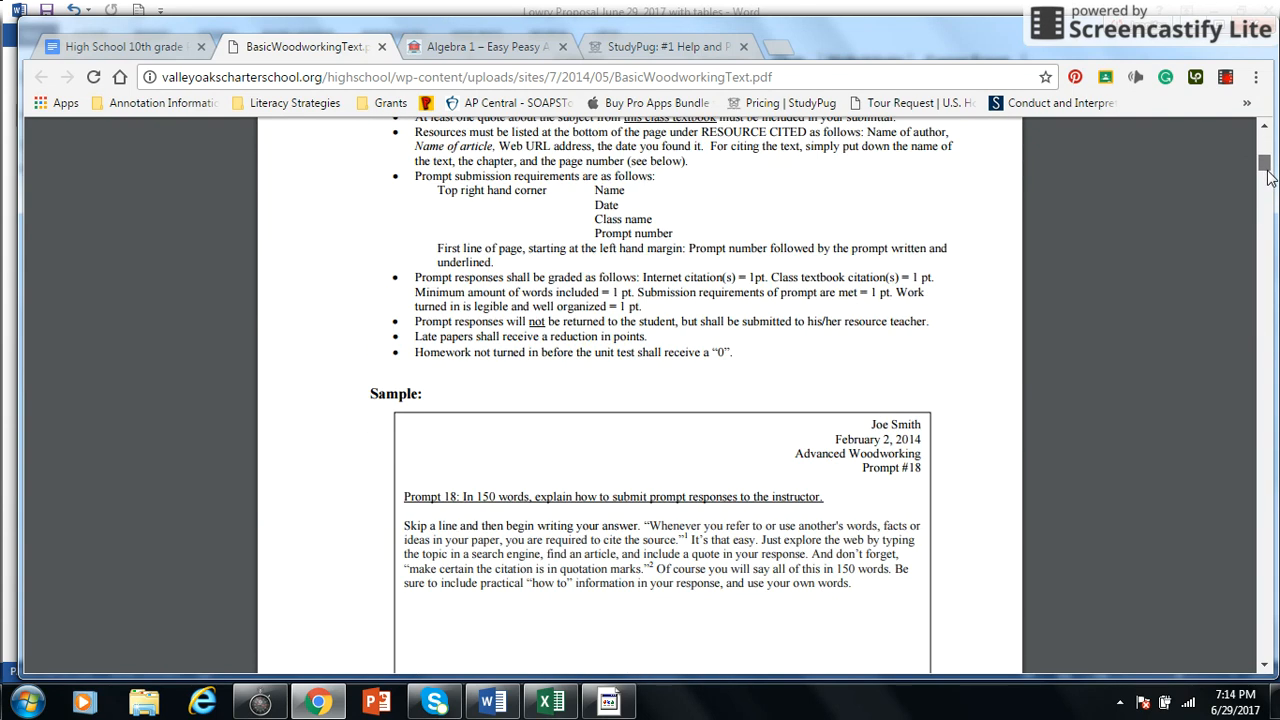
pyautogui.scroll(-3)
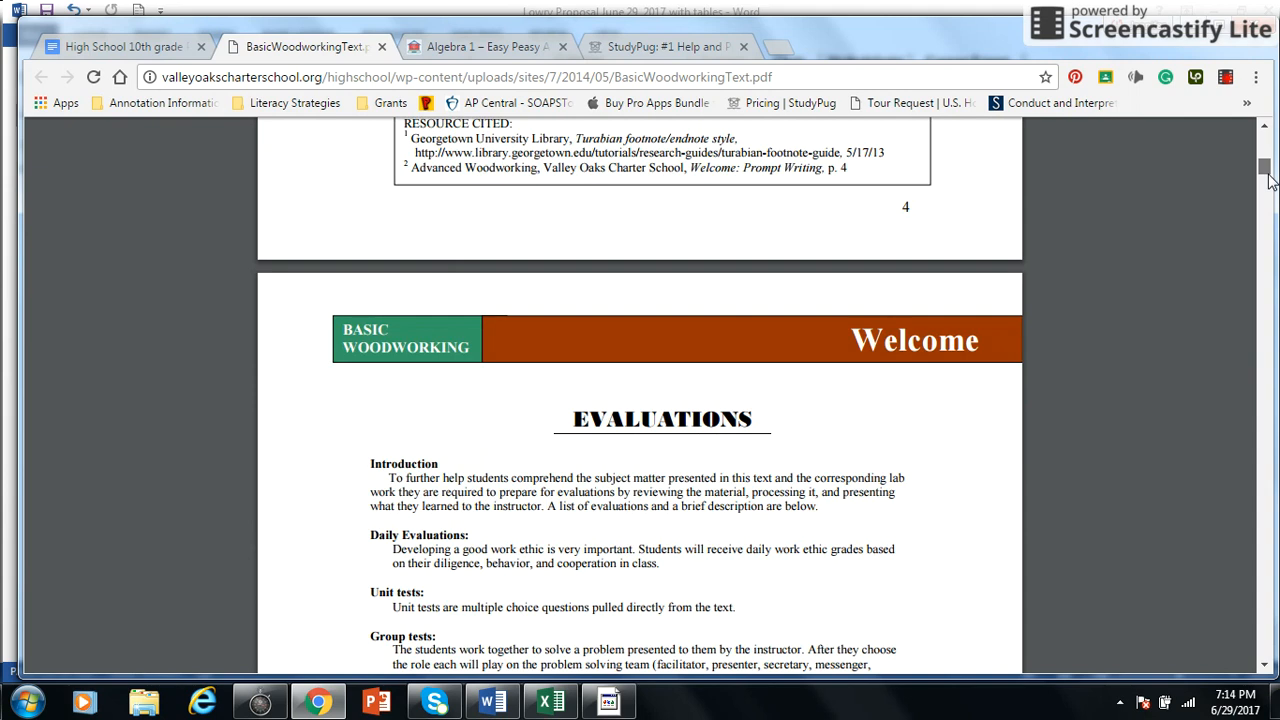
pyautogui.scroll(-3)
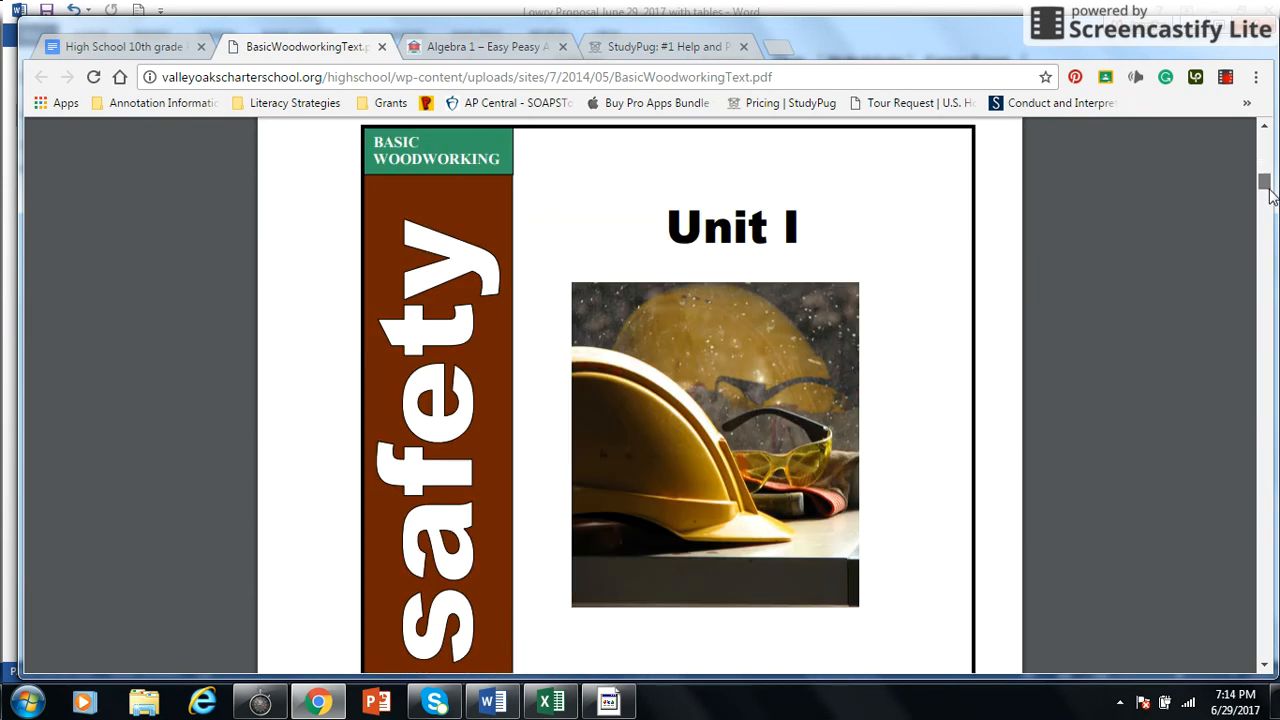
pyautogui.scroll(-3)
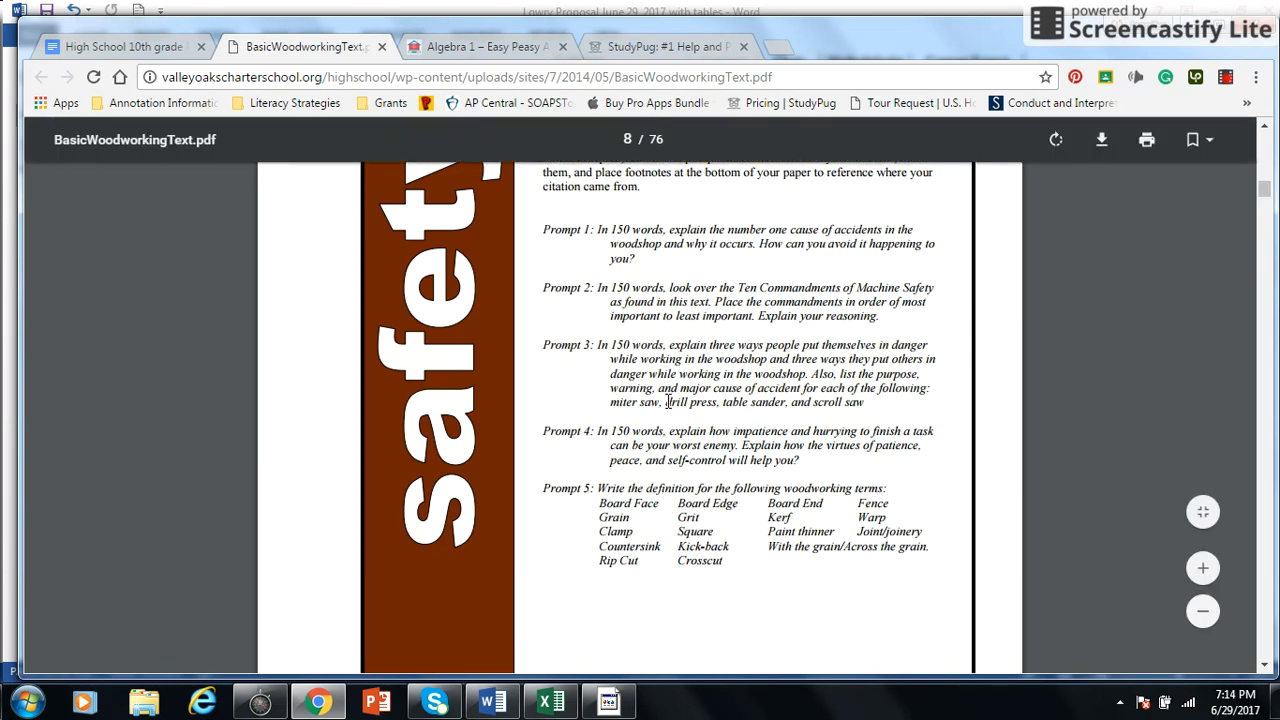
pyautogui.scroll(-3)
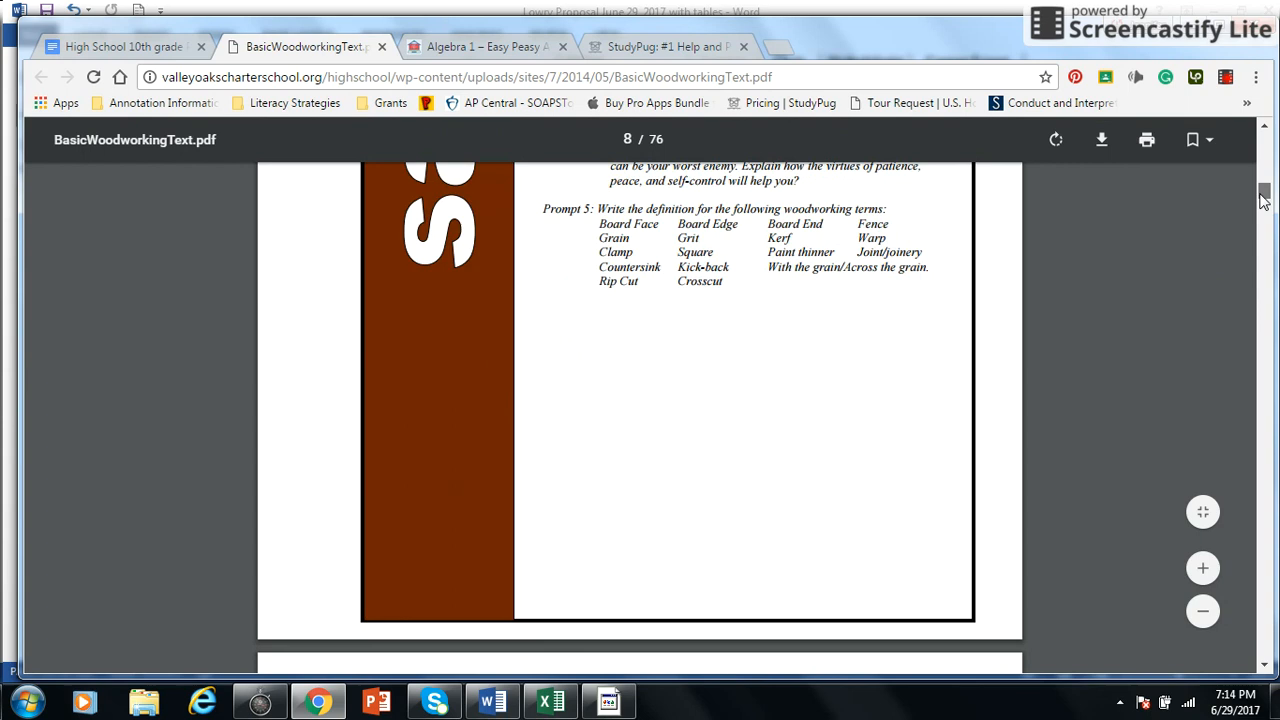
pyautogui.scroll(-3)
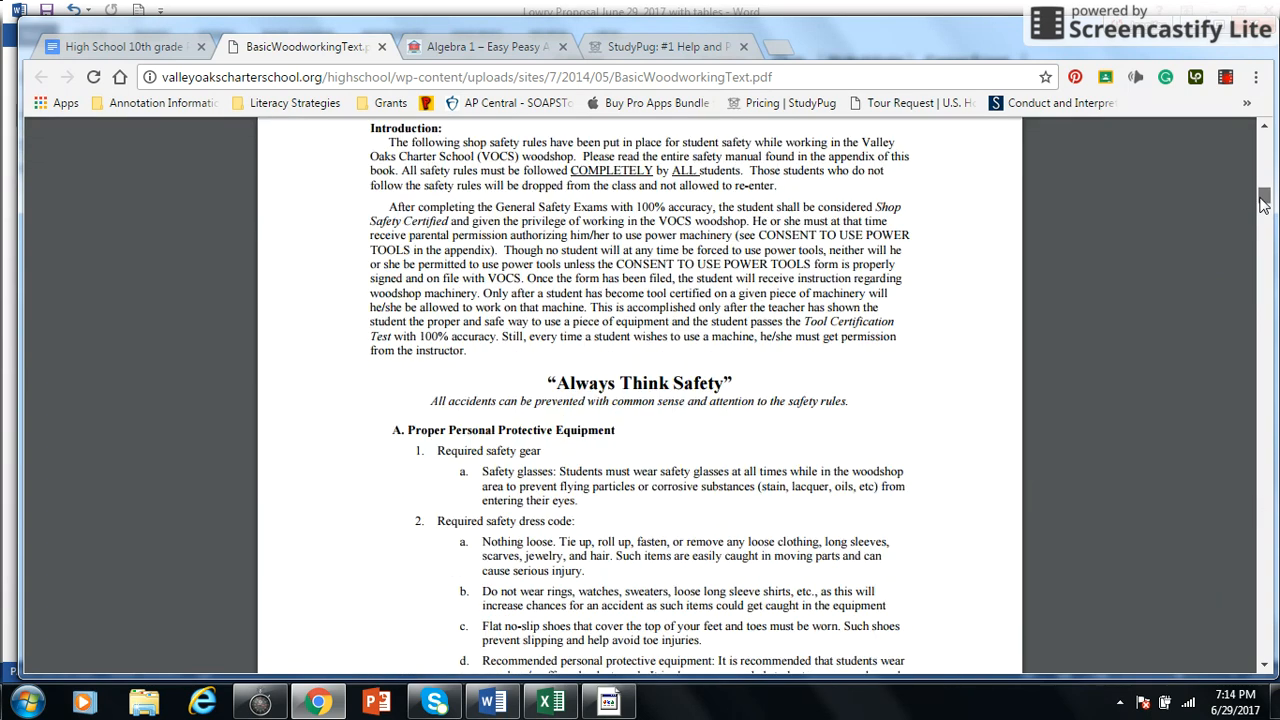
pyautogui.scroll(-3)
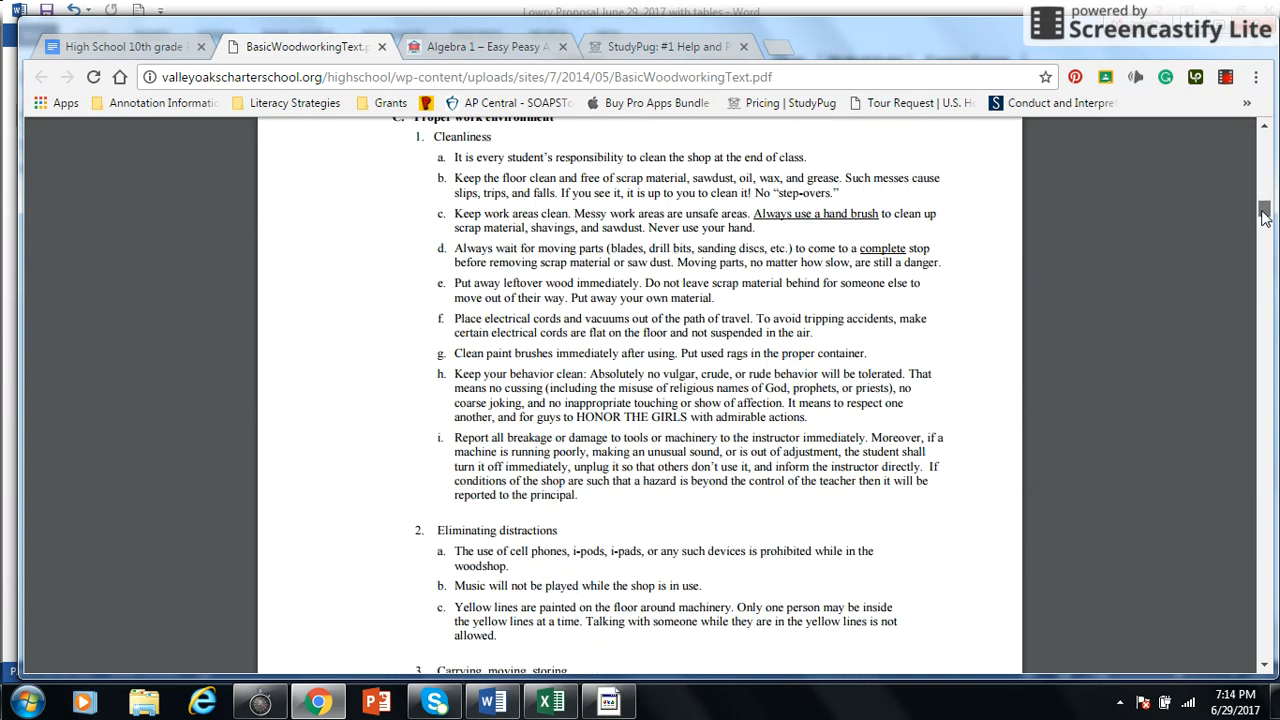
pyautogui.scroll(-3)
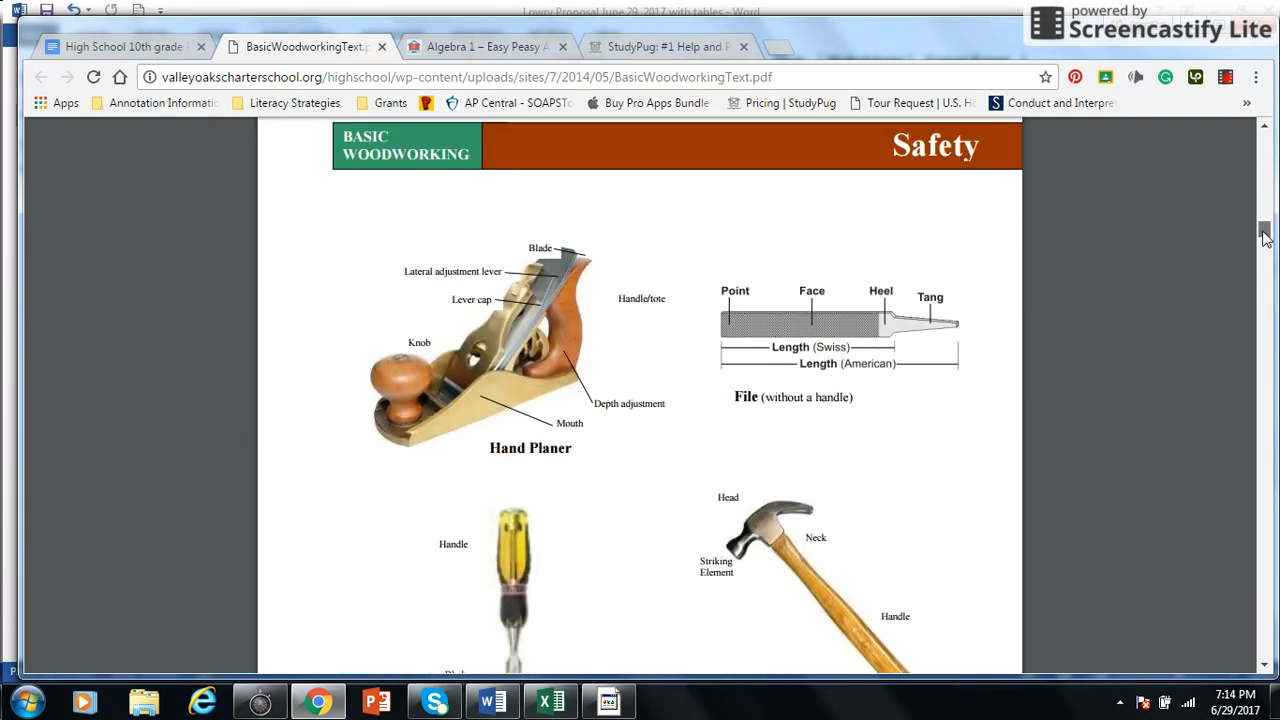
pyautogui.scroll(-3)
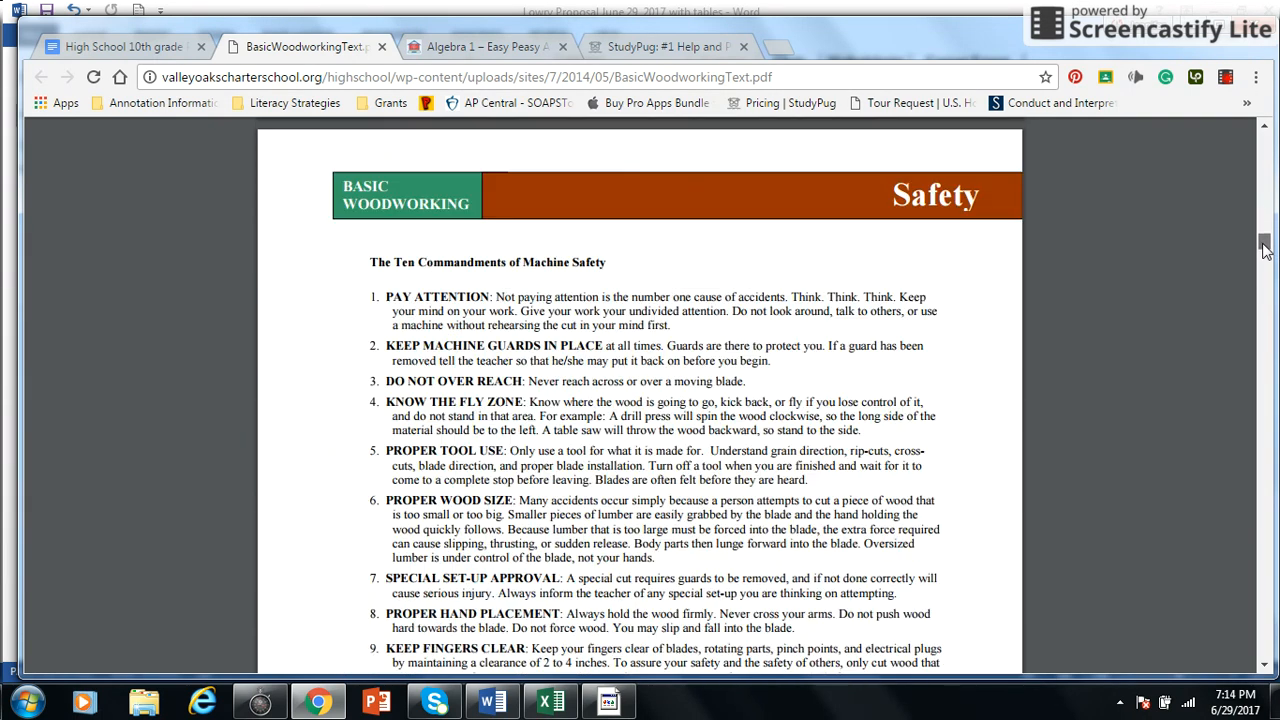
pyautogui.scroll(-3)
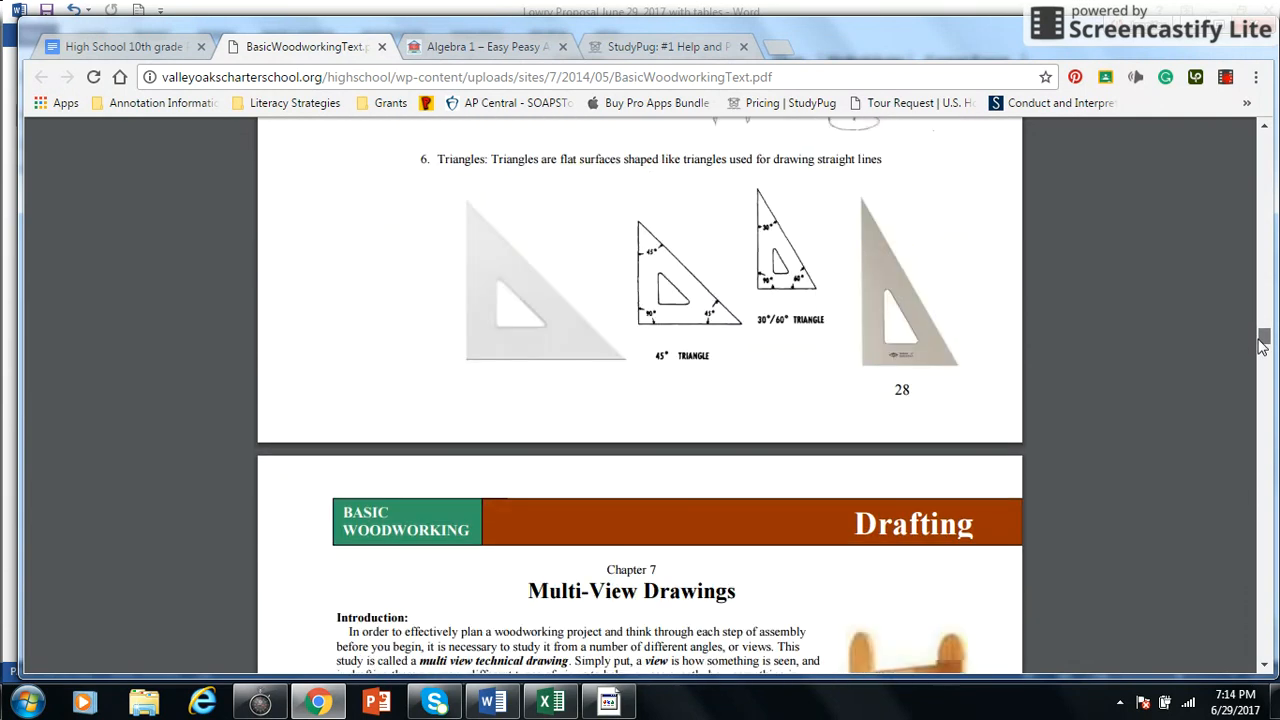
pyautogui.scroll(-3)
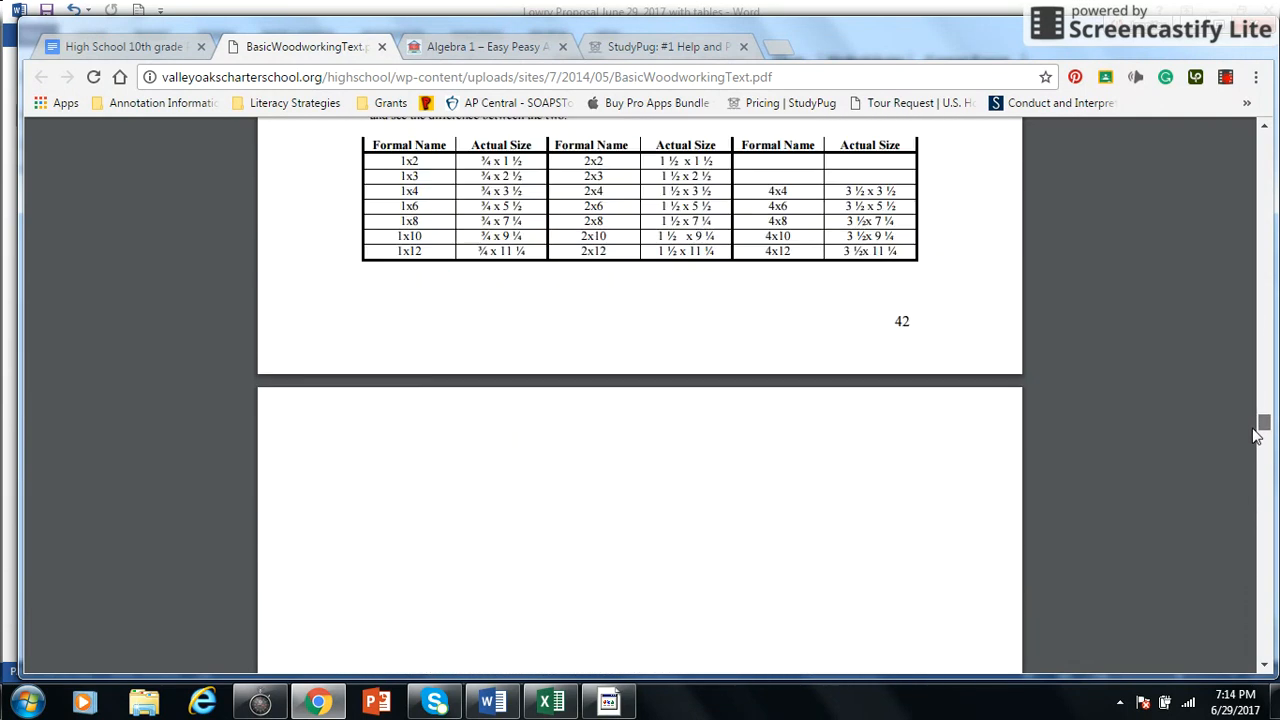
pyautogui.scroll(-3)
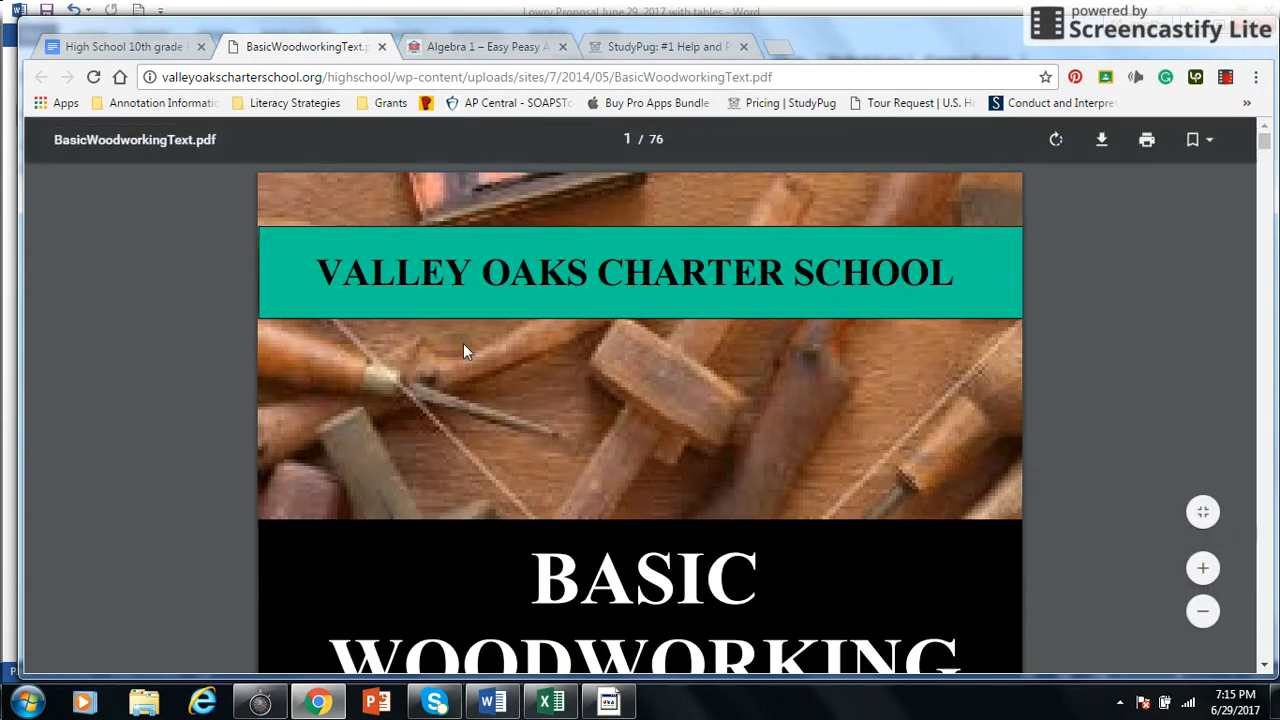
pyautogui.moveTo(610, 360)
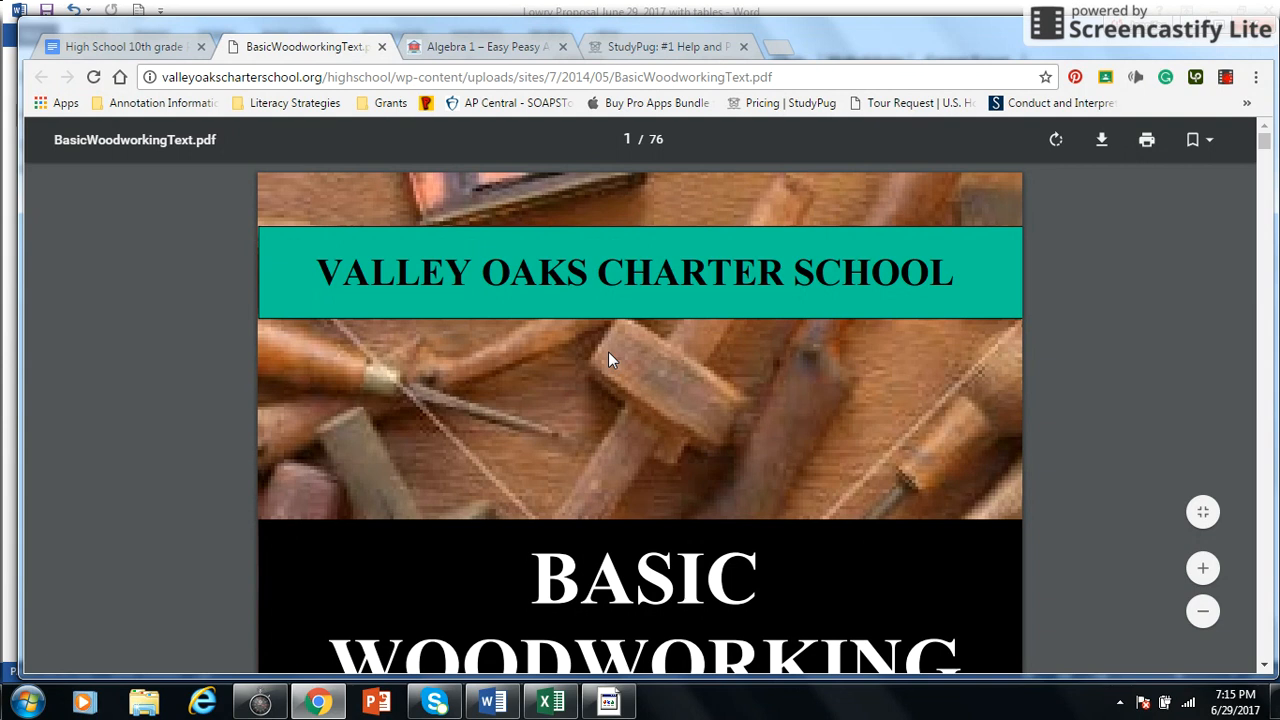
pyautogui.moveTo(124, 46)
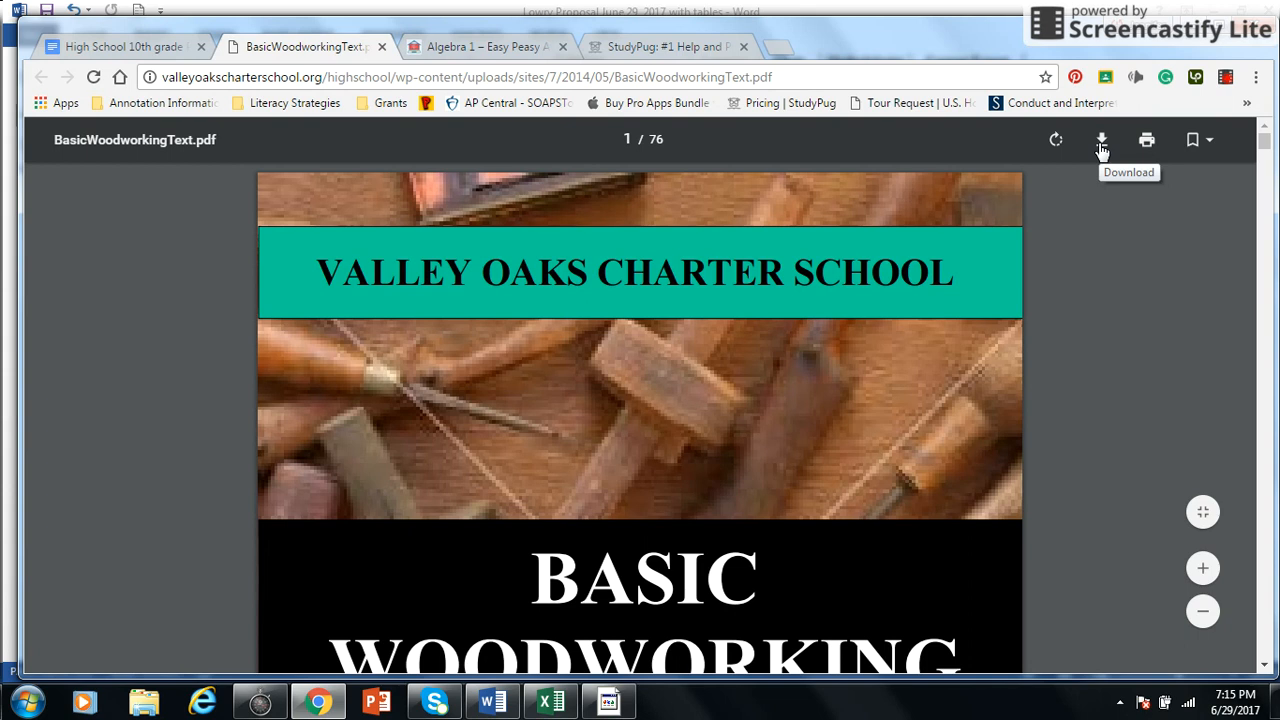
# Download and save BasicWoodworkingText.pdf, then return to the planning sheet.
pyautogui.click(1100, 140)
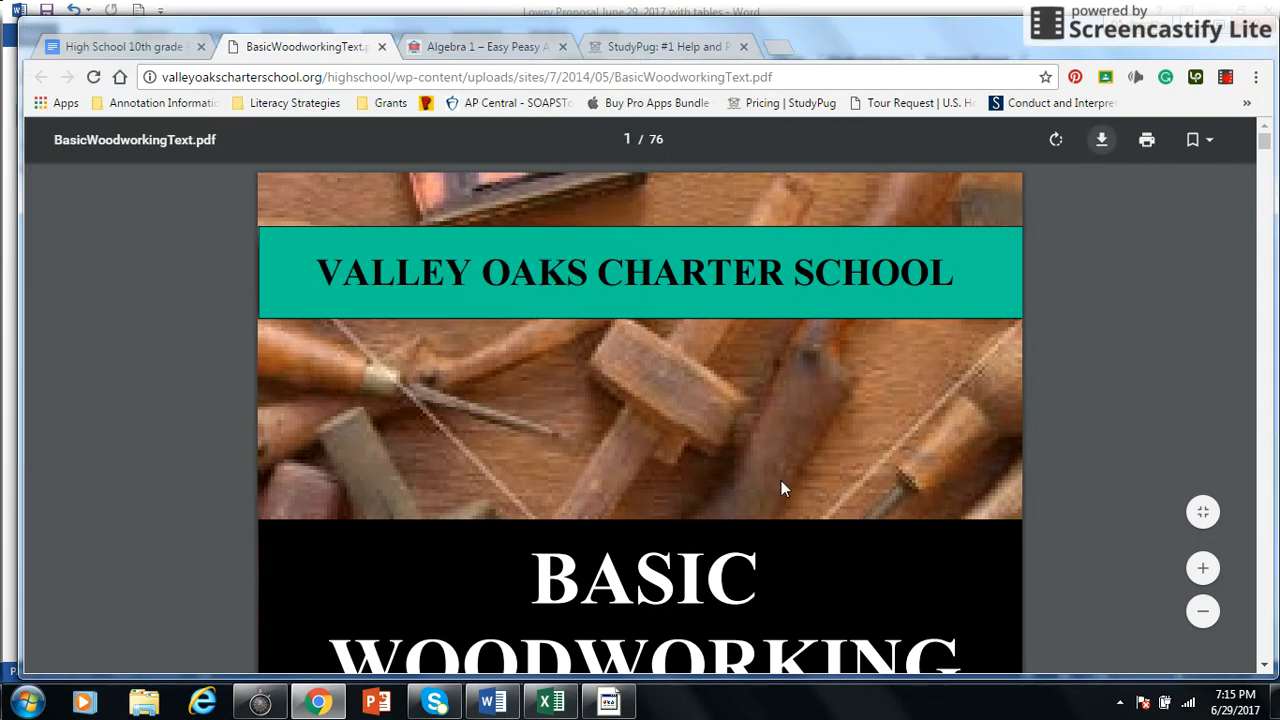
pyautogui.click(1100, 140)
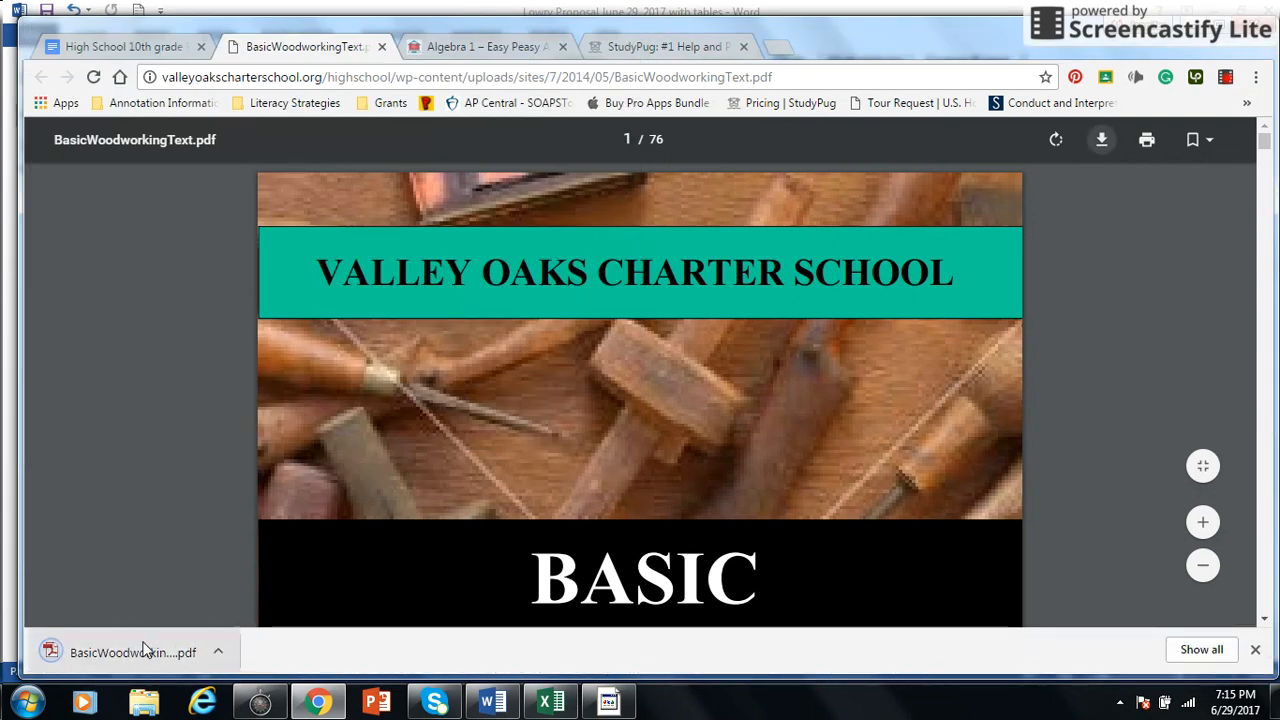
pyautogui.click(120, 46)
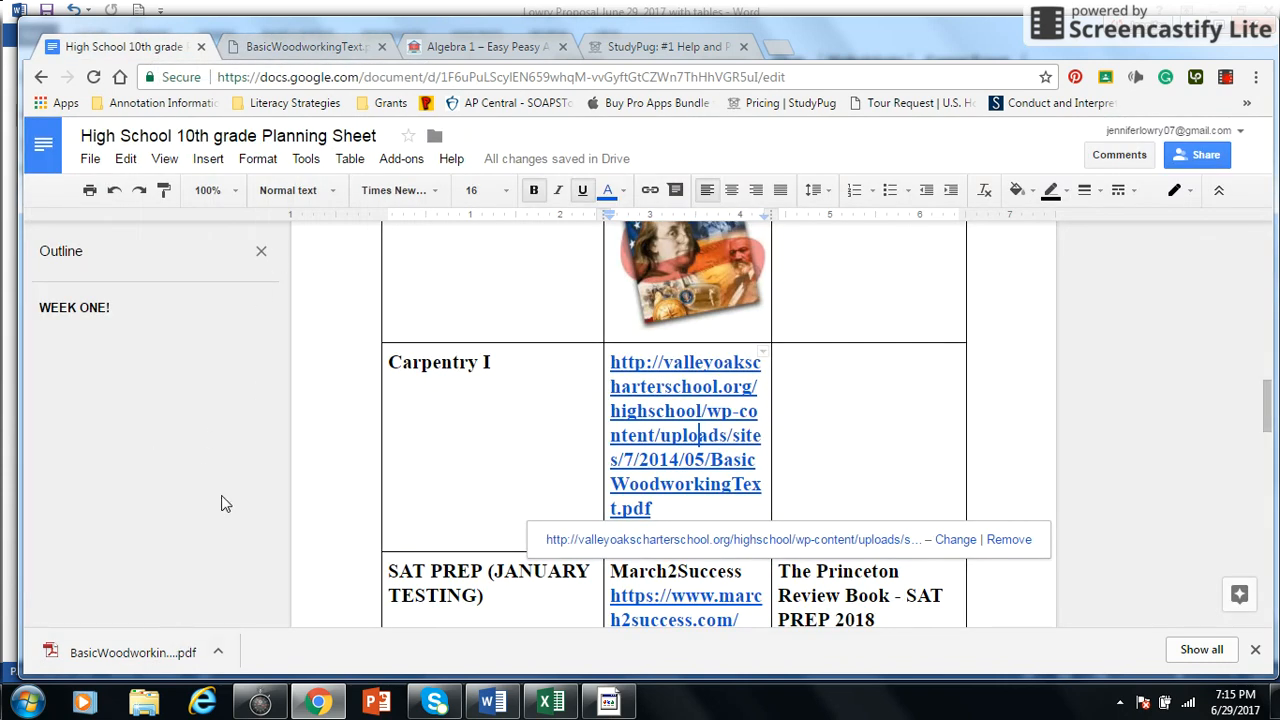
pyautogui.moveTo(660, 350)
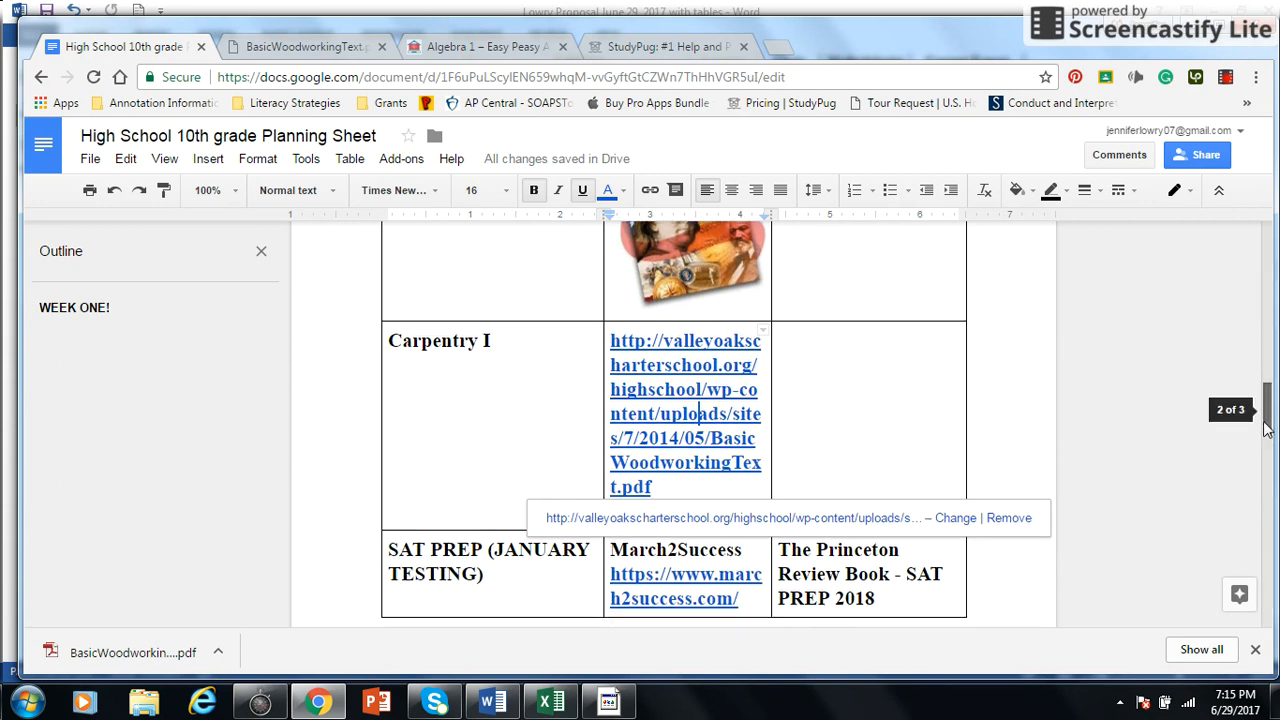
pyautogui.scroll(-3)
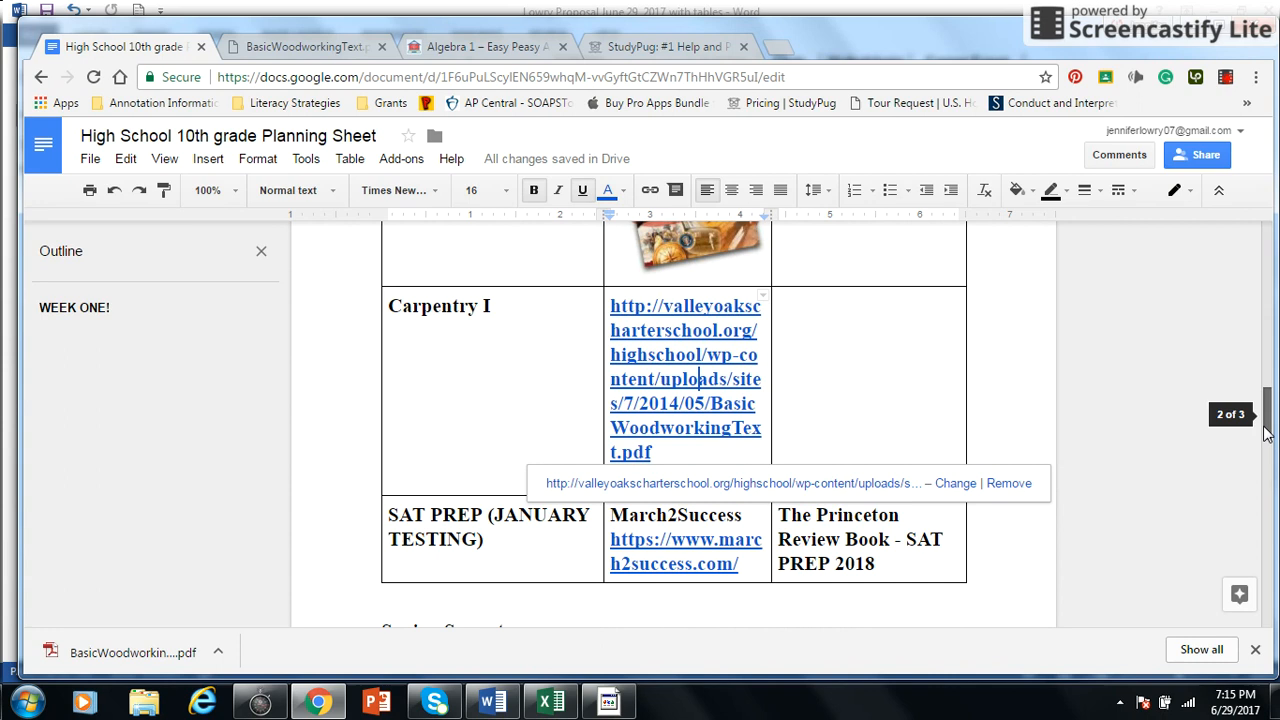
pyautogui.scroll(-3)
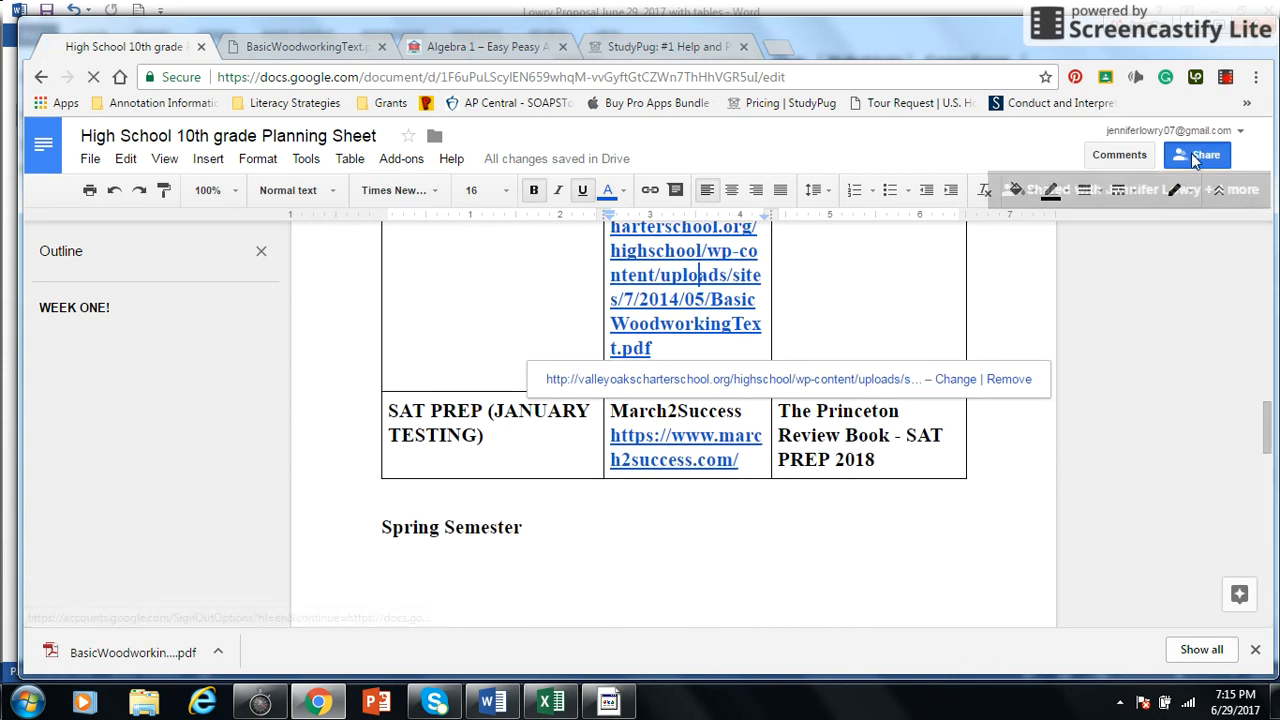
pyautogui.click(1196, 156)
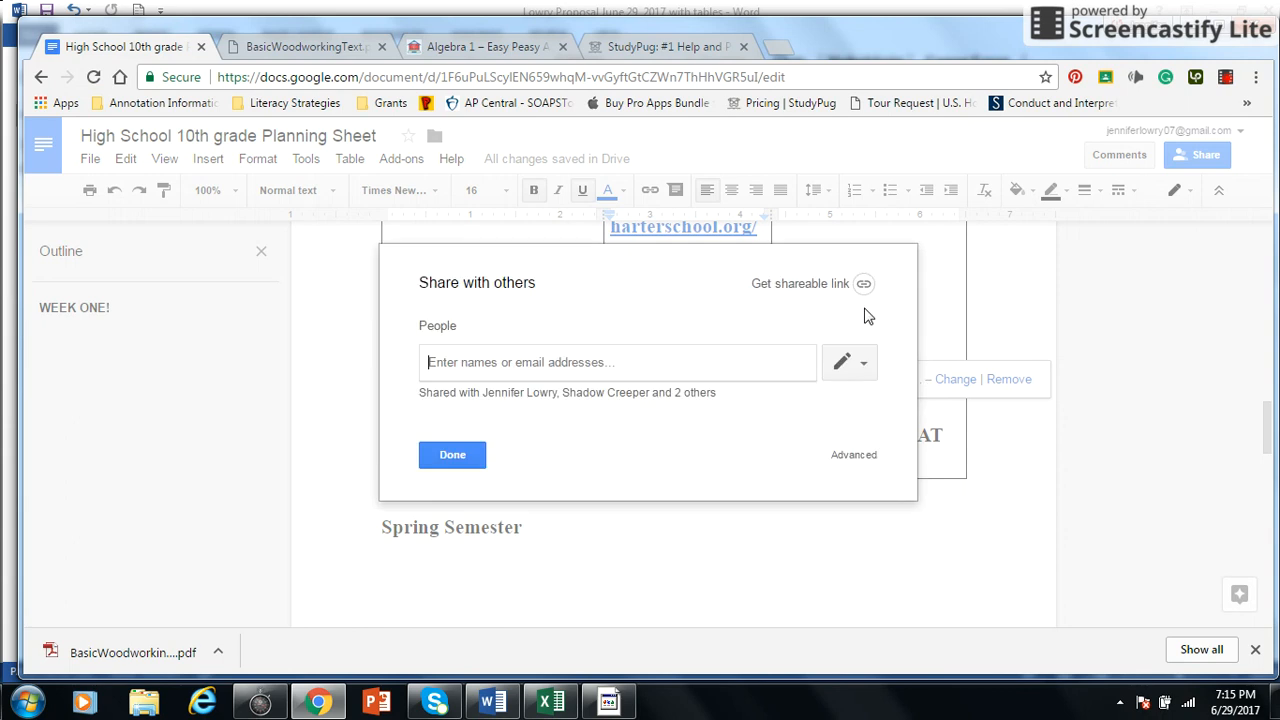
pyautogui.moveTo(558, 466)
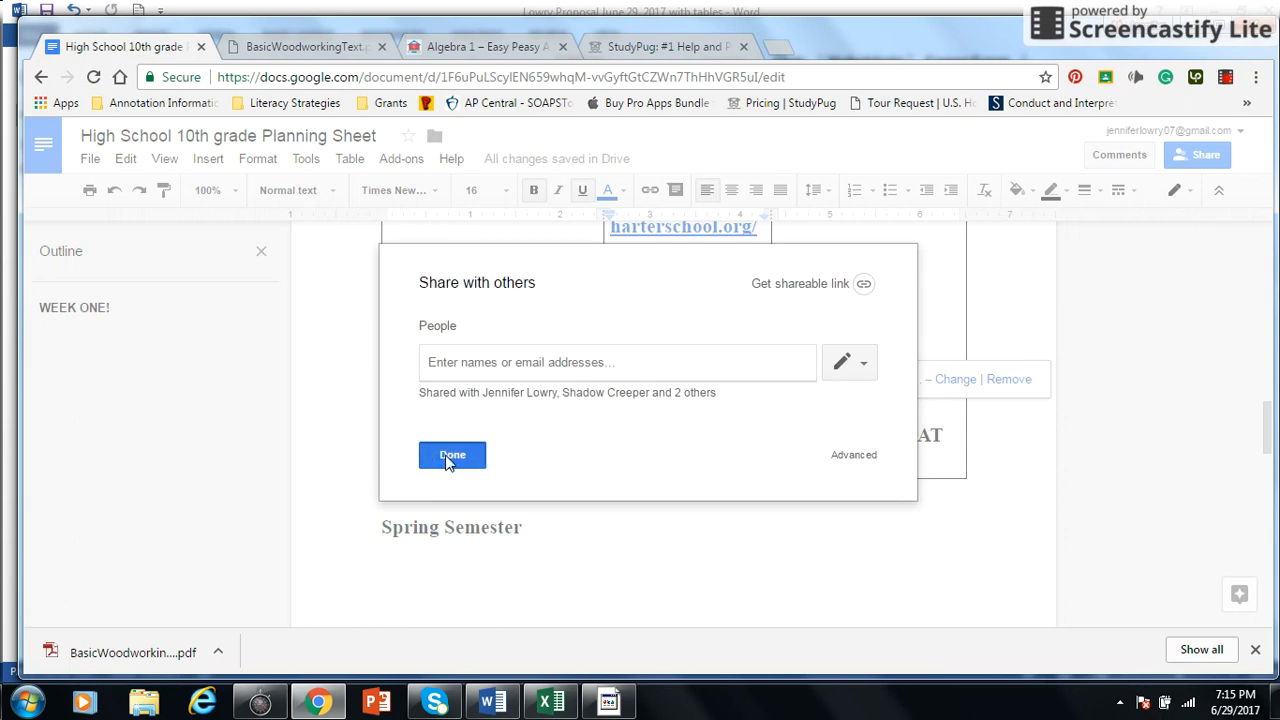
pyautogui.click(452, 456)
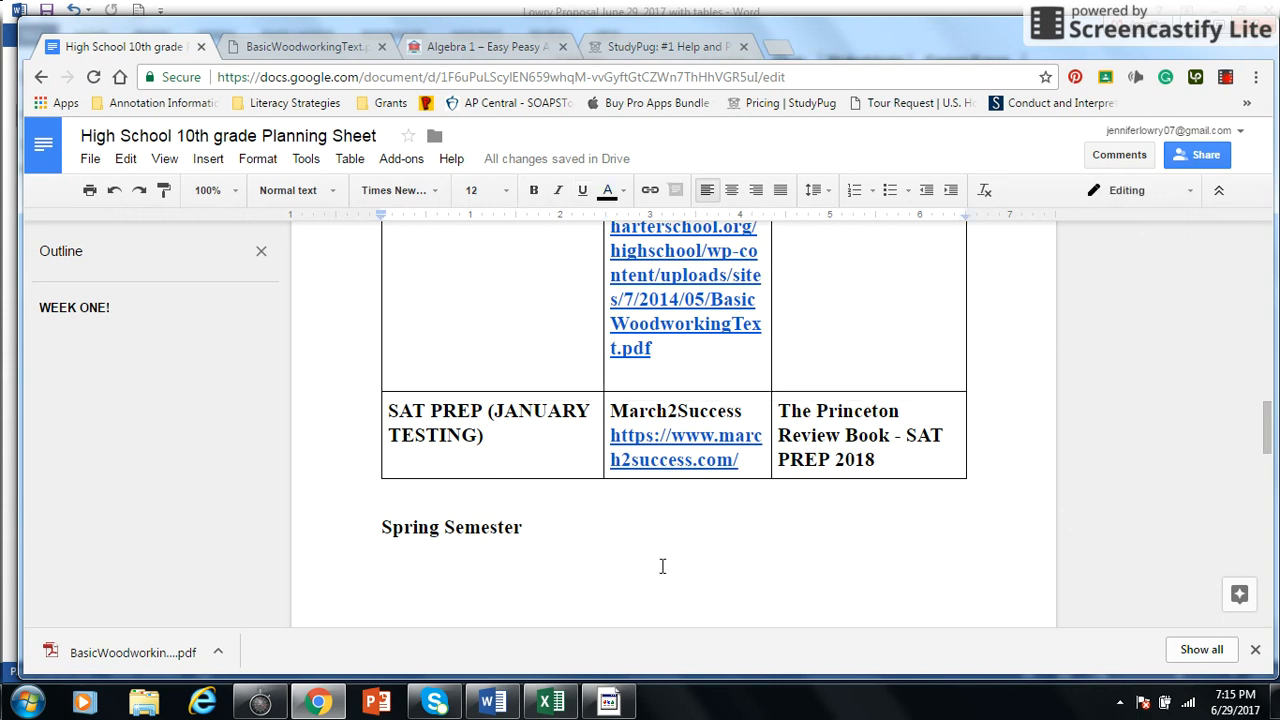
pyautogui.moveTo(520, 456)
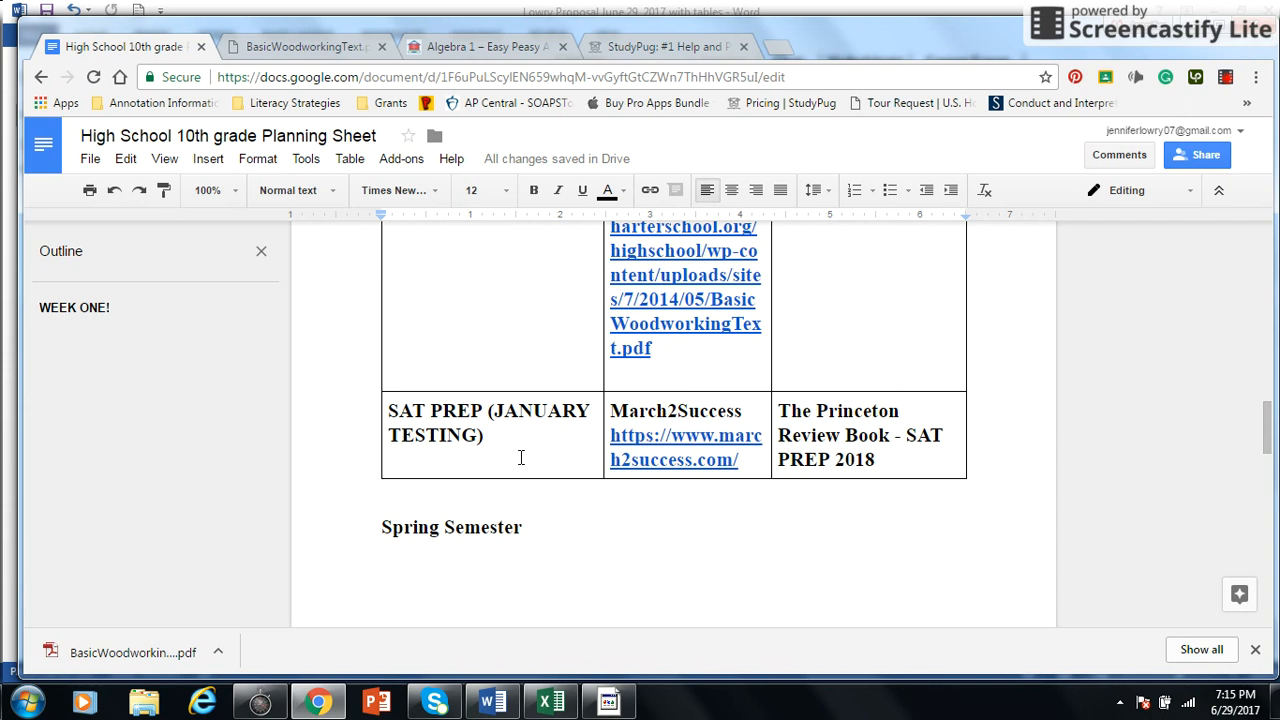
pyautogui.moveTo(884, 442)
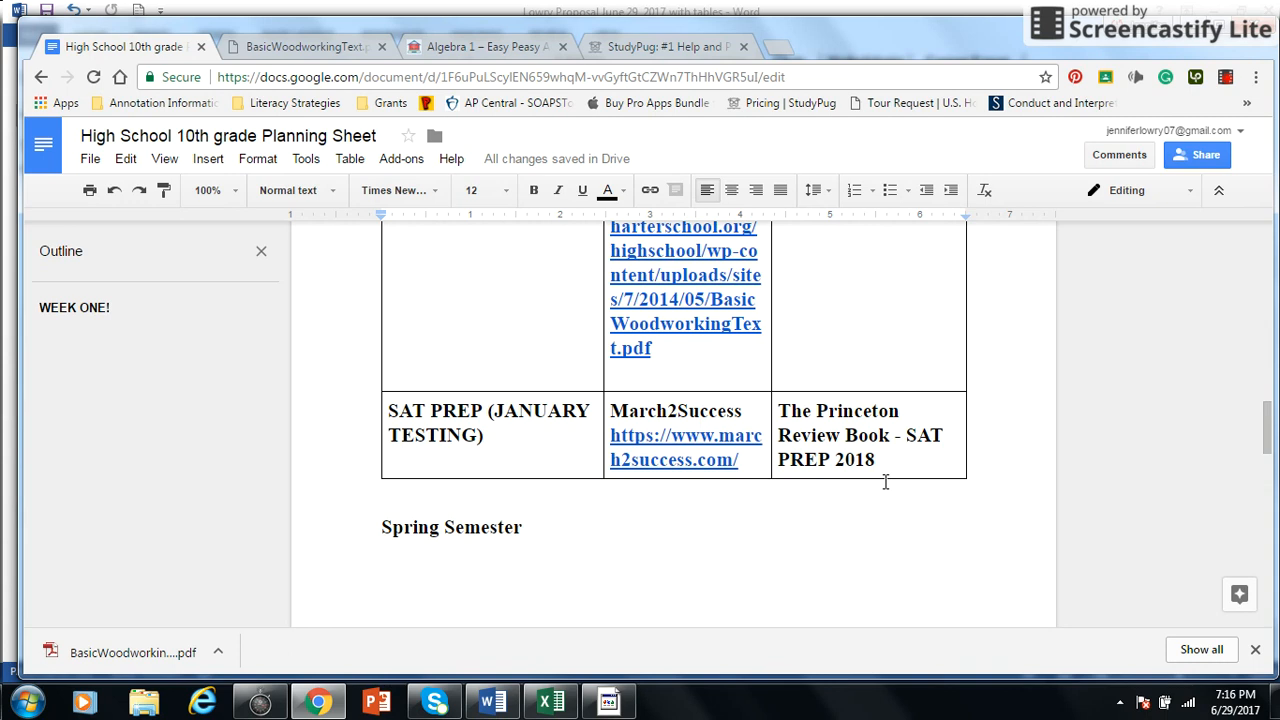
# Open and browse the March2Success site from the SAT PREP link, then return to the sheet.
pyautogui.rightClick(680, 448)
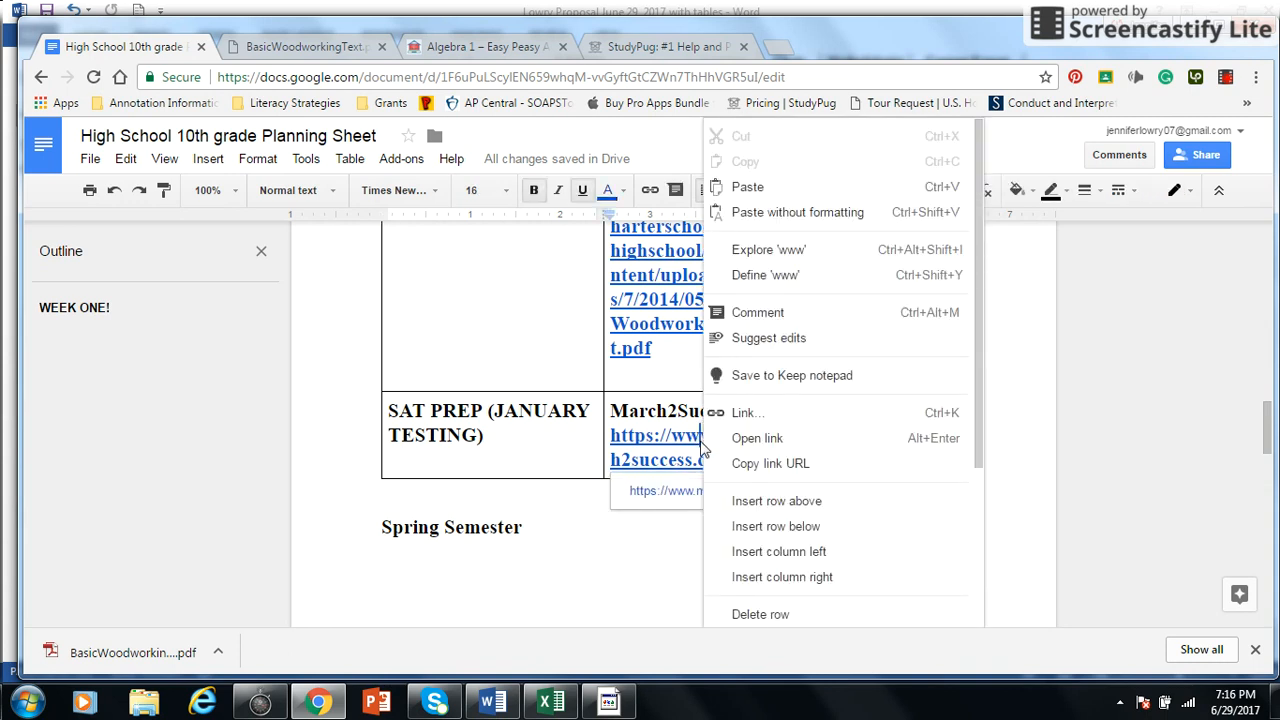
pyautogui.click(756, 438)
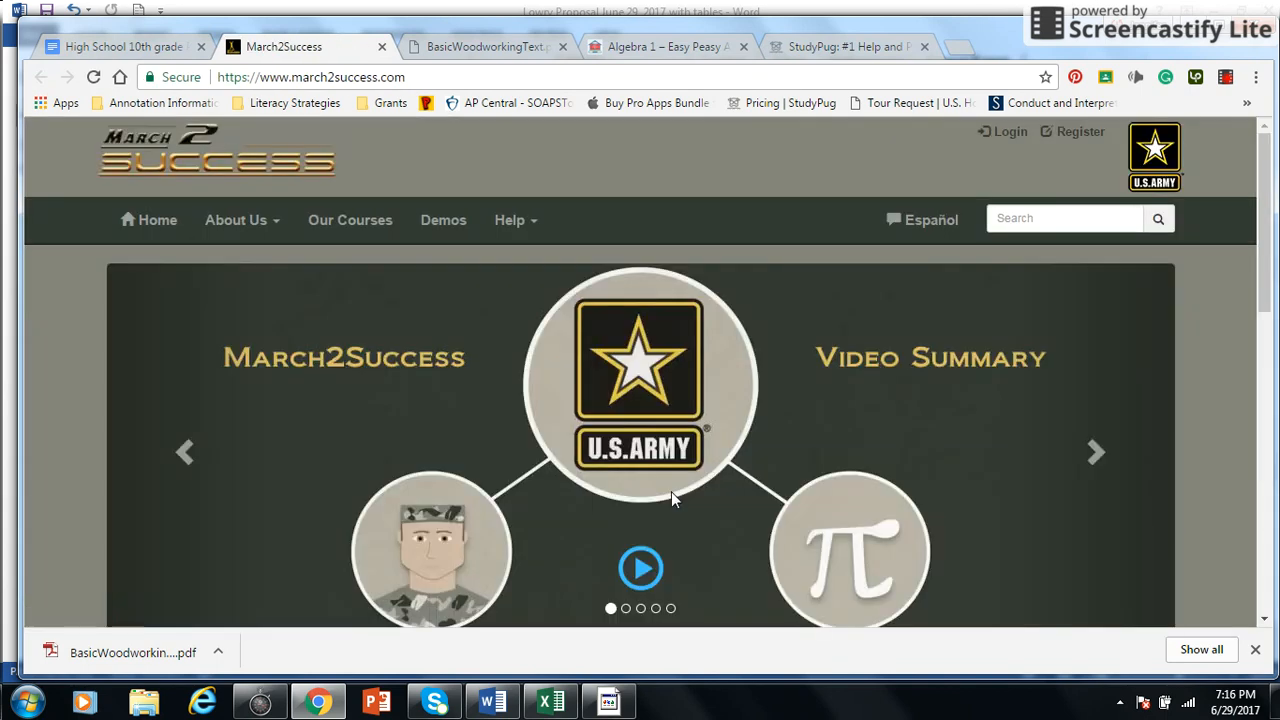
pyautogui.moveTo(1240, 280)
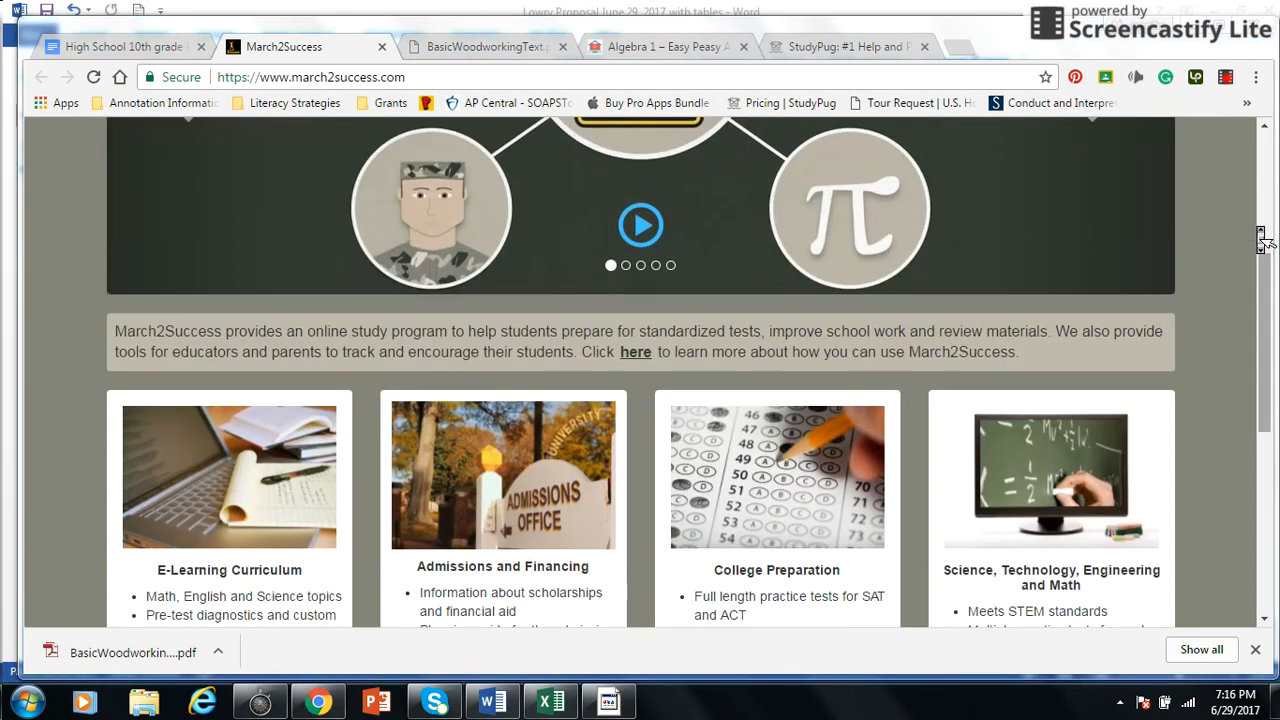
pyautogui.scroll(-3)
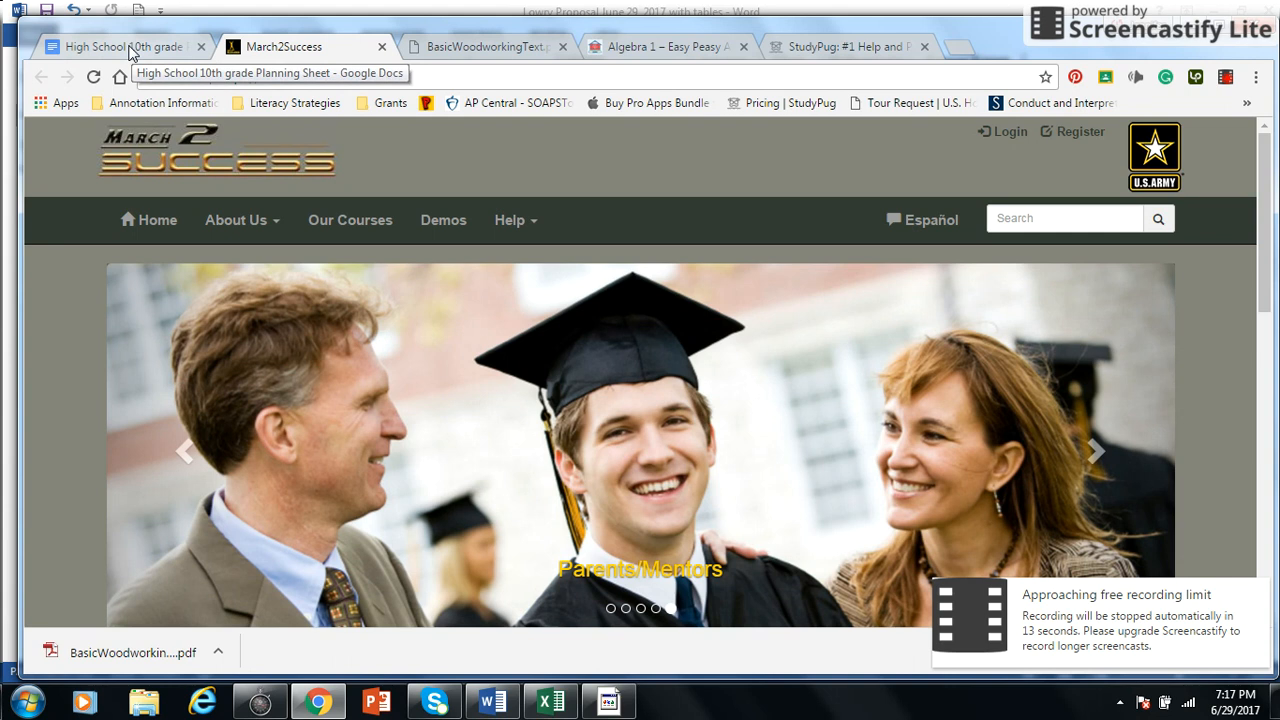
pyautogui.click(120, 46)
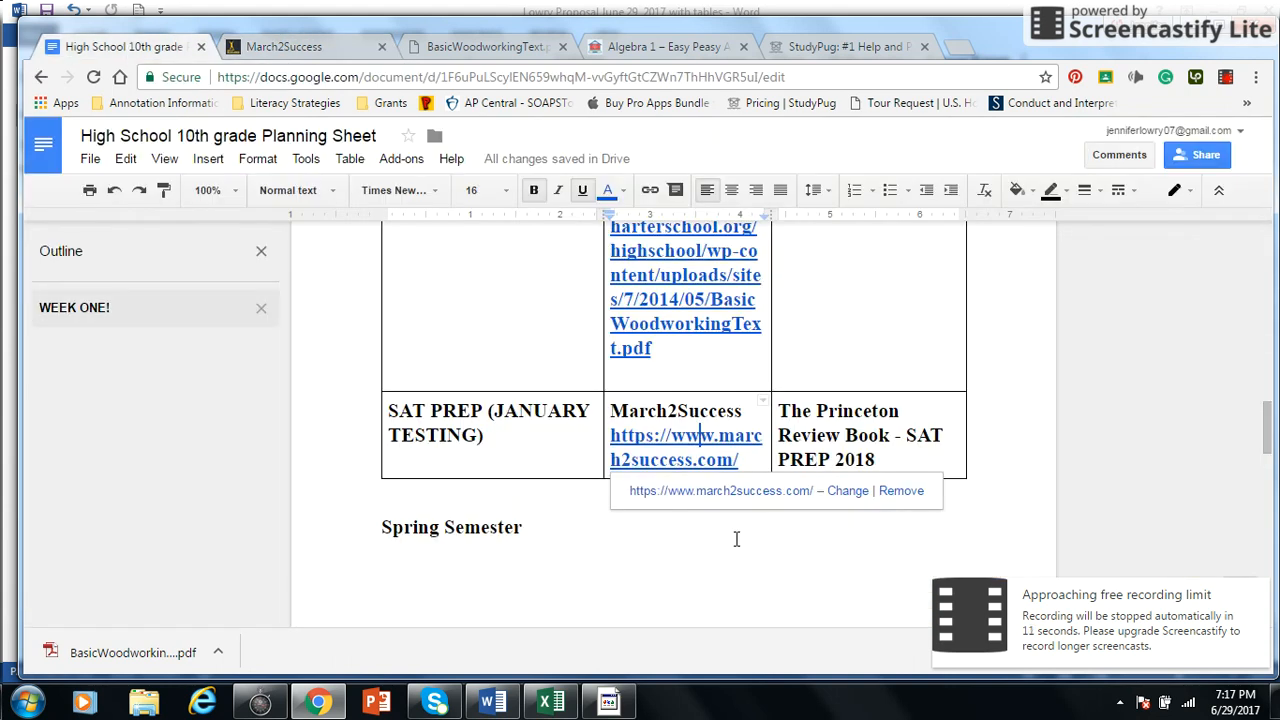